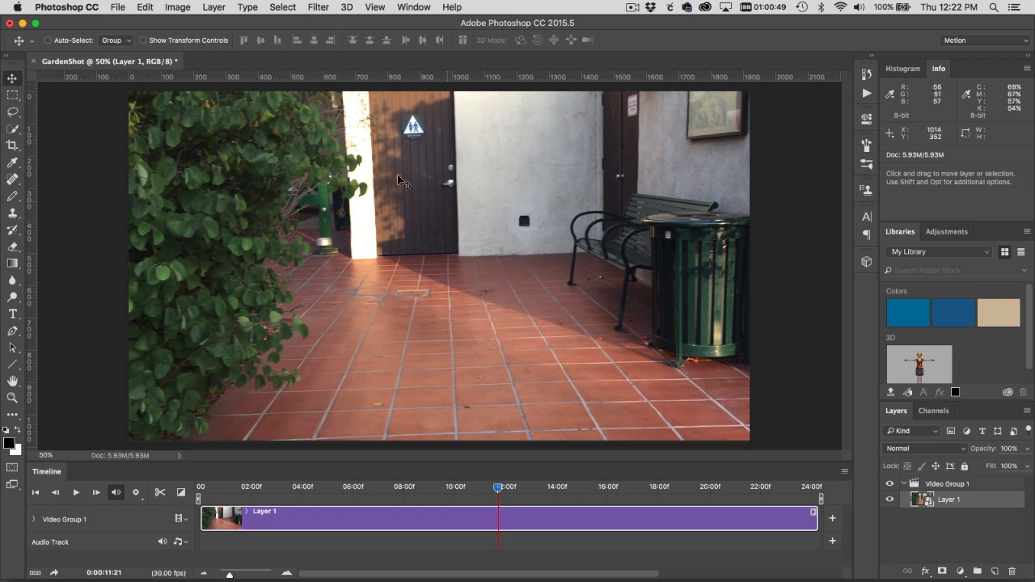
# - Apply the Apple iPhone 6 Plus lens profile with Auto Scale Image turned off
pyautogui.click(318, 6)
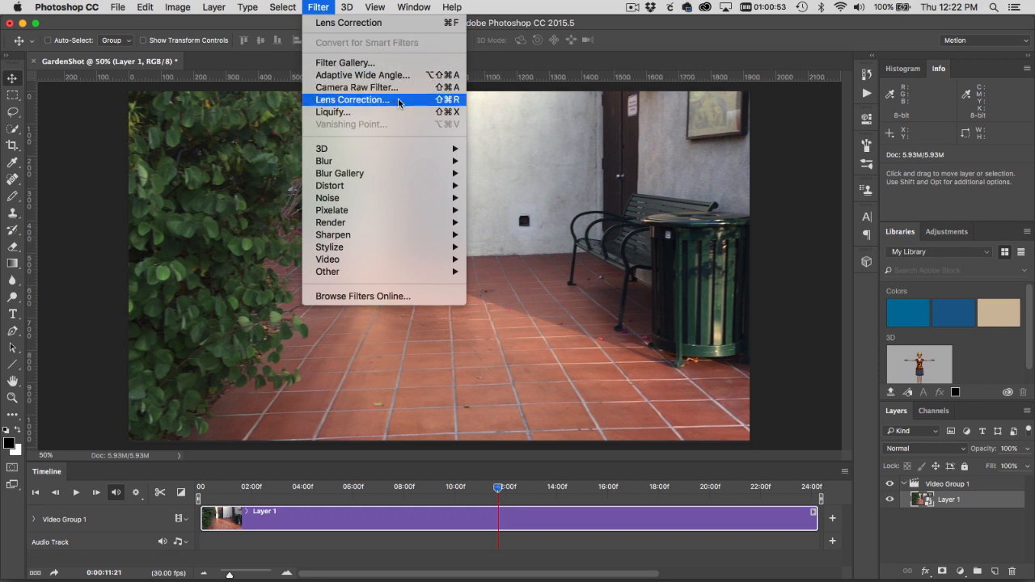
pyautogui.click(352, 99)
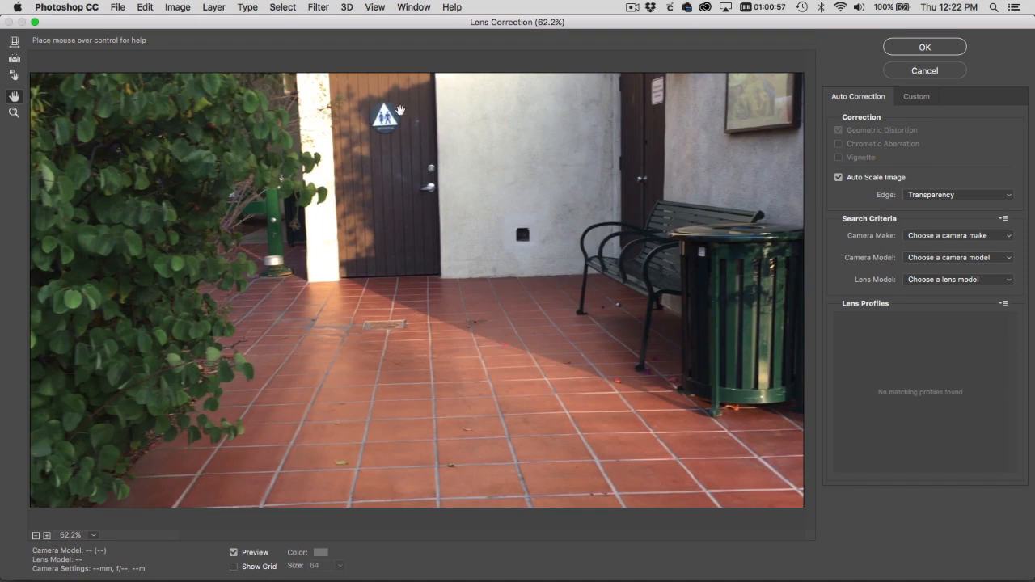
pyautogui.click(957, 236)
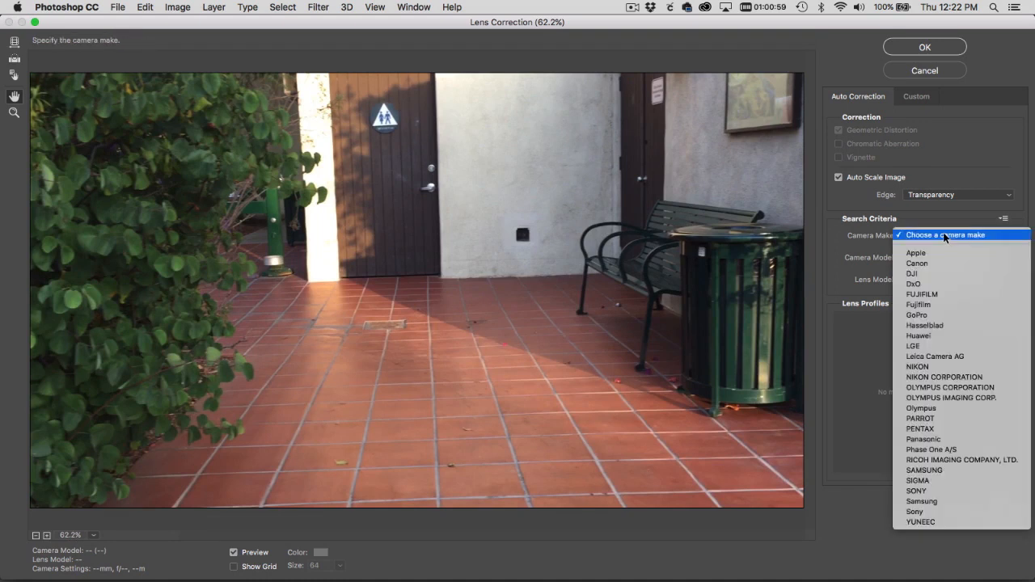
pyautogui.click(915, 252)
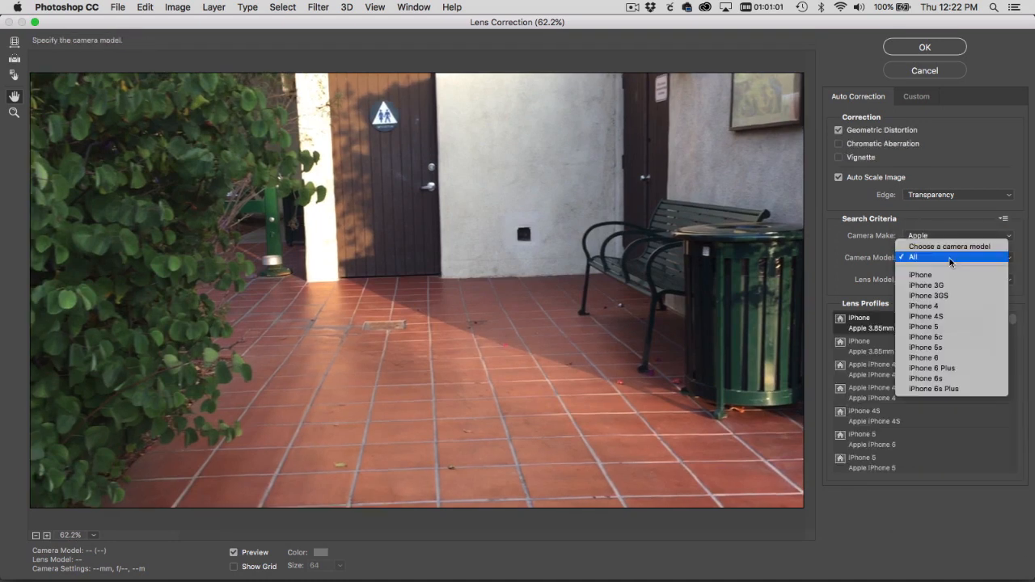
pyautogui.moveTo(923, 358)
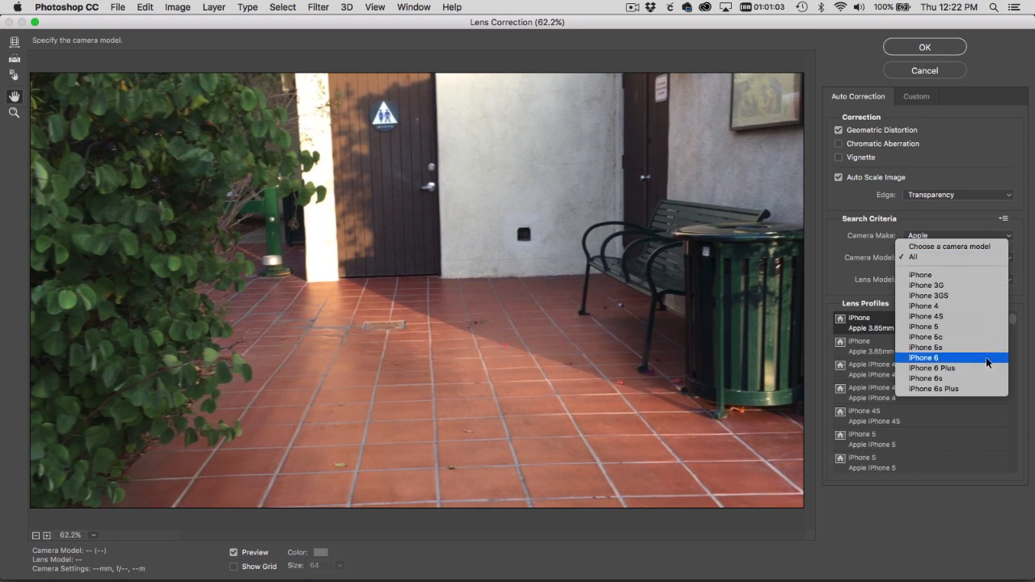
pyautogui.click(932, 368)
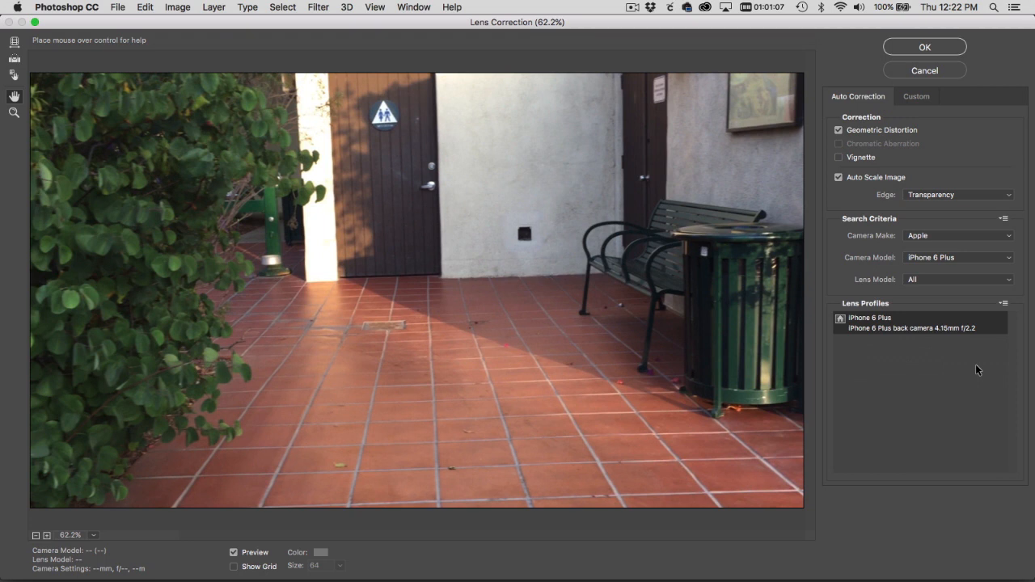
pyautogui.moveTo(919, 169)
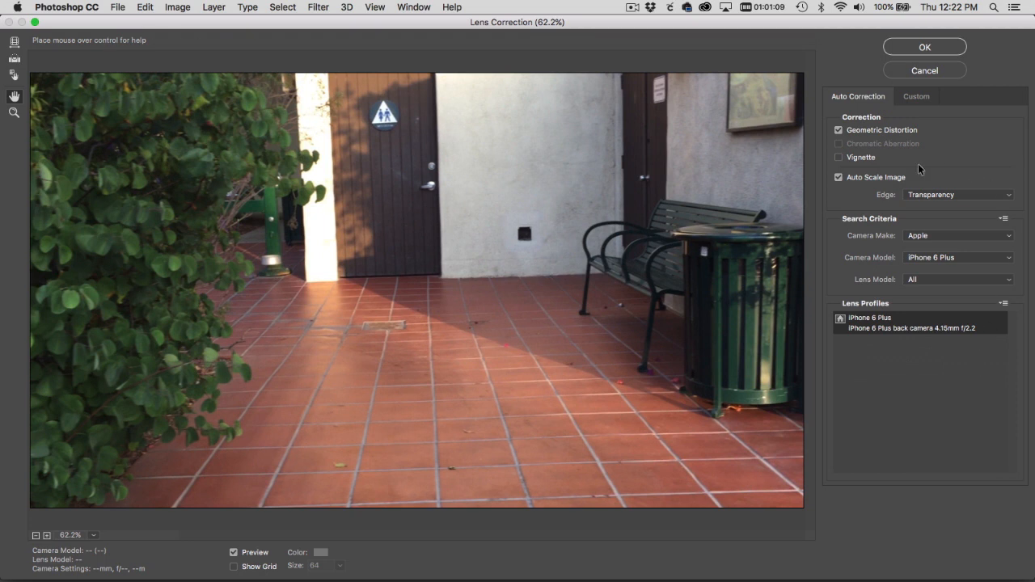
pyautogui.click(838, 177)
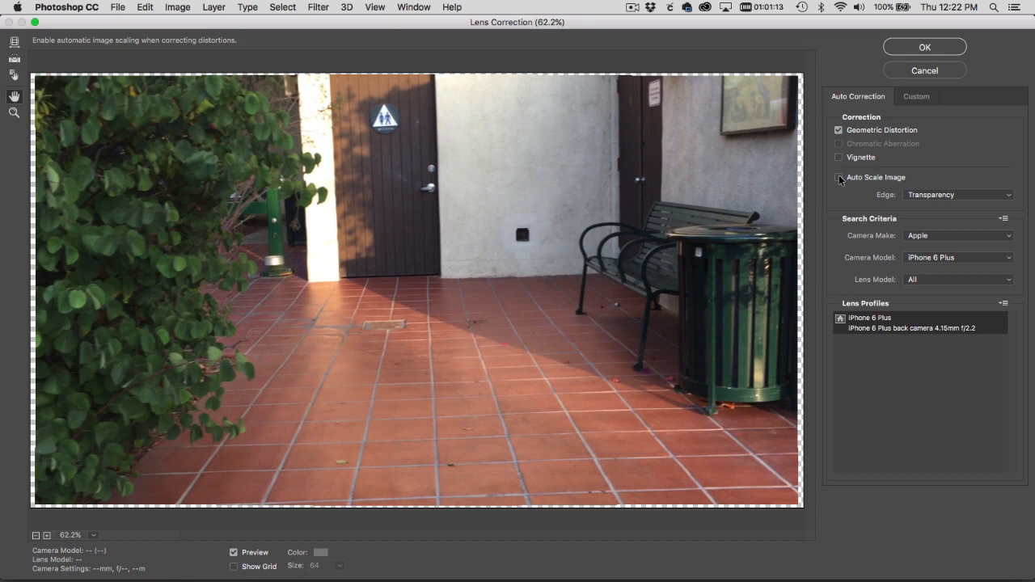
pyautogui.click(925, 46)
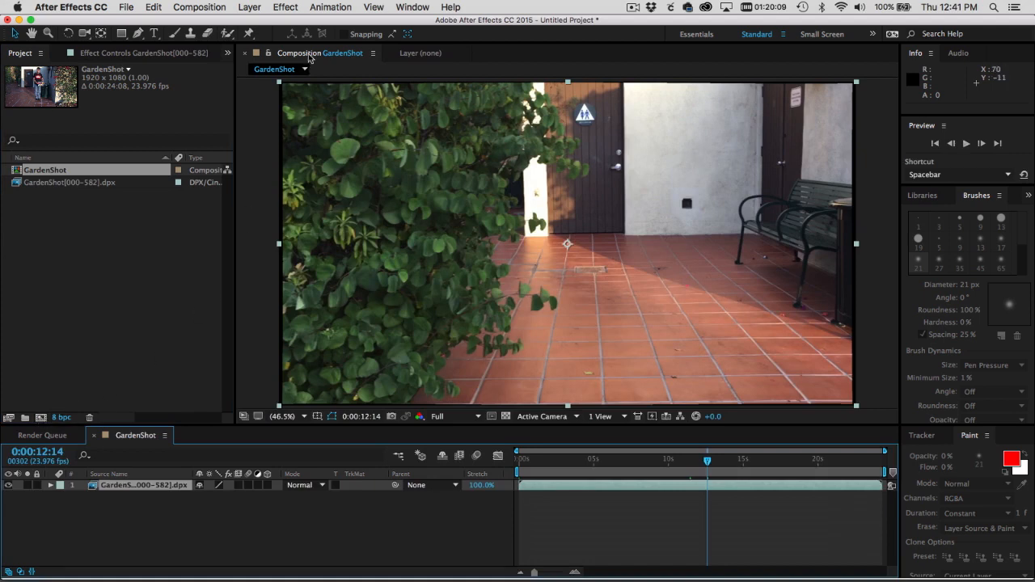
# - Run Track Camera on GardenShot and expand the tracker's Advanced settings
pyautogui.click(329, 7)
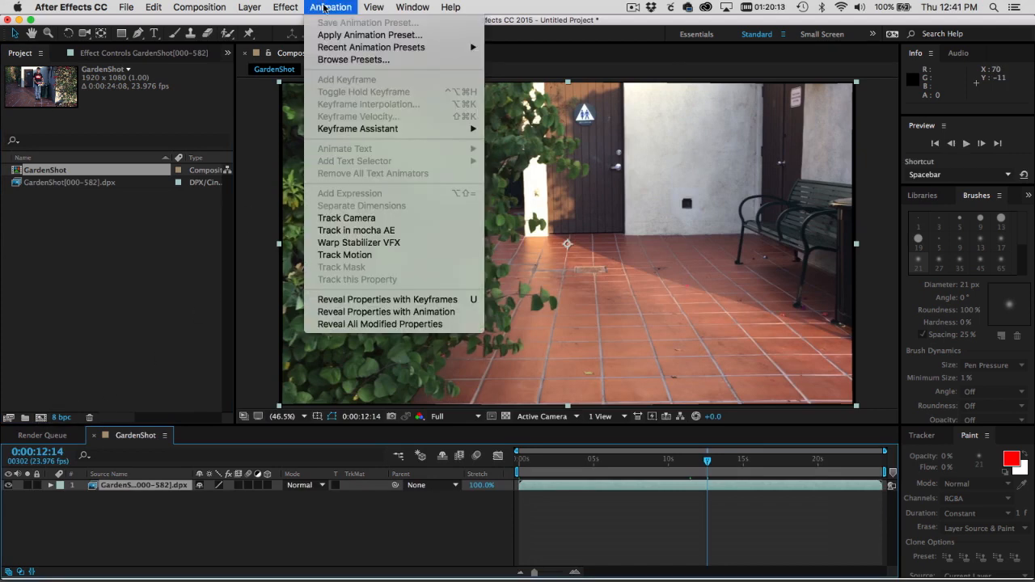
pyautogui.click(345, 218)
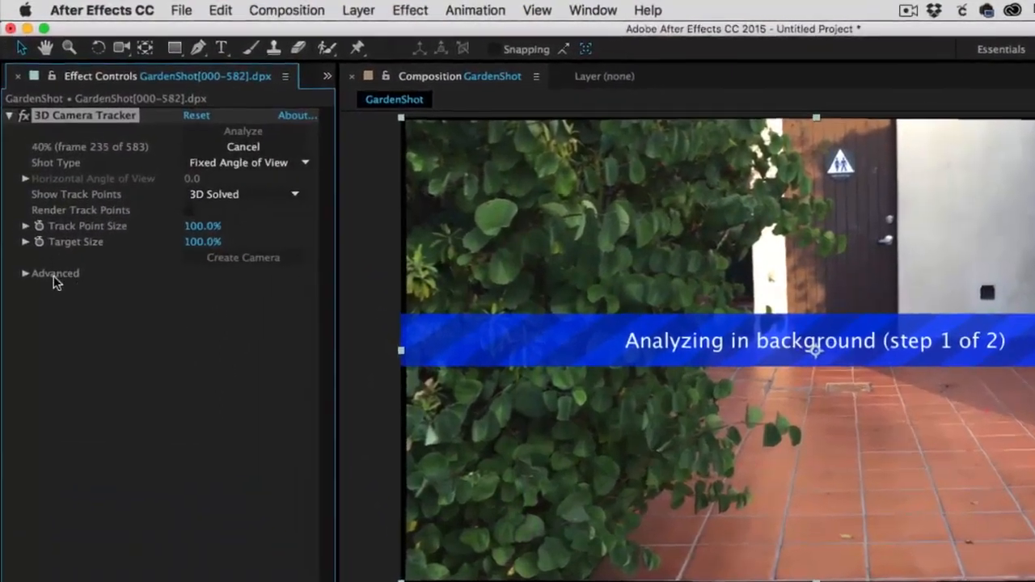
pyautogui.click(27, 273)
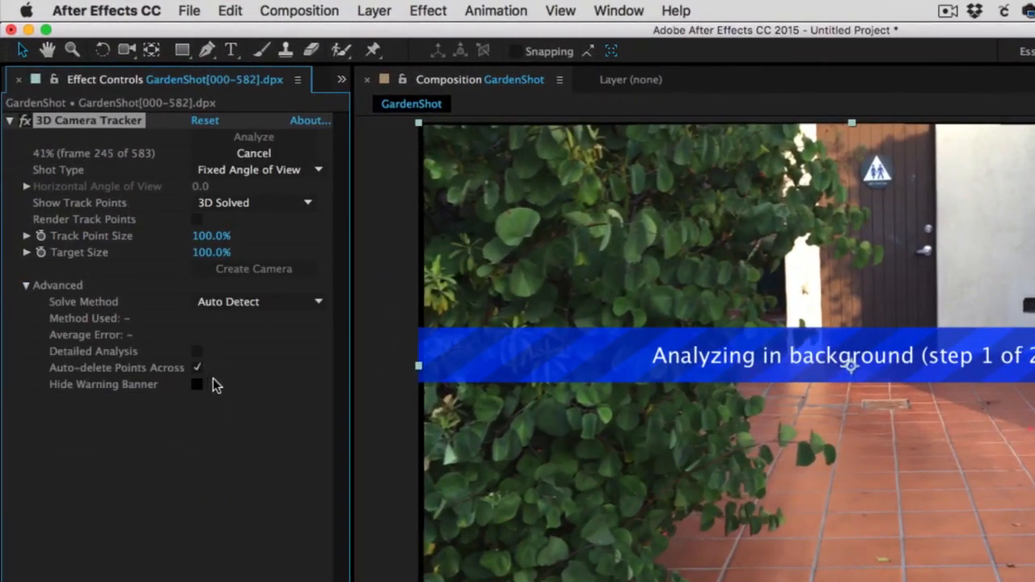
pyautogui.click(197, 367)
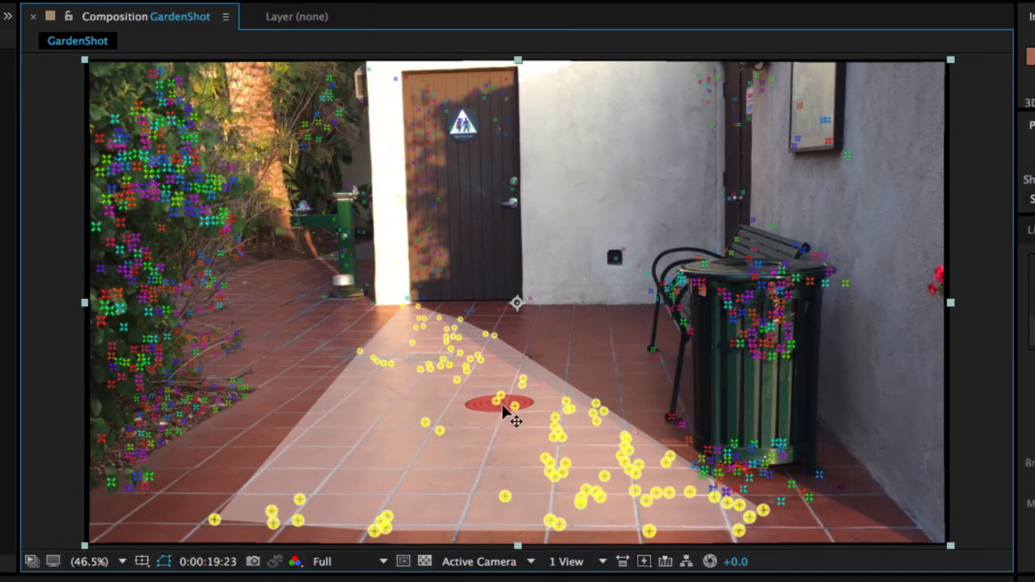
# - Place the target on the lower-right floor points and make them ground plane and origin
pyautogui.moveTo(486, 400); pyautogui.dragTo(688, 509)
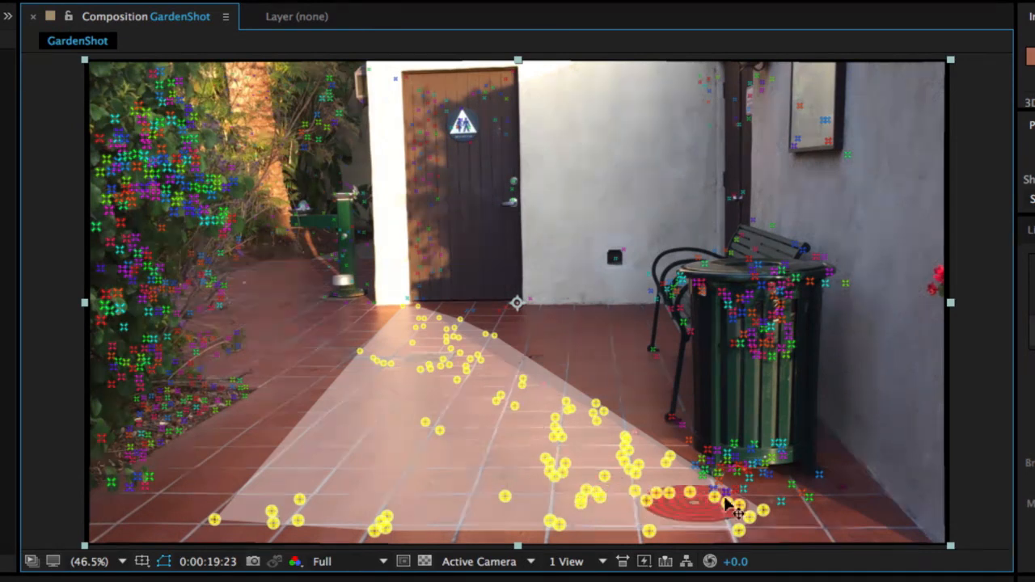
pyautogui.moveTo(692, 497); pyautogui.dragTo(793, 500)
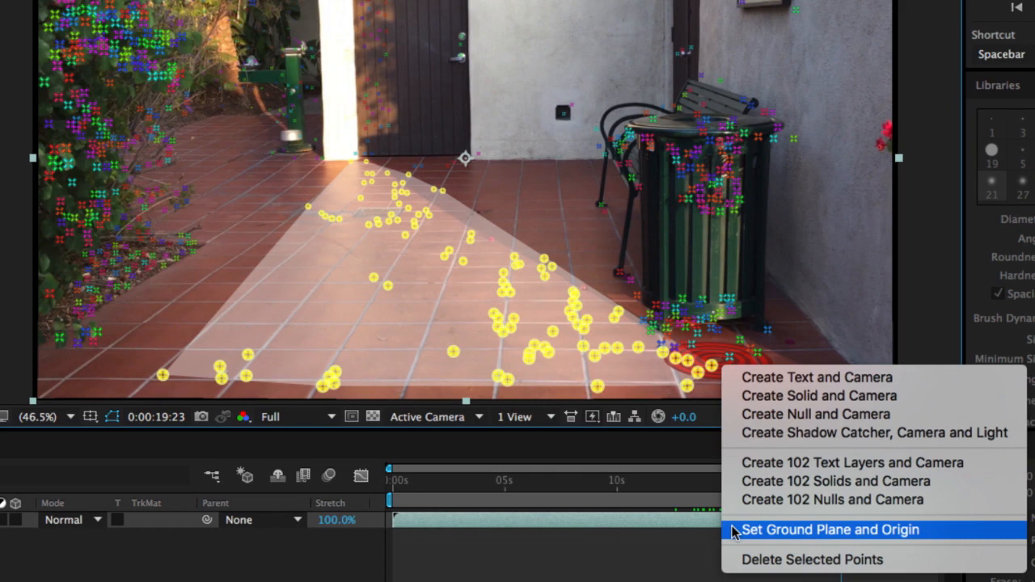
pyautogui.click(829, 530)
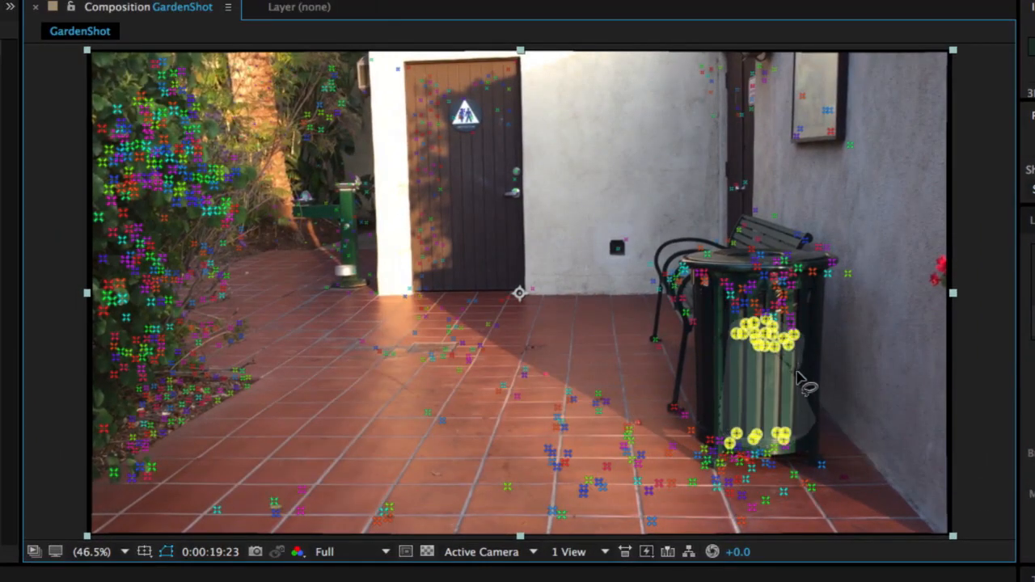
# - Bring up the context menu on the trash can track points
pyautogui.rightClick(760, 372)
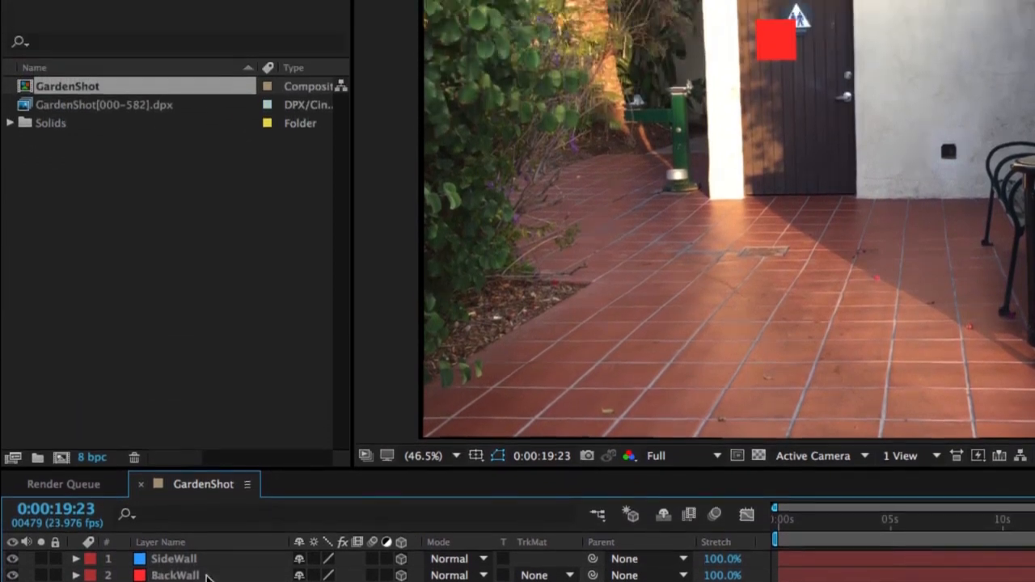
# - Export the walls, FrontOfTrash and tracker camera to MODO with the Afx MODO IO script
pyautogui.click(189, 10)
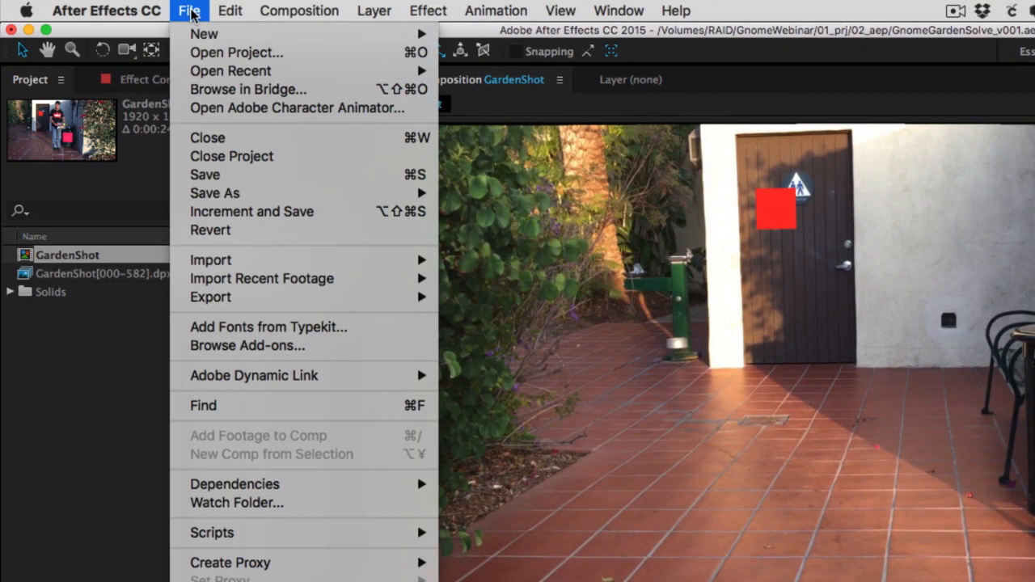
pyautogui.moveTo(210, 297)
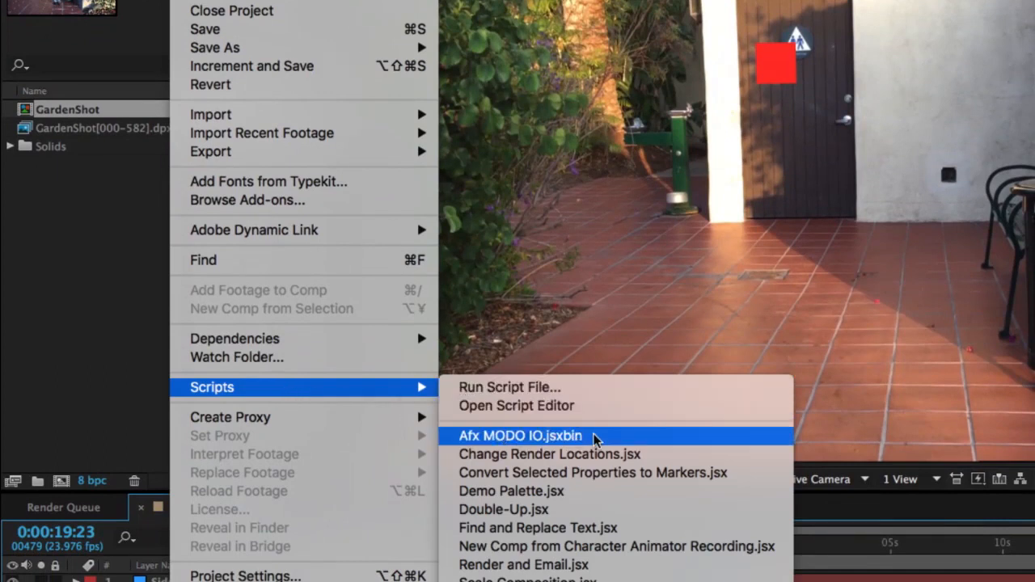
pyautogui.click(520, 435)
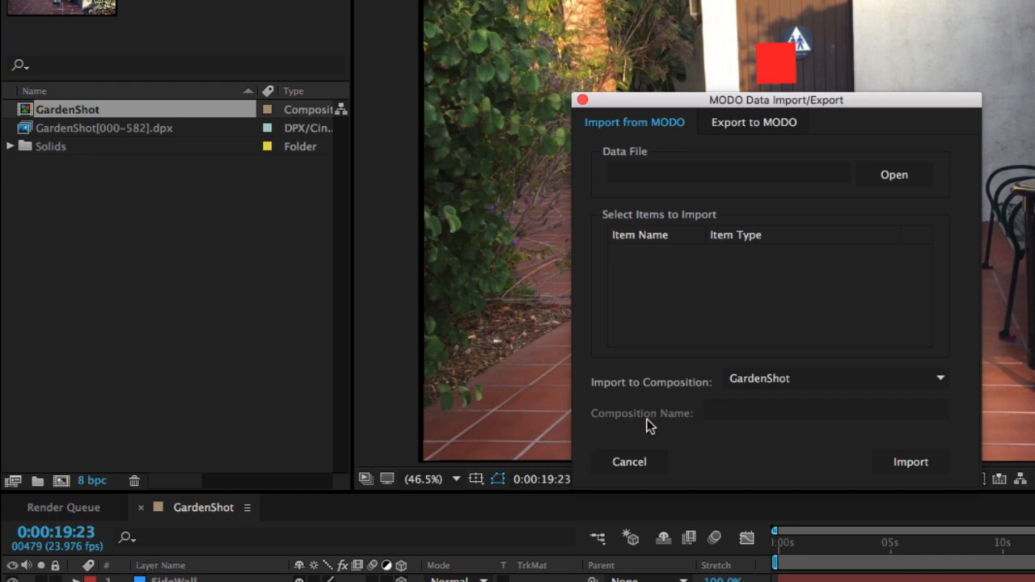
pyautogui.click(753, 122)
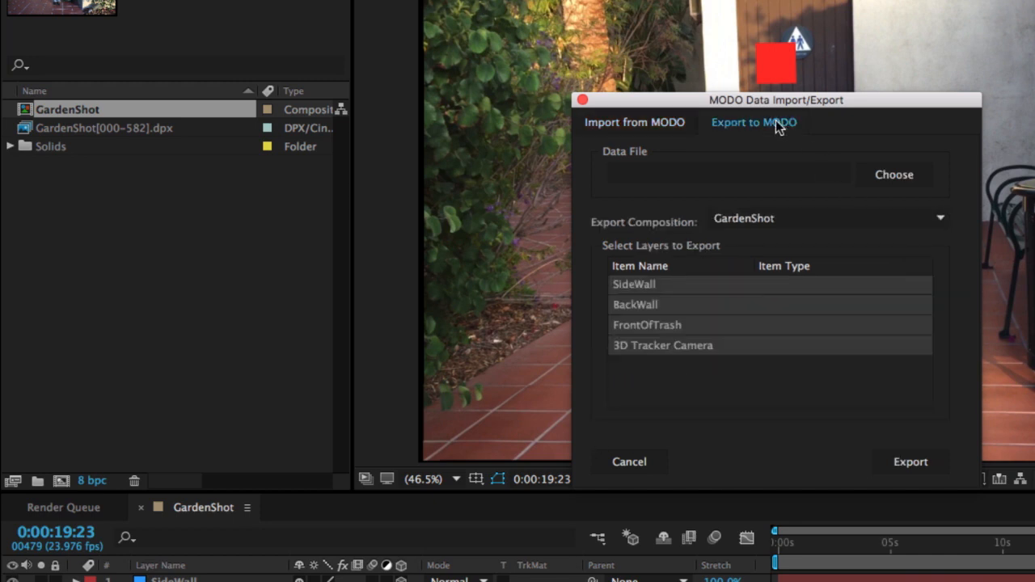
pyautogui.click(894, 174)
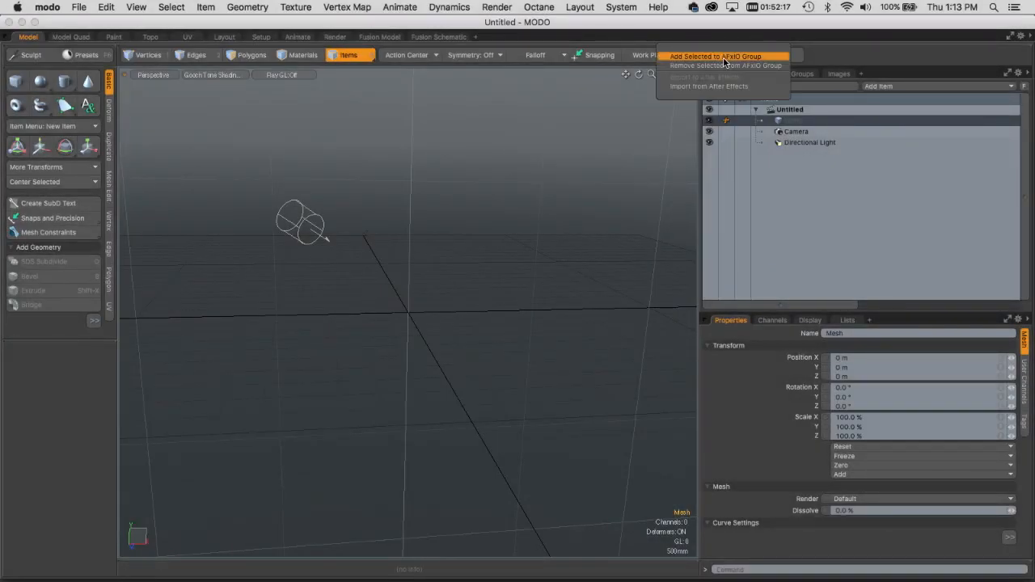
pyautogui.moveTo(722, 86)
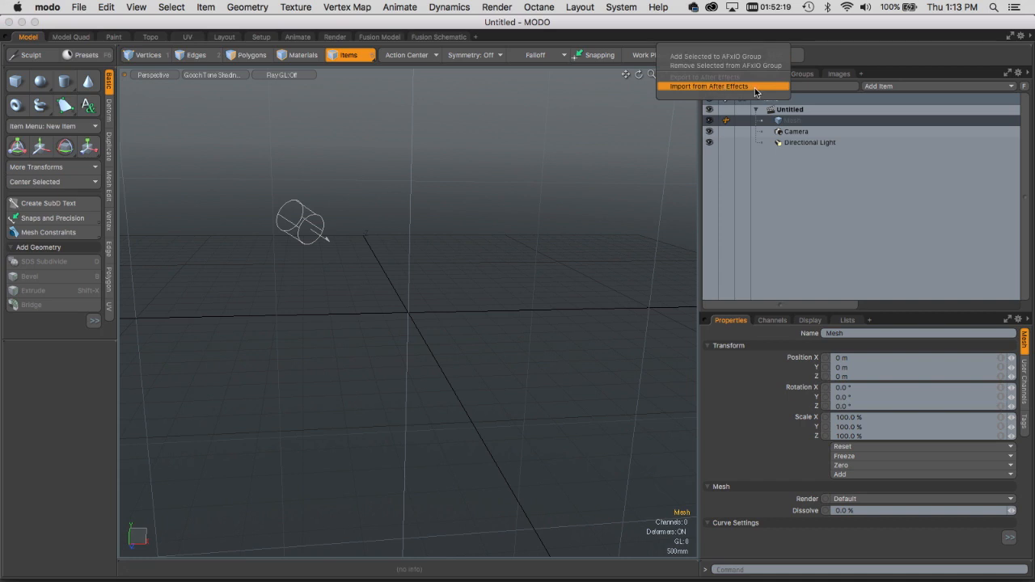
# - Import the exported After Effects file through Afx IO and confirm
pyautogui.click(709, 86)
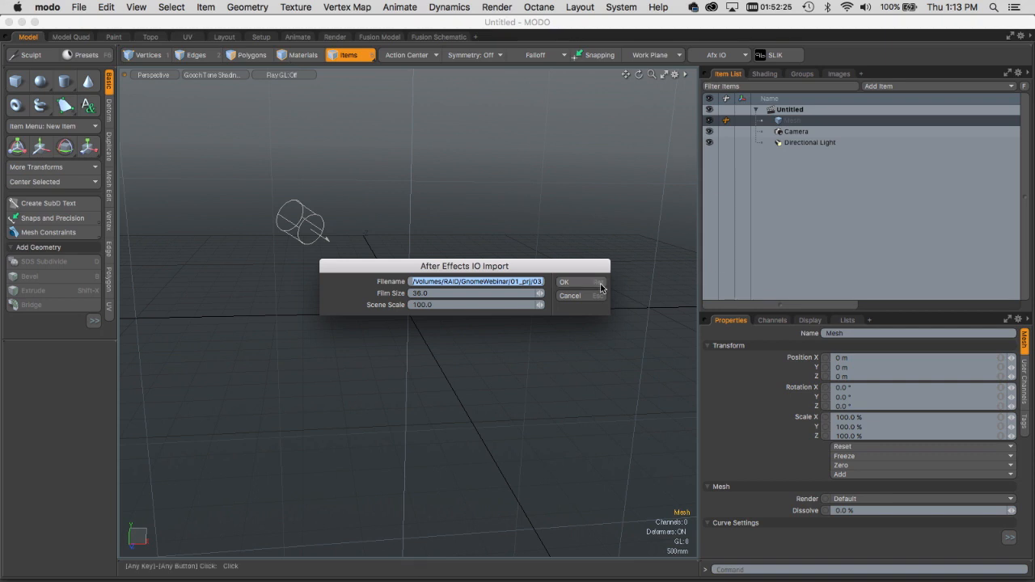
pyautogui.click(564, 281)
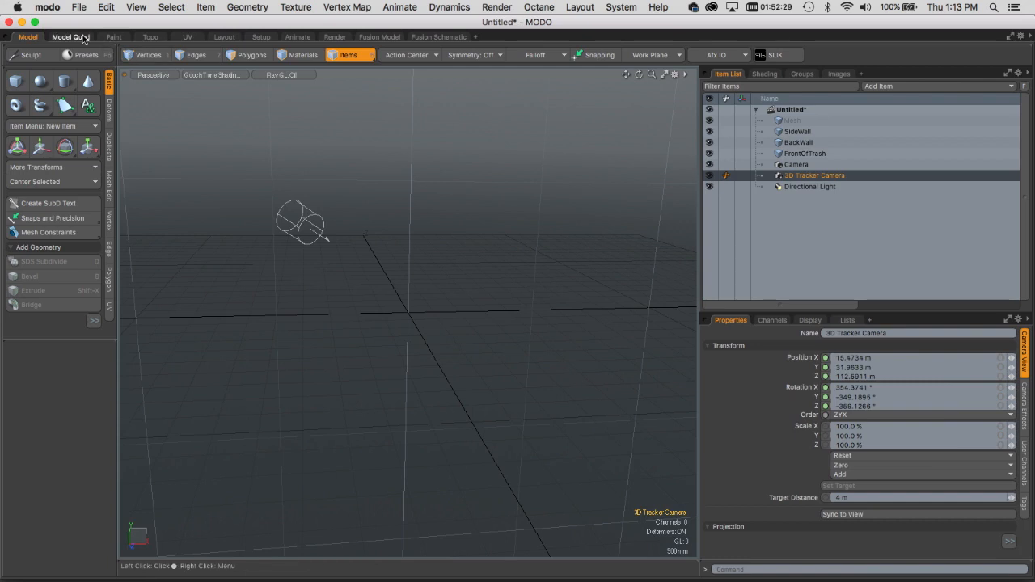
# - In Model Quad, size the flat GroundPlane to 100 m and open the Render layout
pyautogui.click(71, 37)
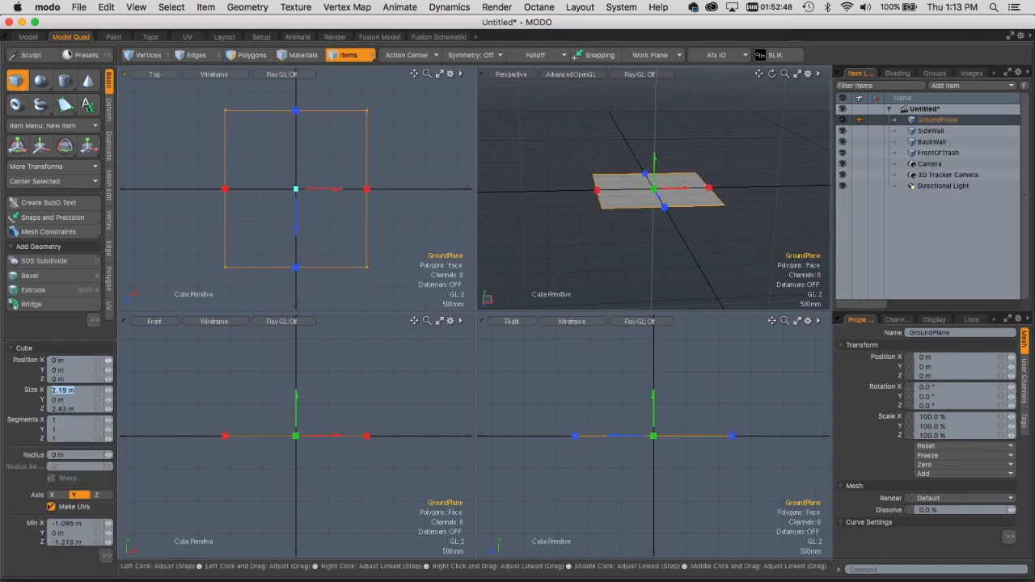
pyautogui.write('100 m')
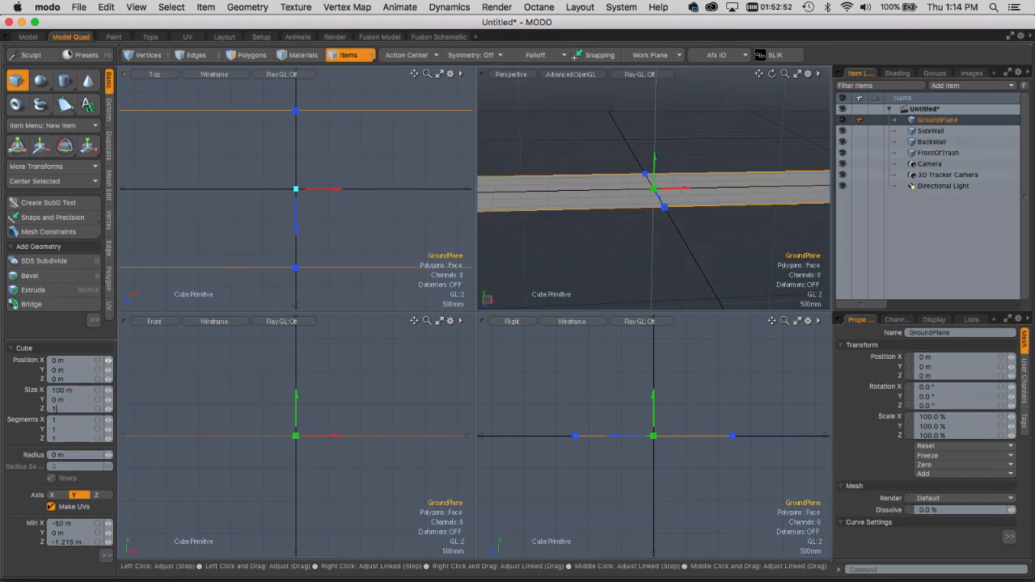
pyautogui.click(335, 36)
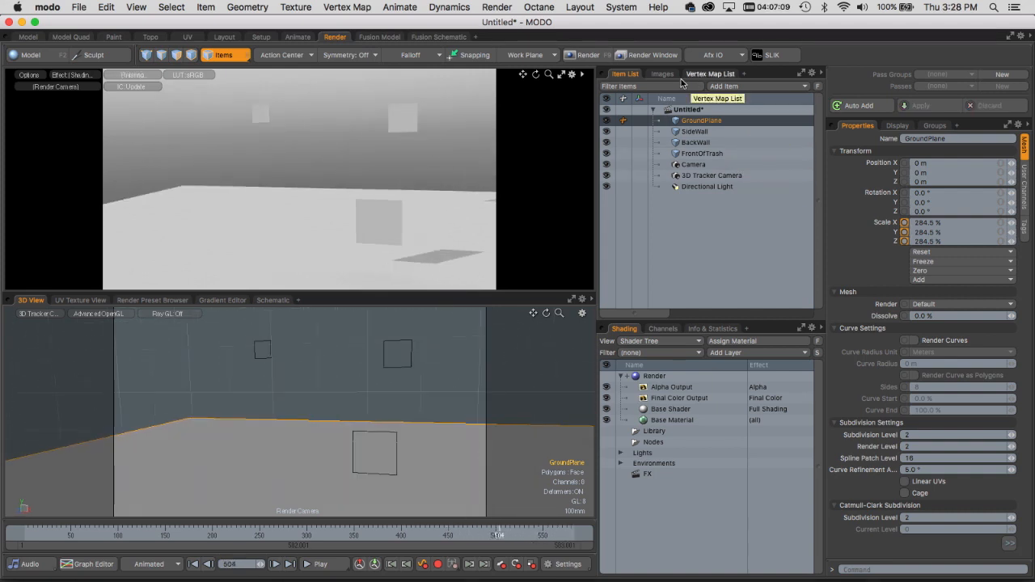
# - Give the Backdrop Item the GardenShot PNG clip with Camera projection
pyautogui.click(662, 74)
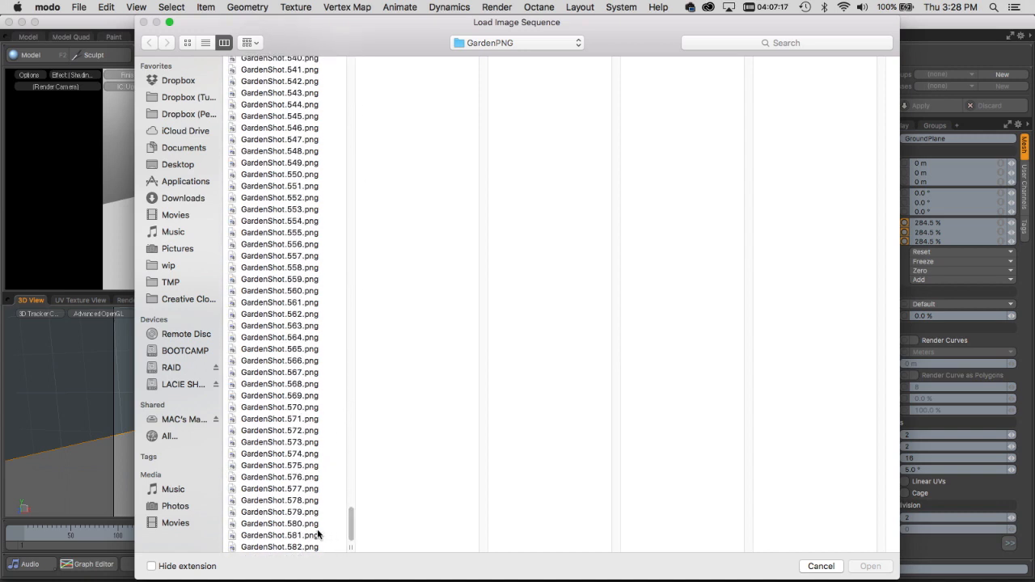
pyautogui.click(869, 566)
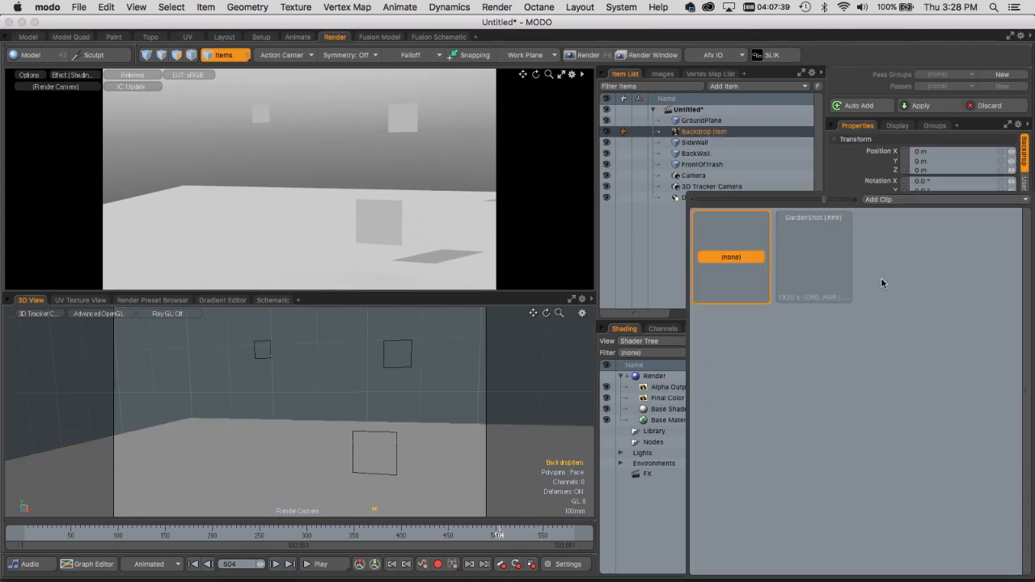
pyautogui.click(958, 308)
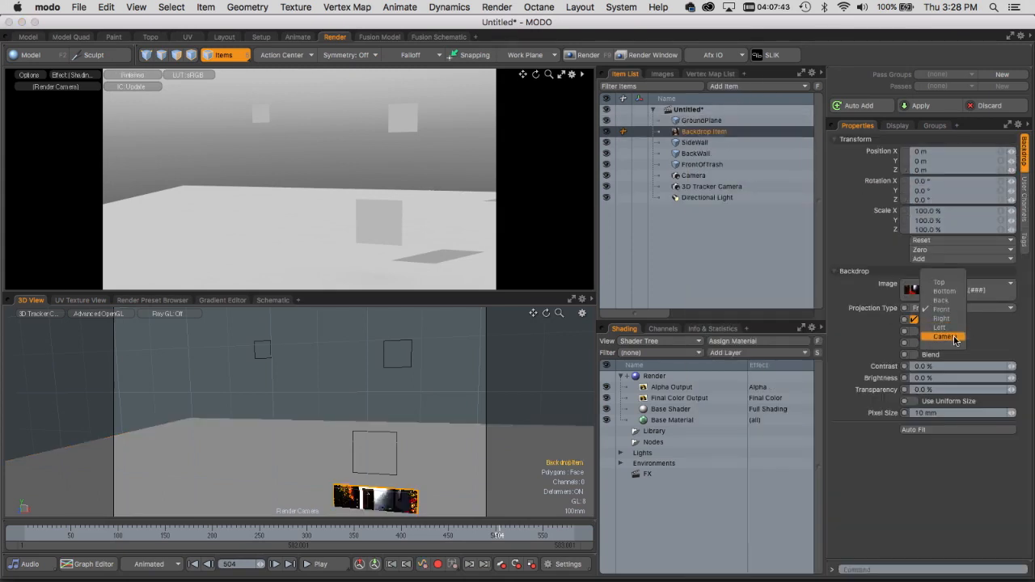
pyautogui.click(944, 337)
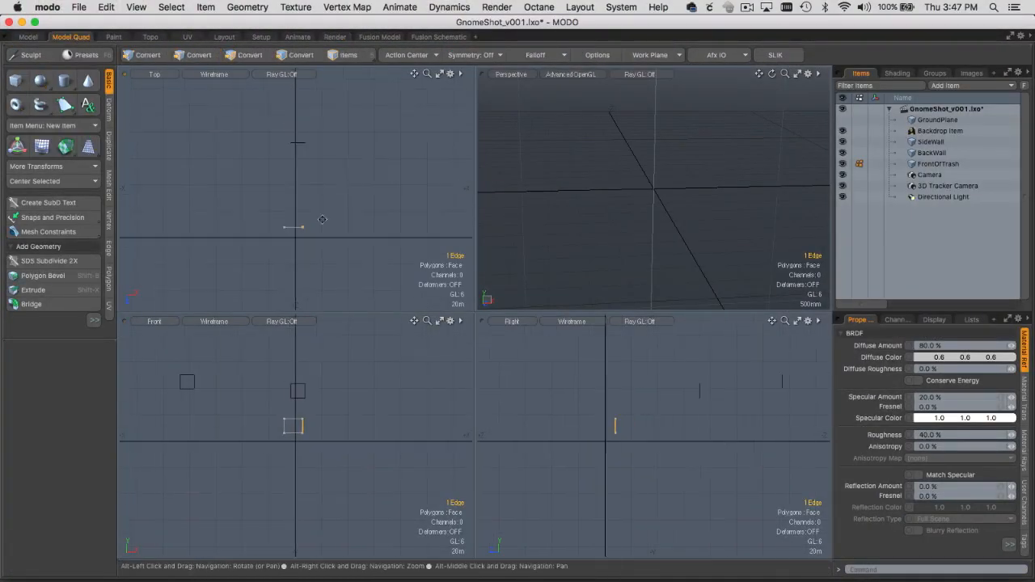
# - Add a Trashcan mesh item and toggle its visibility against the garden plate
pyautogui.click(970, 85)
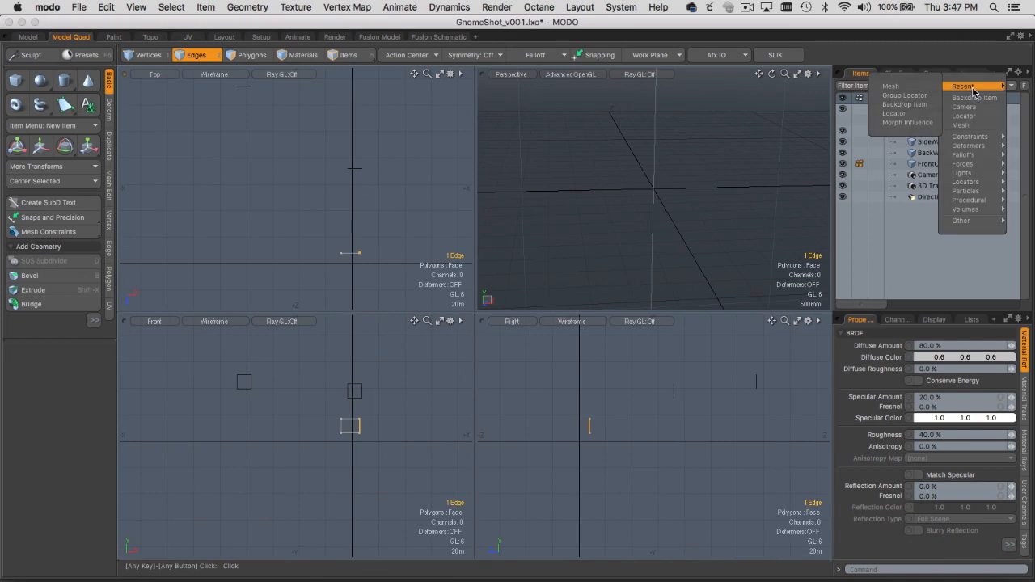
pyautogui.click(961, 126)
pyautogui.write('Trashcan')
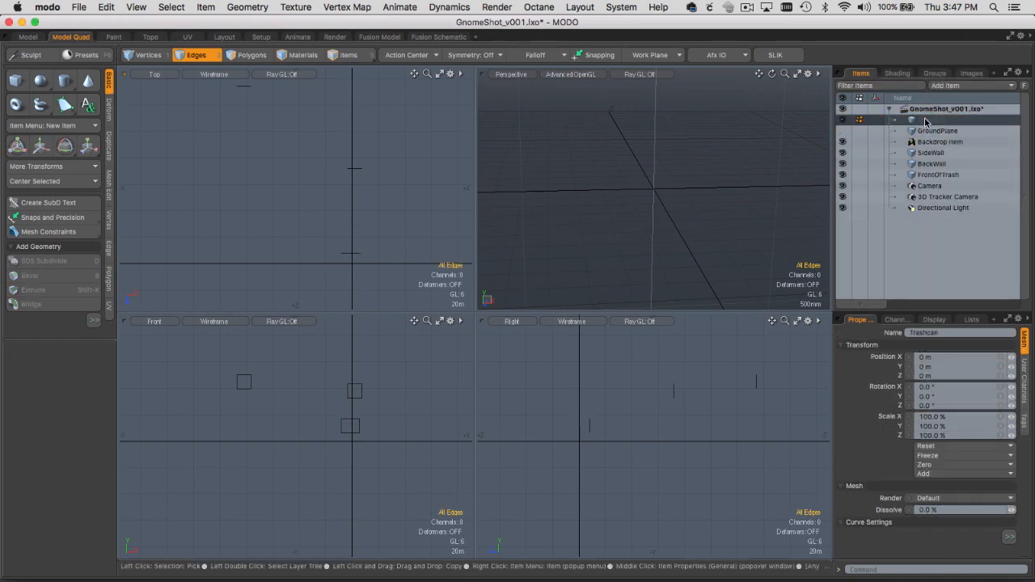
pyautogui.click(64, 80)
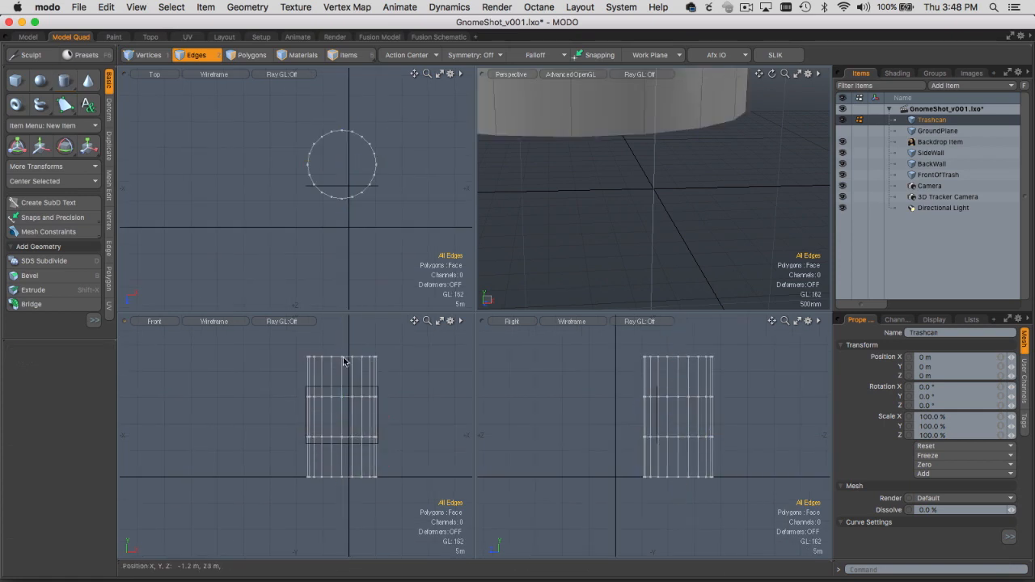
pyautogui.click(335, 36)
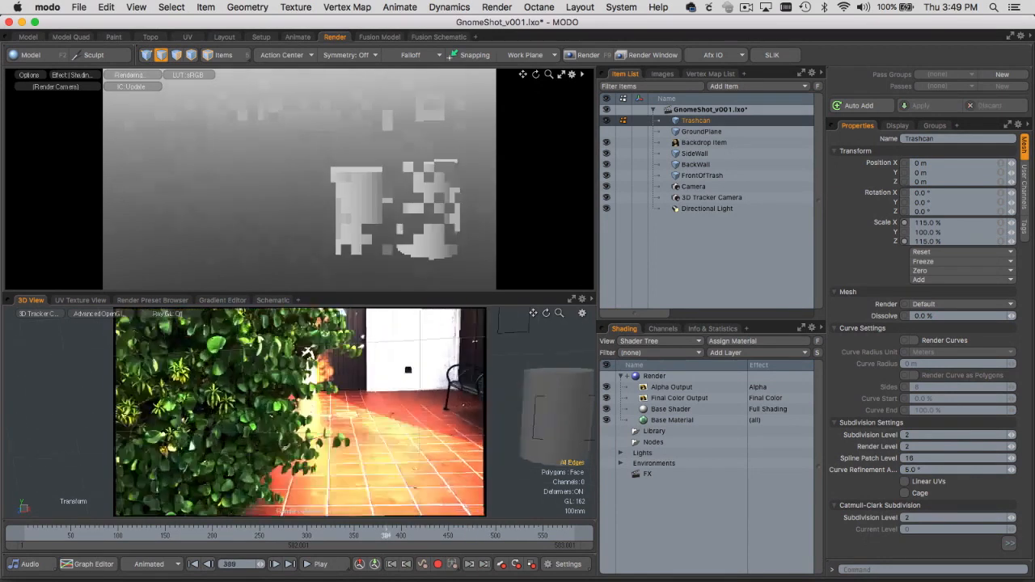
pyautogui.click(704, 143)
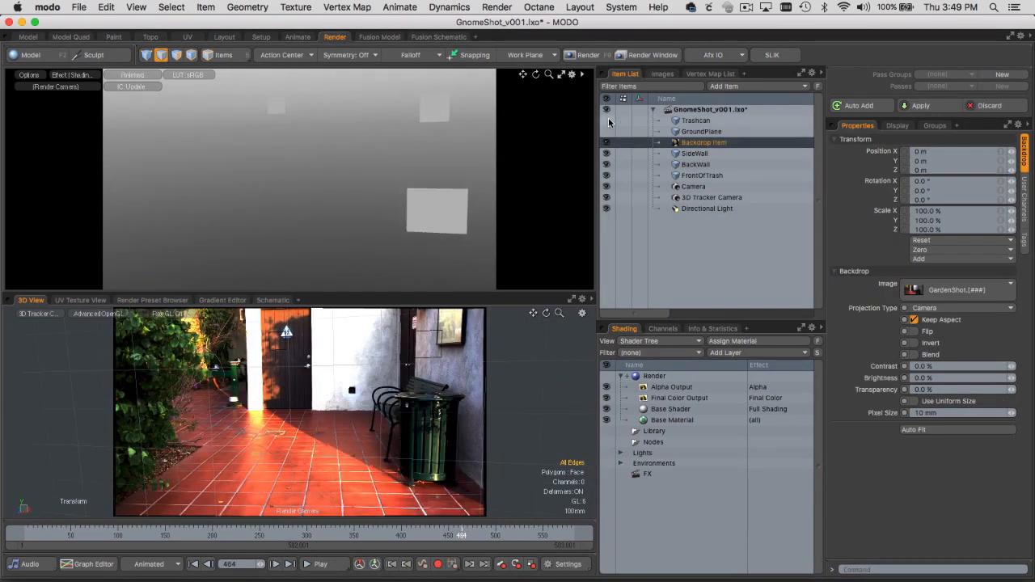
pyautogui.click(696, 119)
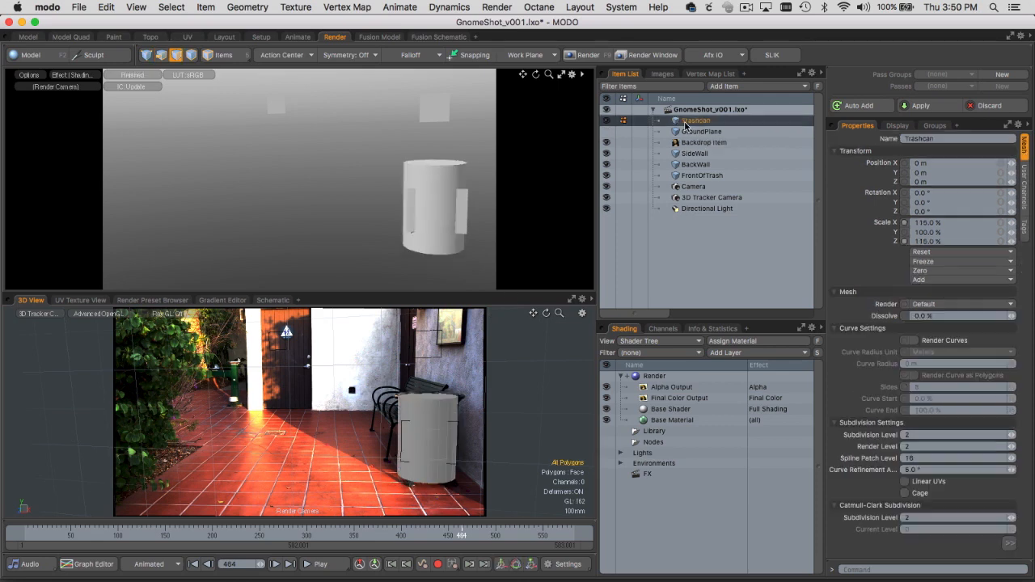
pyautogui.click(707, 208)
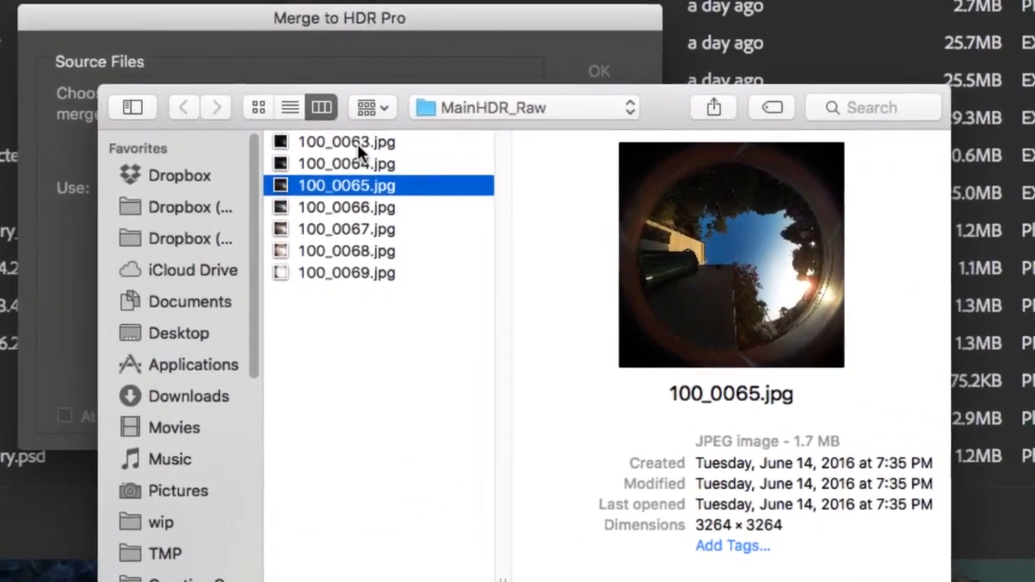
# - Add exposures 100_0063 through 100_0069 as merge sources
pyautogui.click(346, 229)
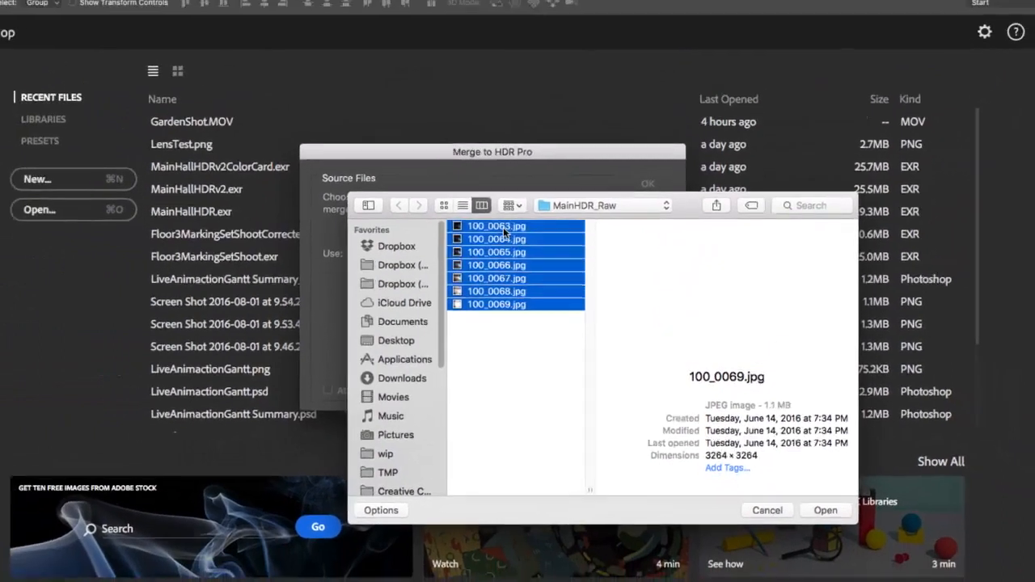
pyautogui.click(825, 510)
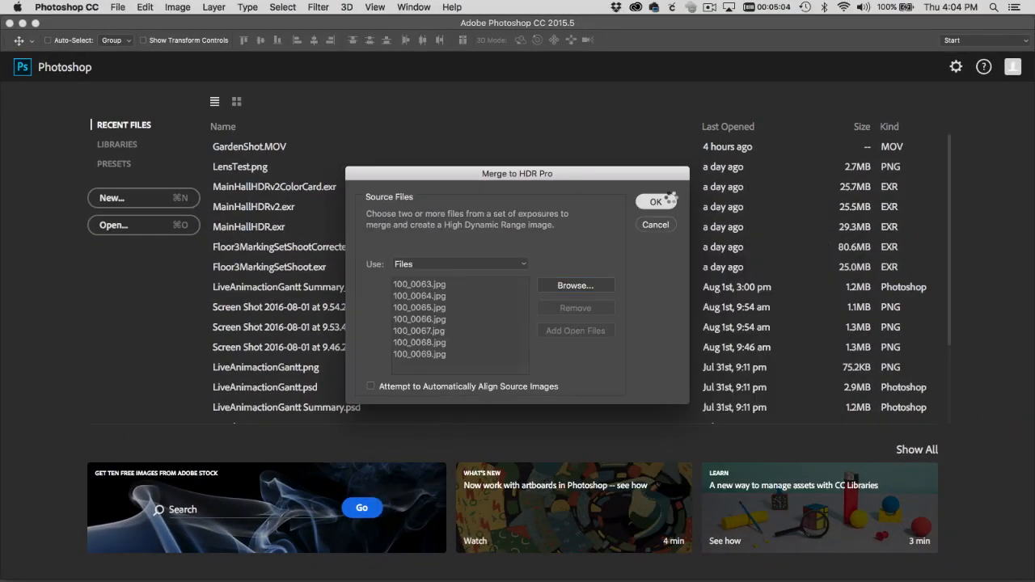
# - Merge the seven fisheye garden exposures into a 32-bit HDR document, Untitled_HDR2
pyautogui.click(656, 202)
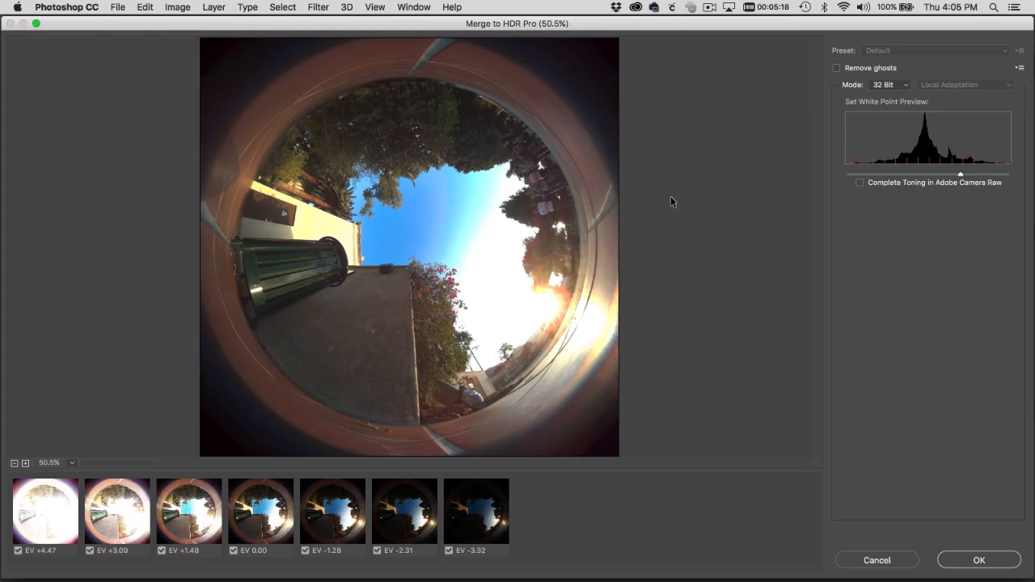
pyautogui.click(890, 84)
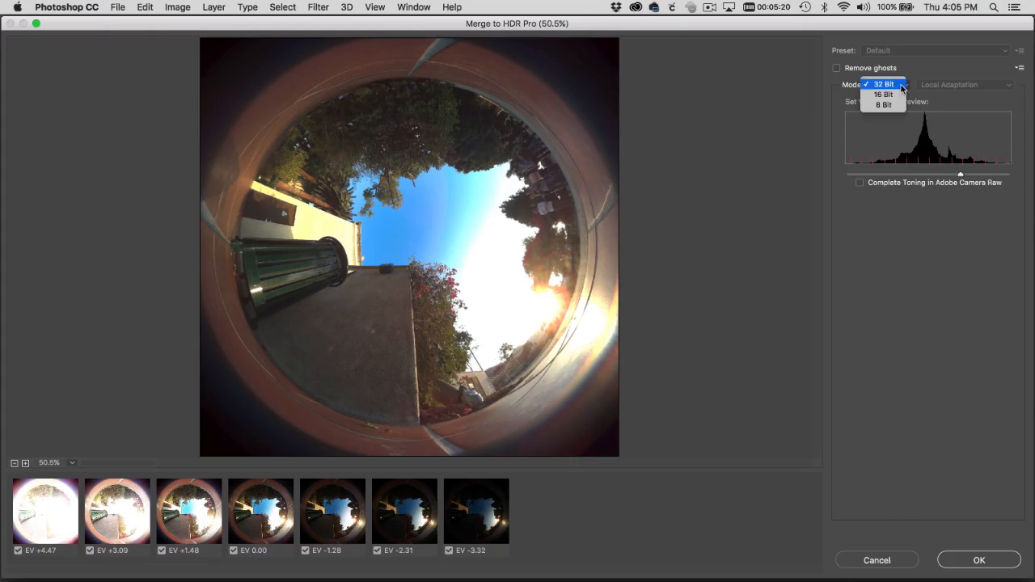
pyautogui.click(884, 84)
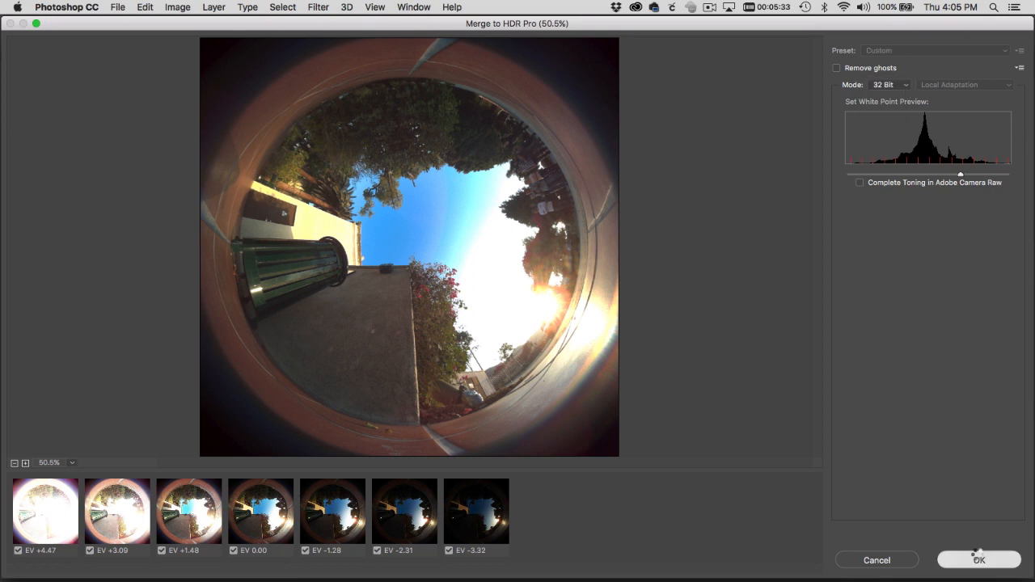
pyautogui.click(979, 559)
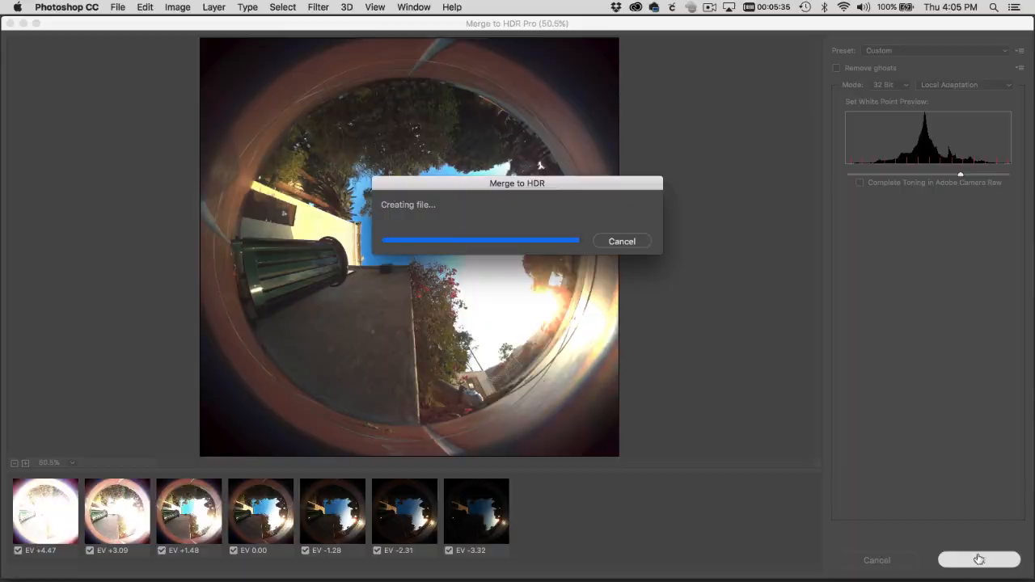
pyautogui.click(979, 560)
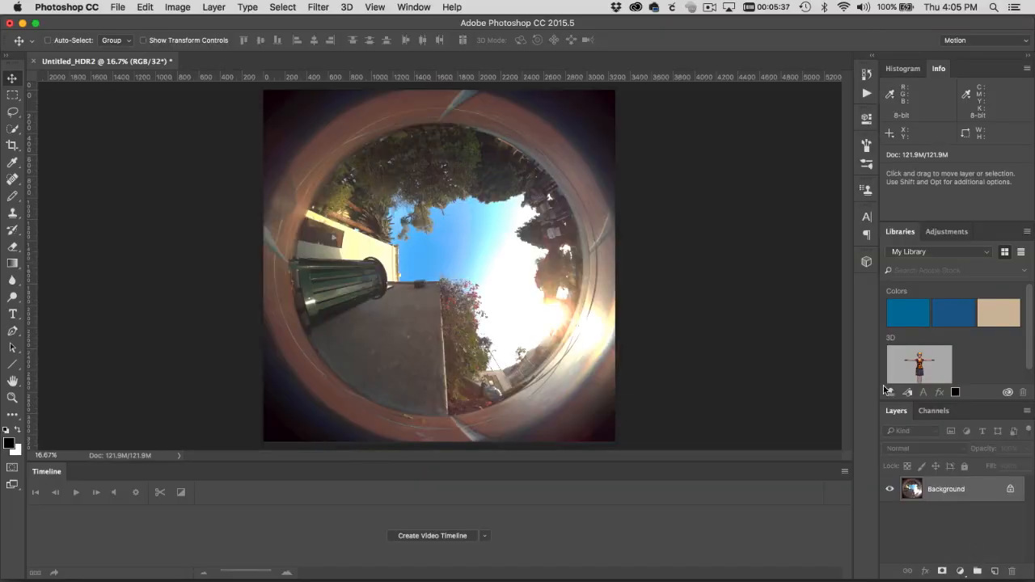
pyautogui.moveTo(631, 249)
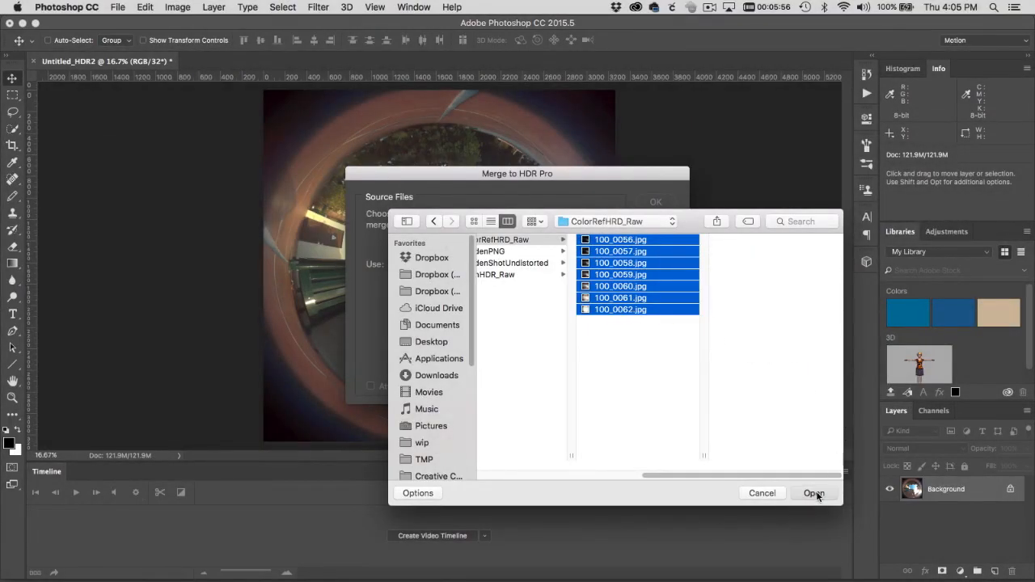
# - Merge colour-chart exposures 100_0056–100_0062 into a second 32-bit HDR, Untitled_HDR4
pyautogui.click(814, 493)
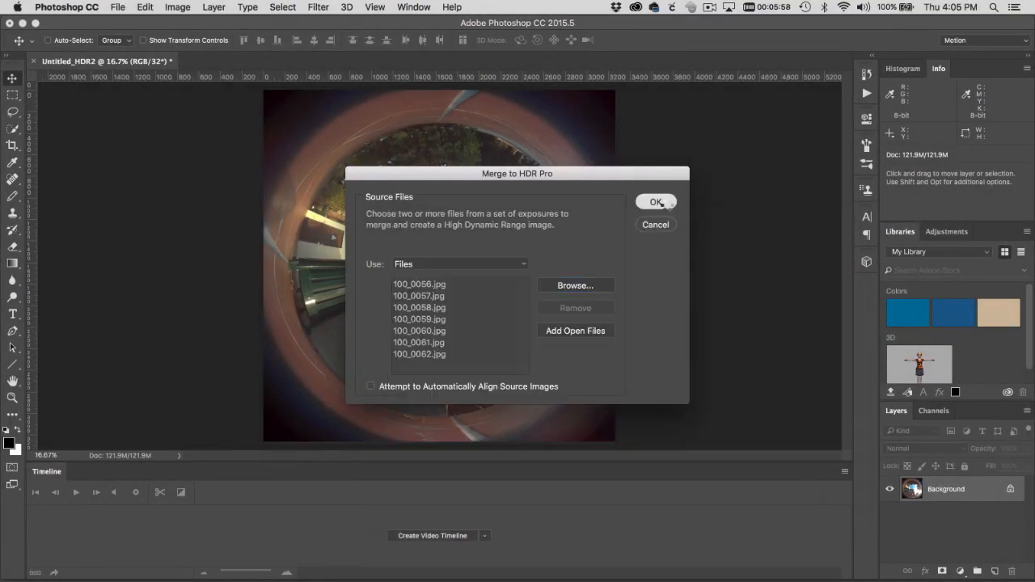
pyautogui.click(656, 201)
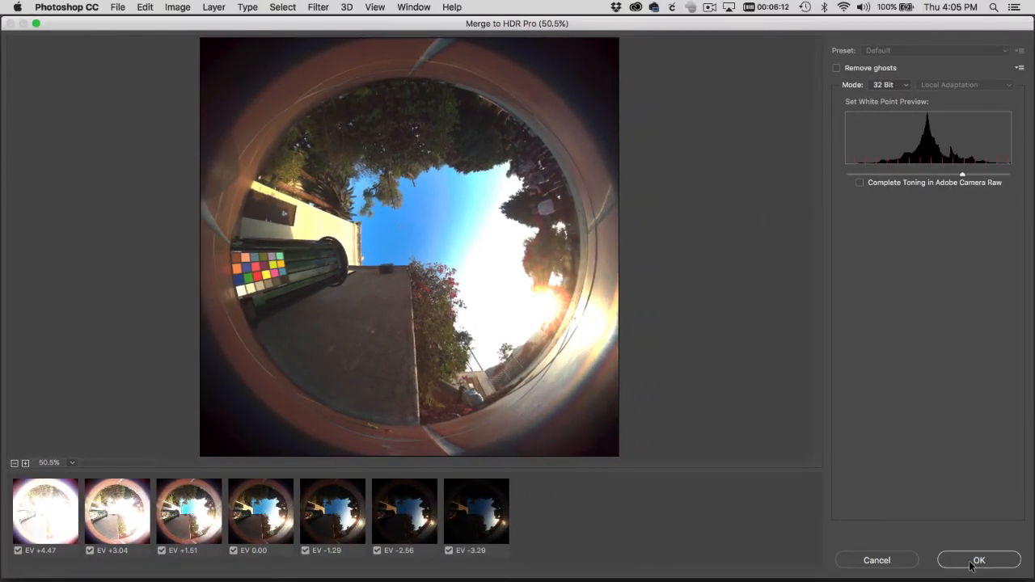
pyautogui.click(979, 560)
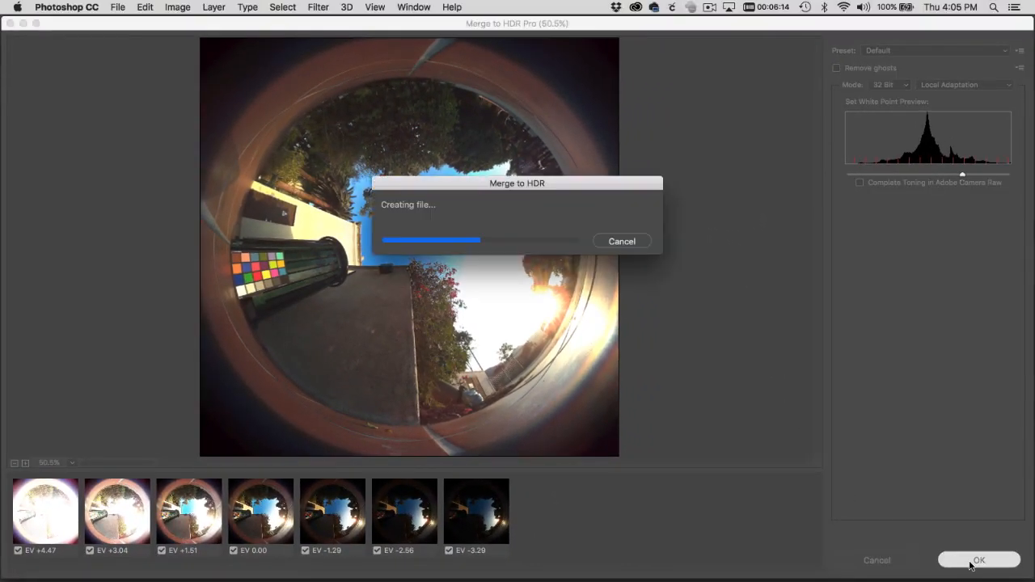
pyautogui.click(979, 560)
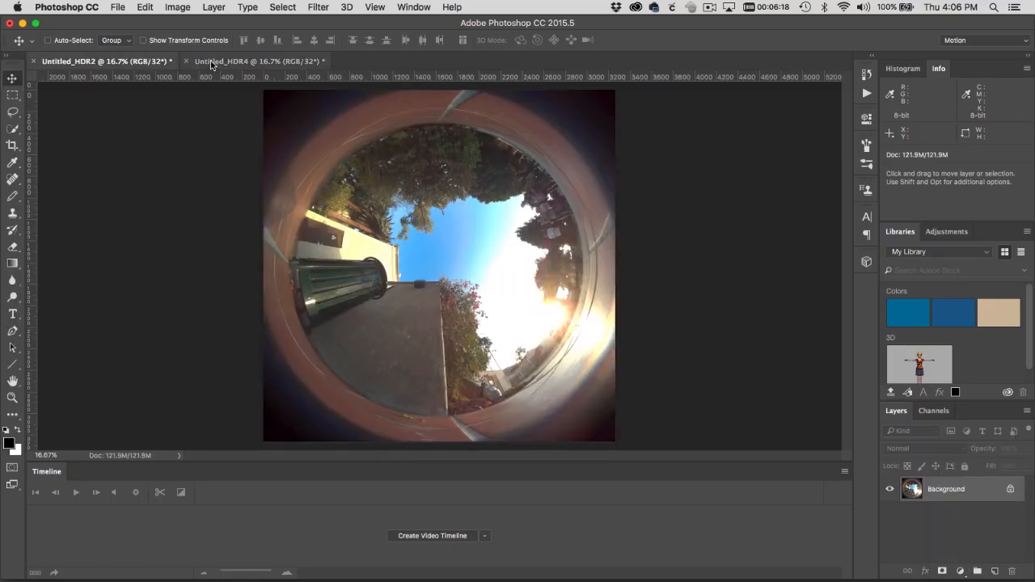
# - Switch to the Untitled_HDR4 colour-chart HDR document
pyautogui.click(256, 61)
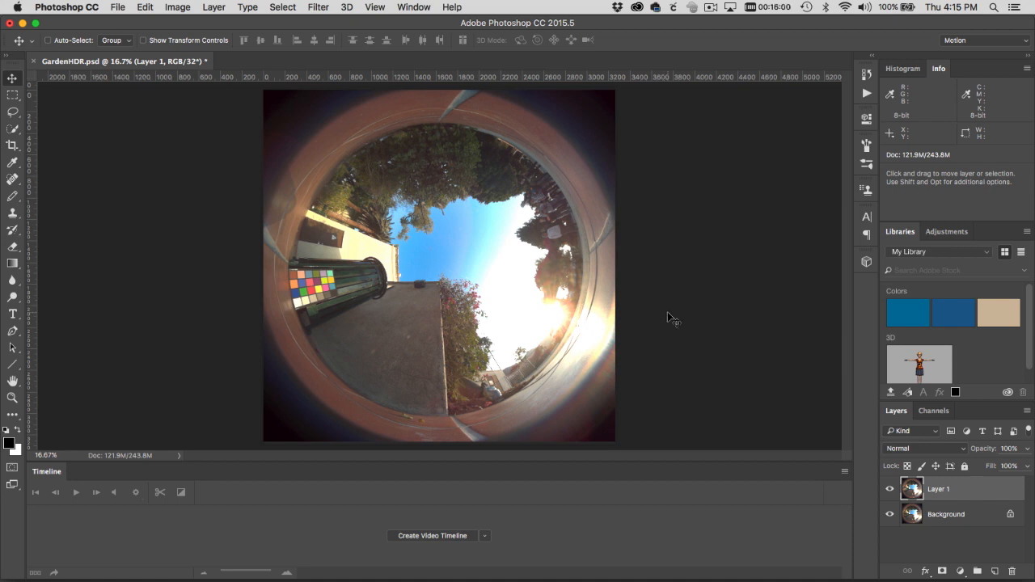
# - Unwrap Layer 1 with Polar to Rectangular, then select the Background layer
pyautogui.click(317, 6)
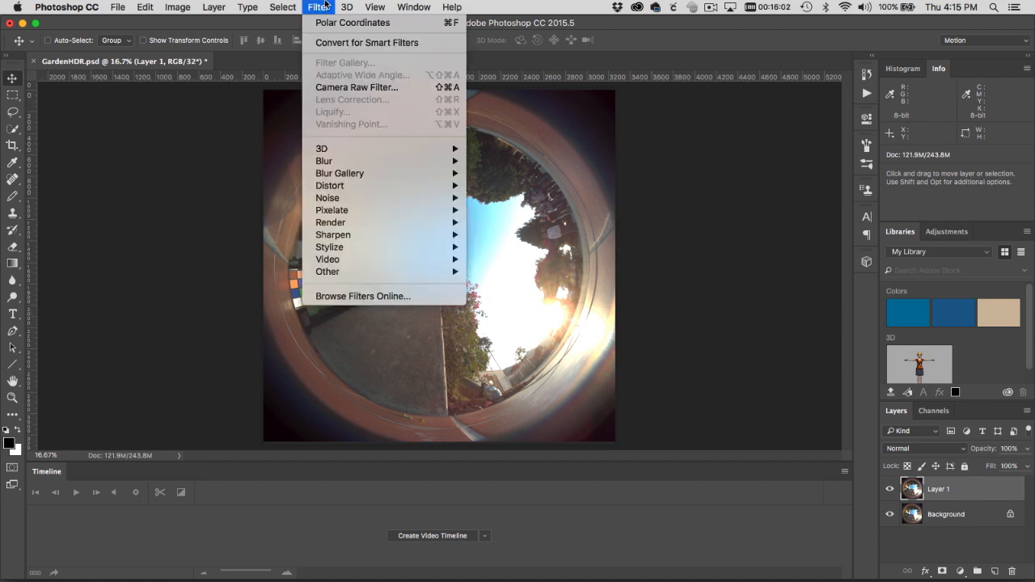
pyautogui.moveTo(329, 185)
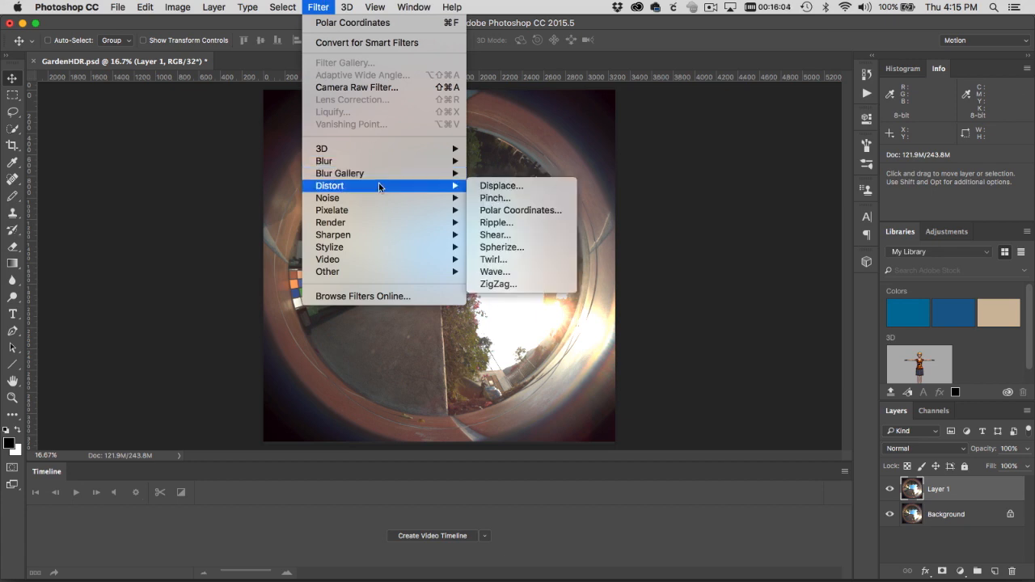
pyautogui.moveTo(520, 210)
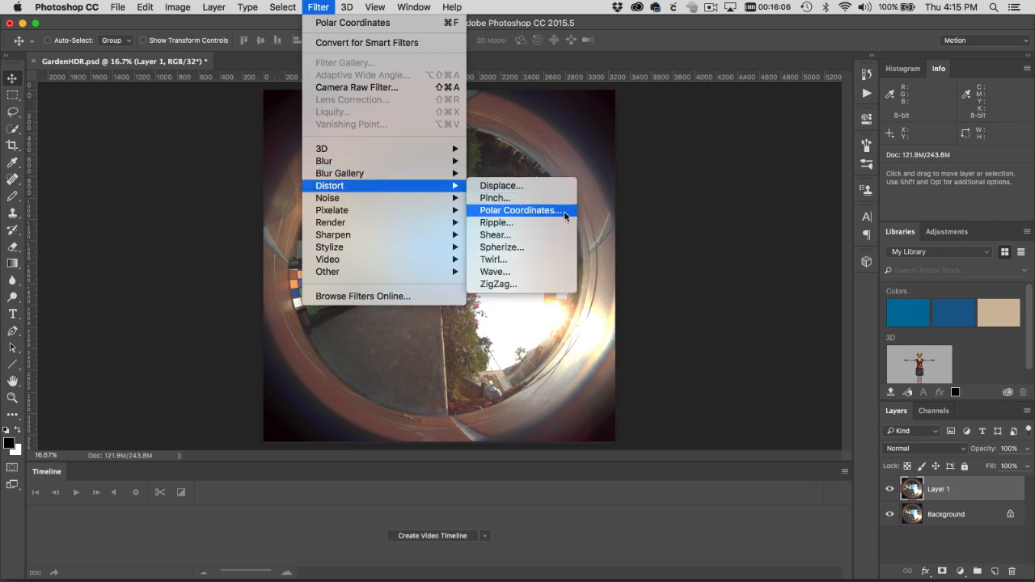
pyautogui.click(518, 210)
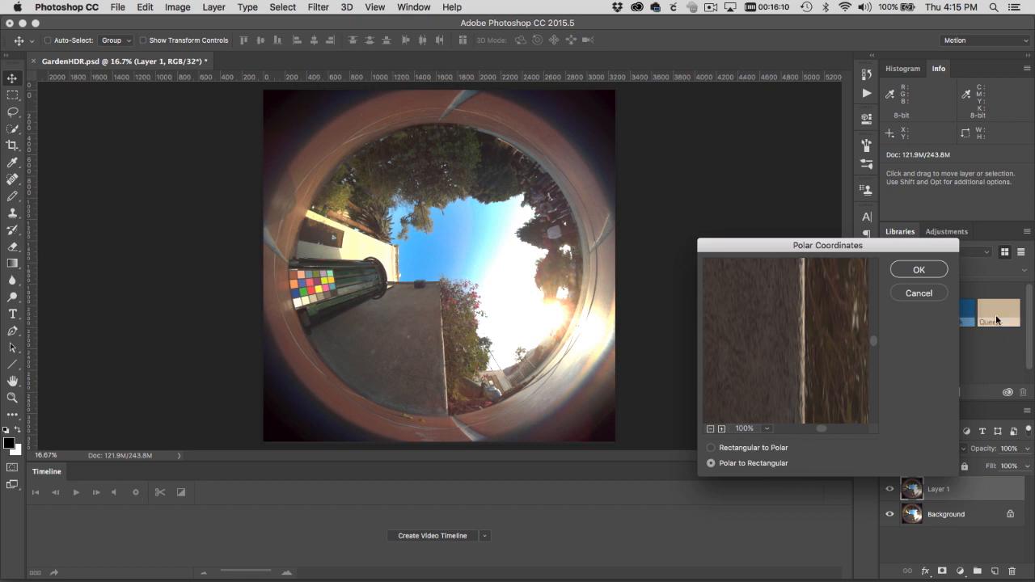
pyautogui.click(918, 268)
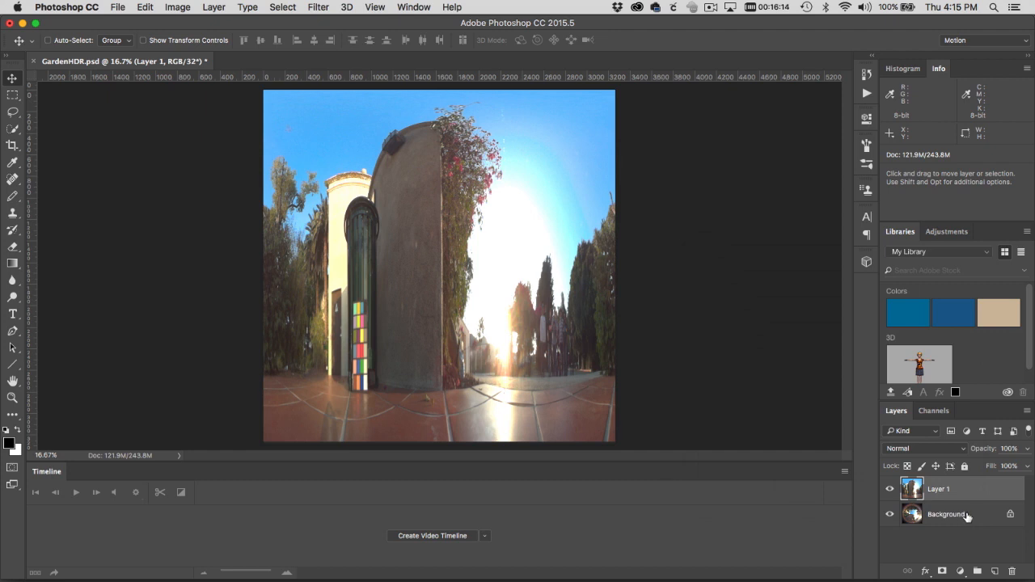
pyautogui.click(318, 6)
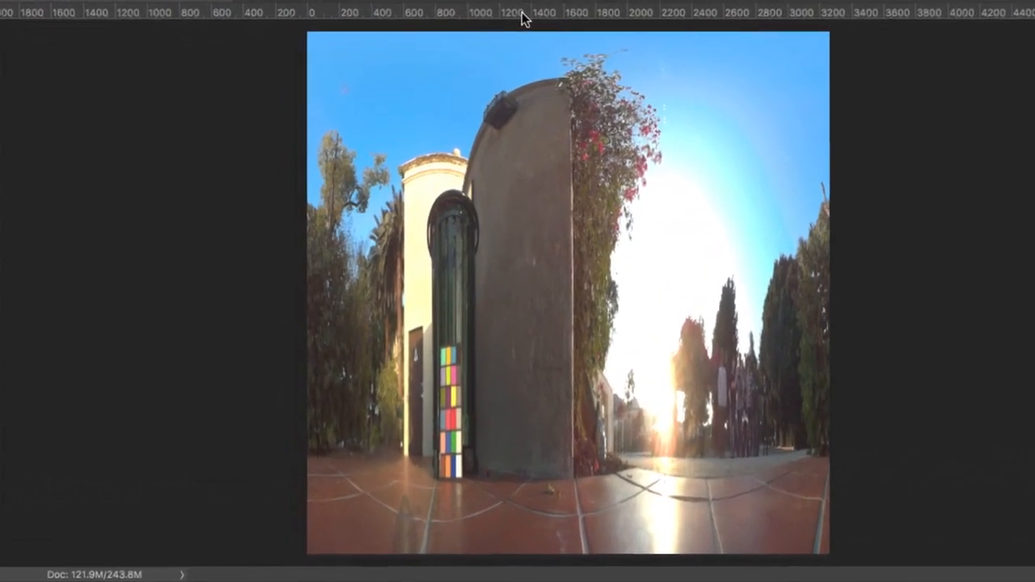
# - Place a horizon guide and squash the panorama vertically to about 1872 px tall
pyautogui.moveTo(534, 16); pyautogui.dragTo(534, 279)
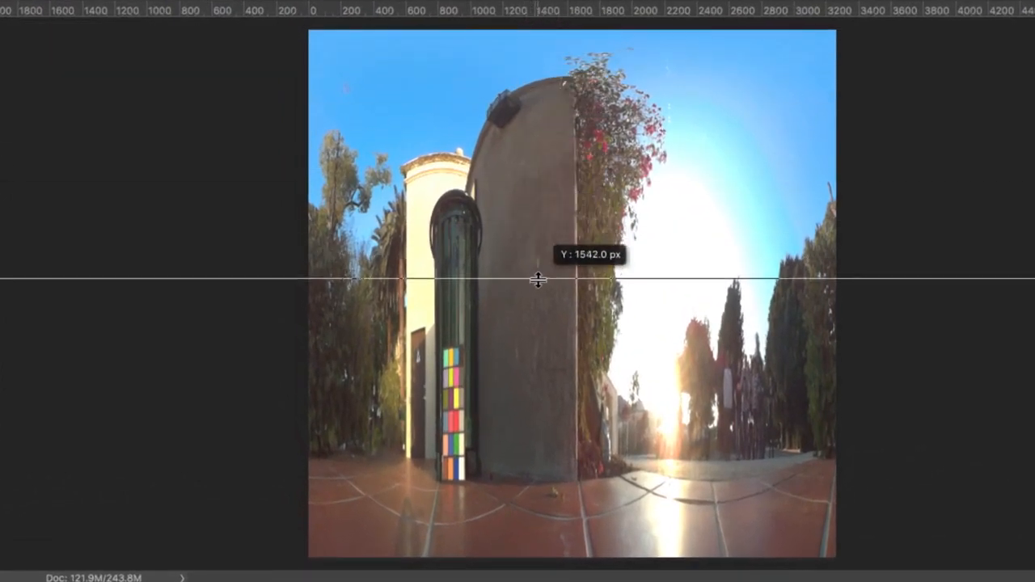
pyautogui.moveTo(538, 280); pyautogui.dragTo(538, 286)
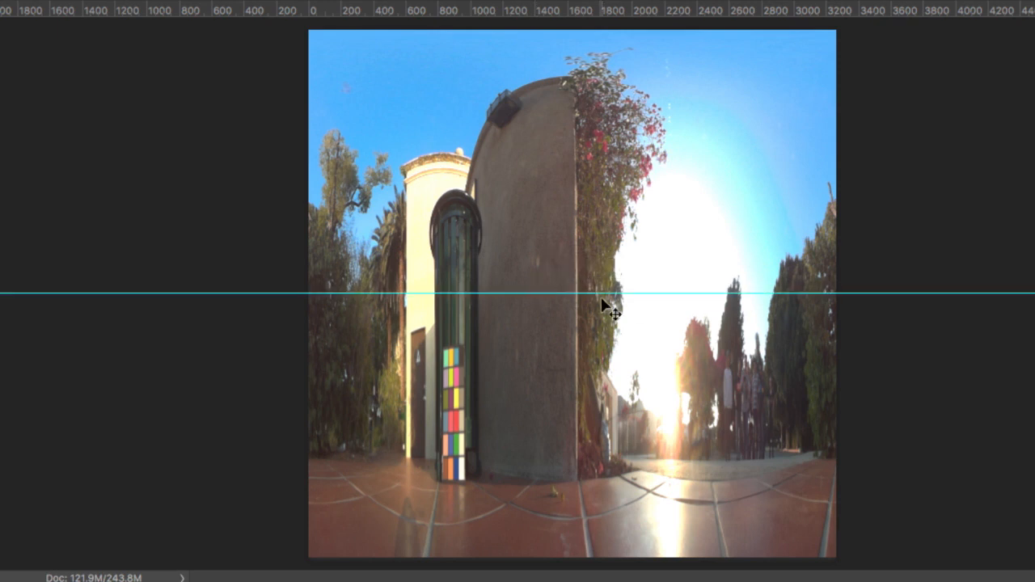
pyautogui.moveTo(602, 316)
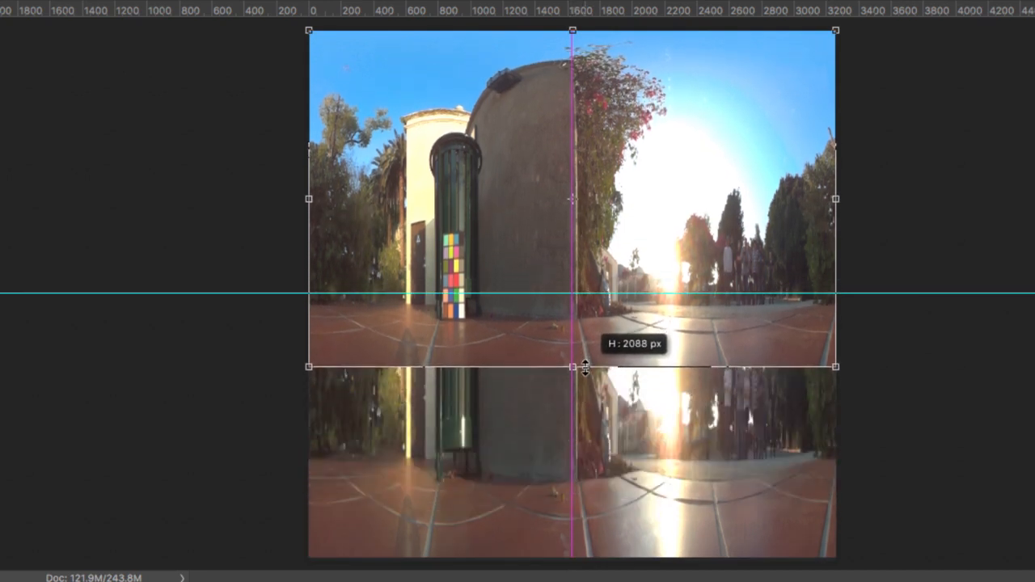
pyautogui.moveTo(584, 366); pyautogui.dragTo(584, 354)
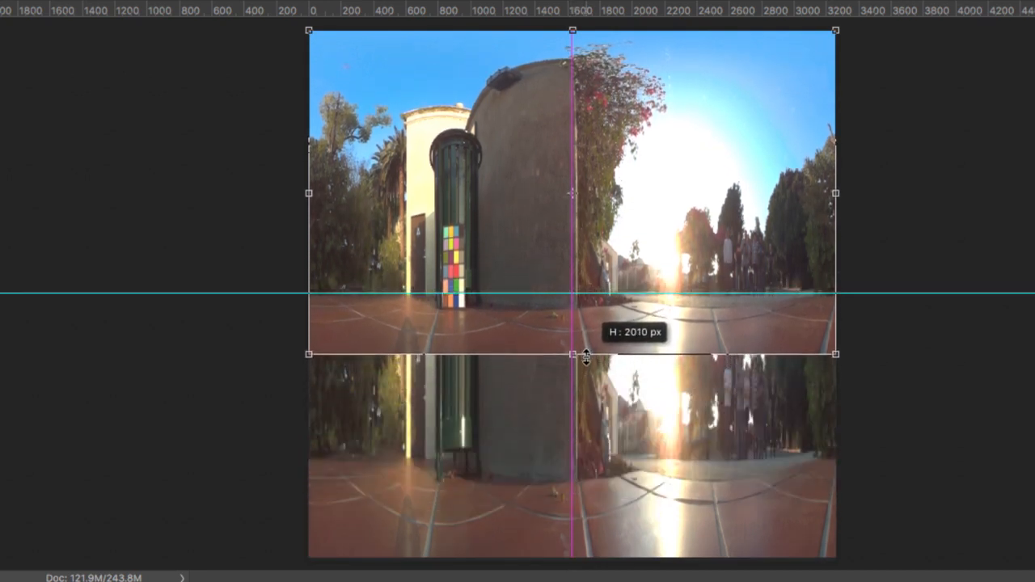
pyautogui.moveTo(574, 354); pyautogui.dragTo(574, 333)
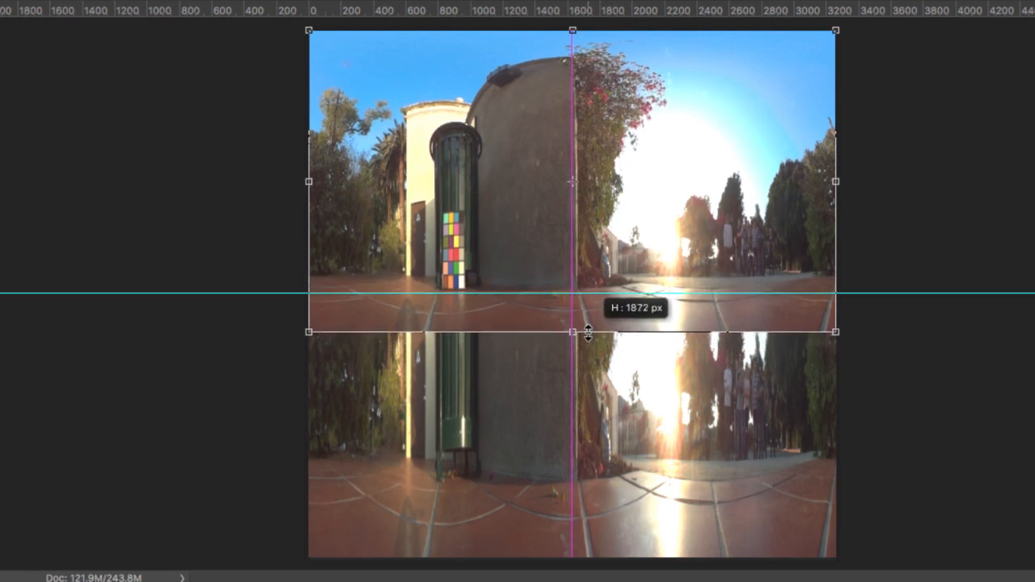
pyautogui.moveTo(588, 332); pyautogui.dragTo(581, 362)
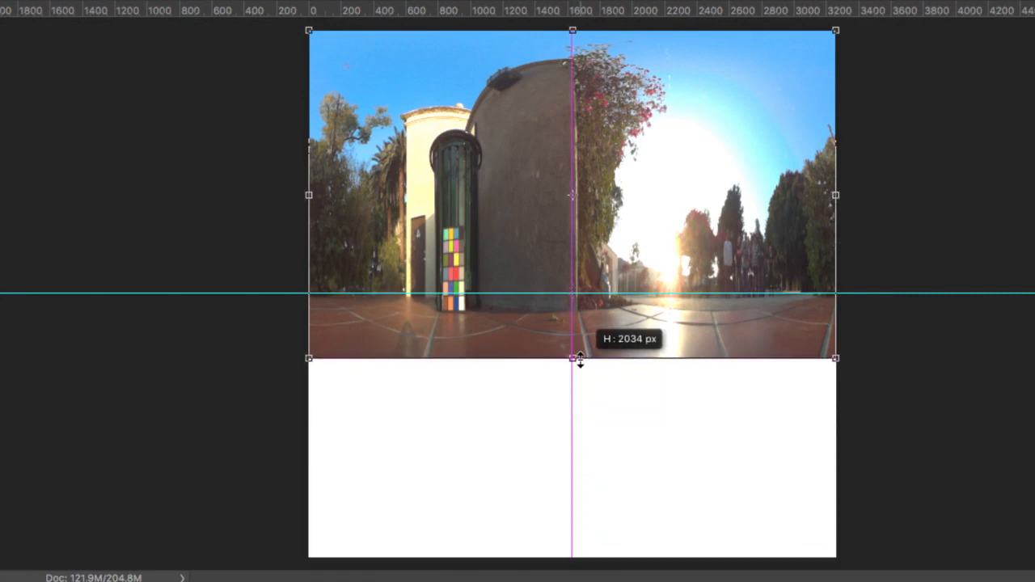
# - Readjust the panorama height and stretch a thin floor-tile strip to the canvas bottom
pyautogui.moveTo(576, 358); pyautogui.dragTo(576, 374)
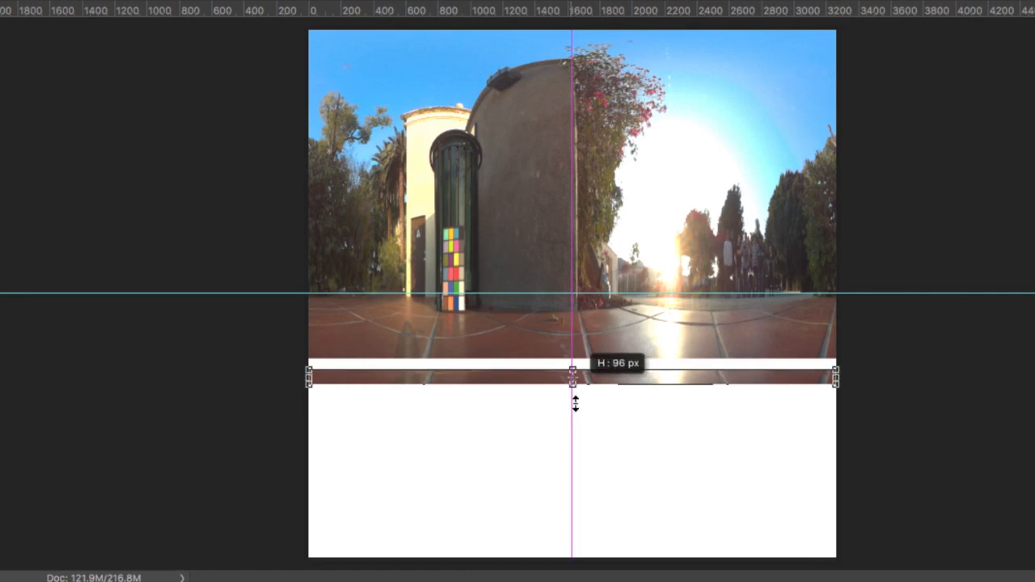
pyautogui.moveTo(573, 380); pyautogui.dragTo(572, 476)
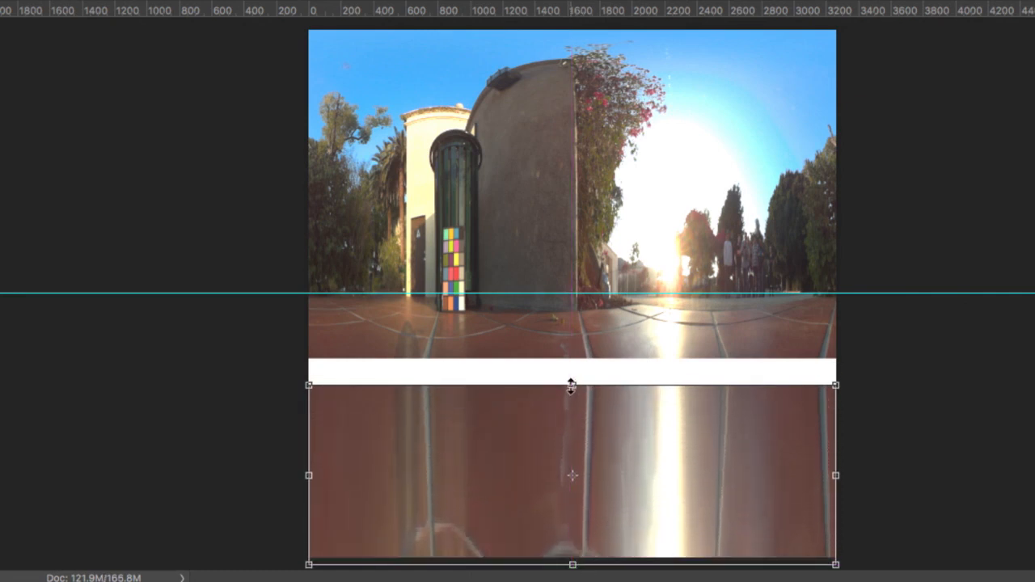
pyautogui.moveTo(571, 383); pyautogui.dragTo(575, 351)
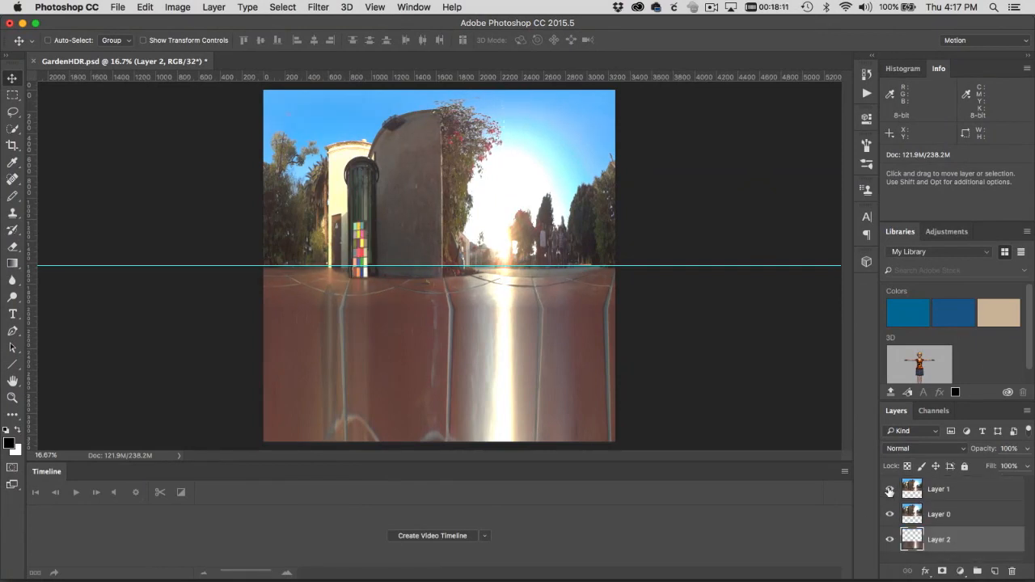
pyautogui.moveTo(889, 490)
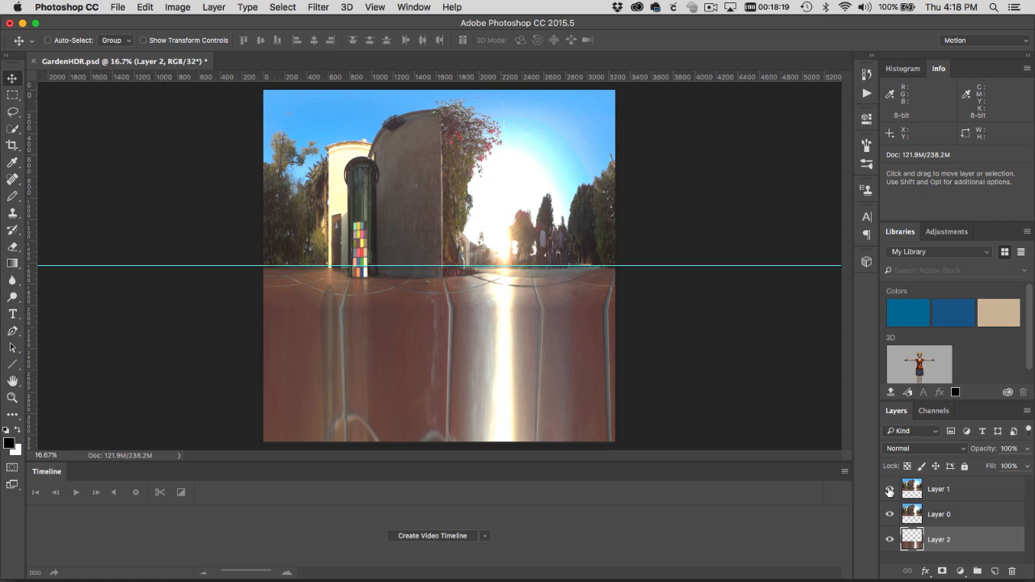
# - Resize the panorama to 4096 × 2048 pixels and save GardenHDR.psd
pyautogui.click(177, 8)
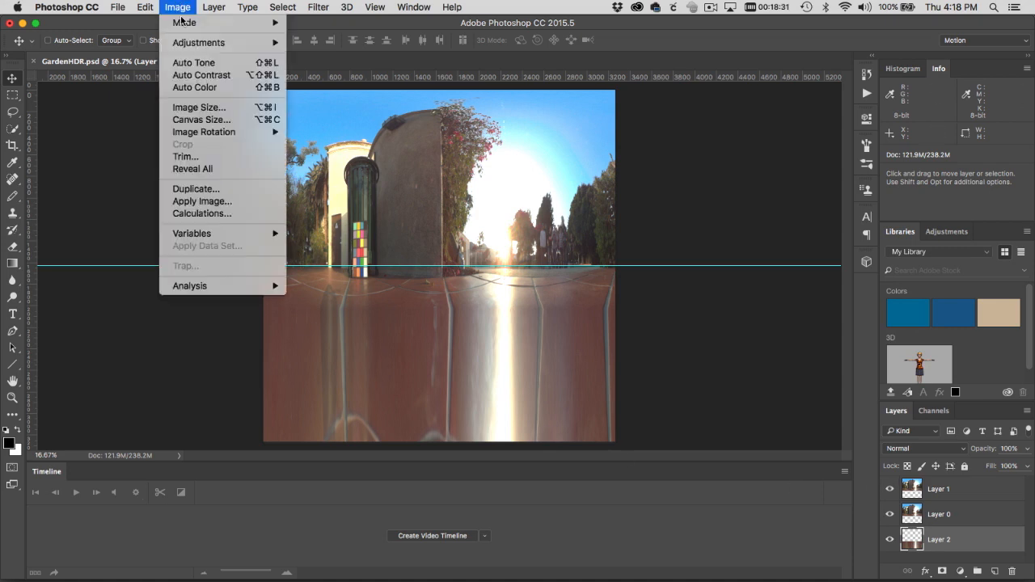
pyautogui.click(199, 107)
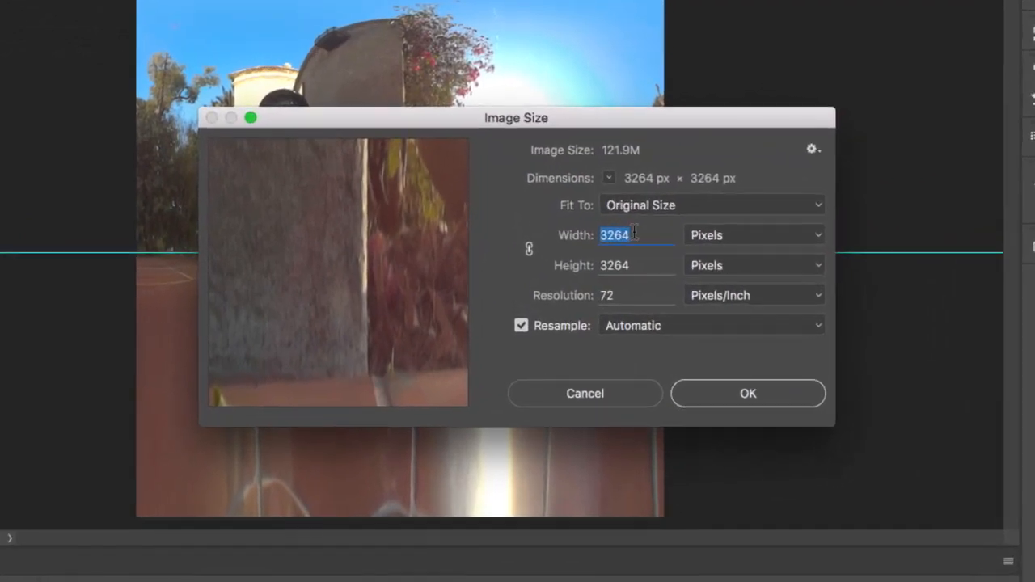
pyautogui.write('4096')
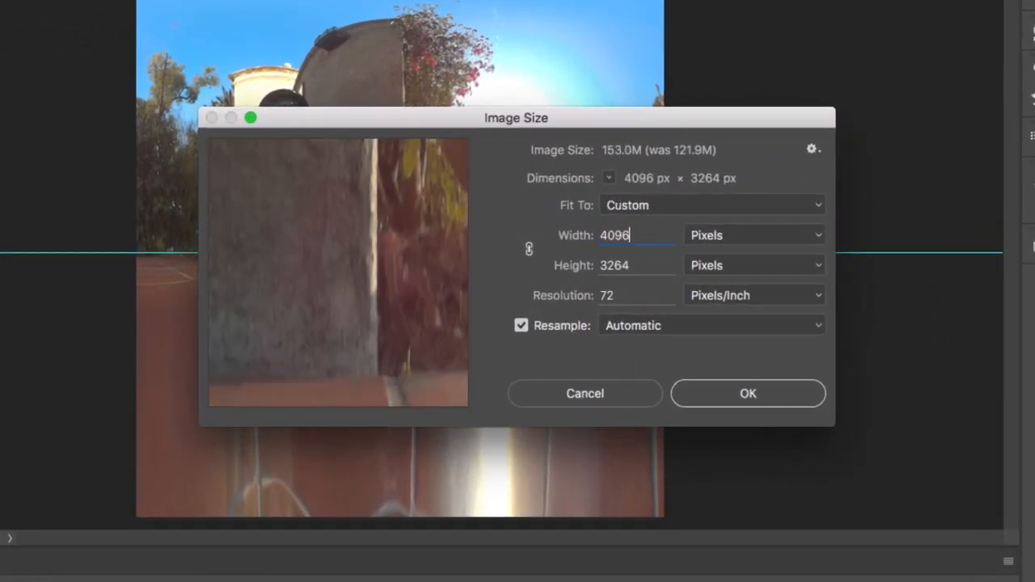
pyautogui.write('2048')
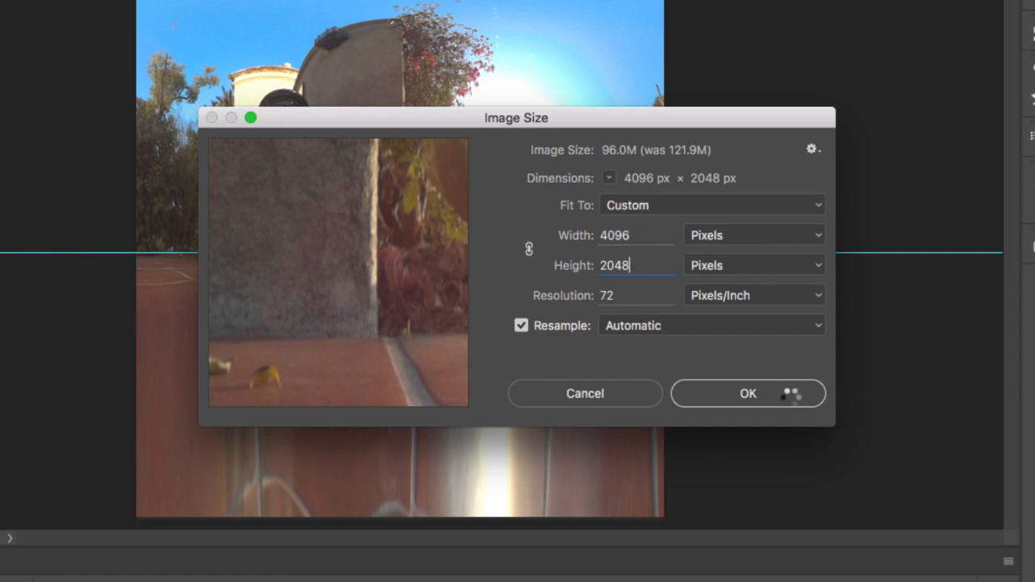
pyautogui.click(748, 393)
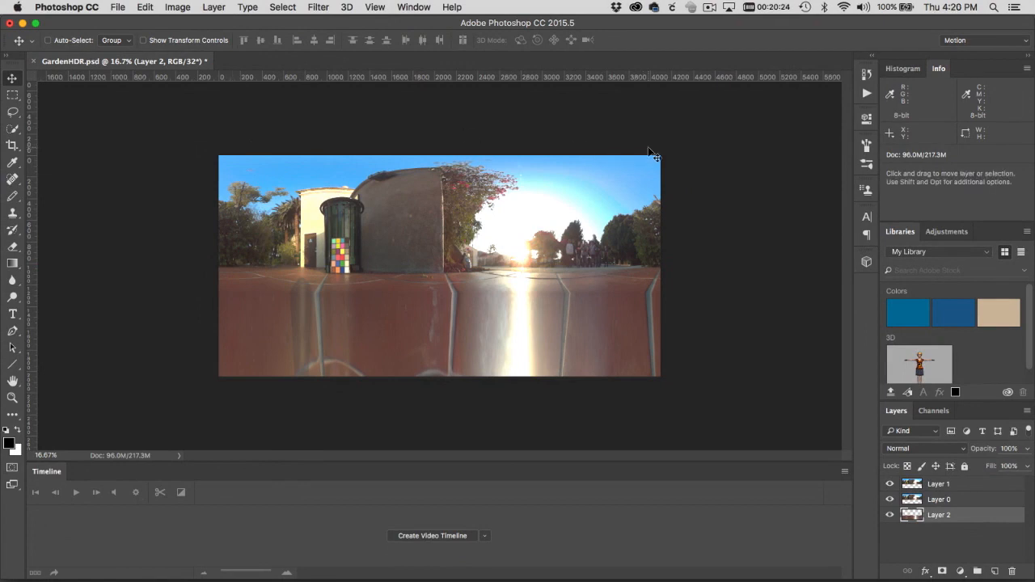
pyautogui.click(117, 7)
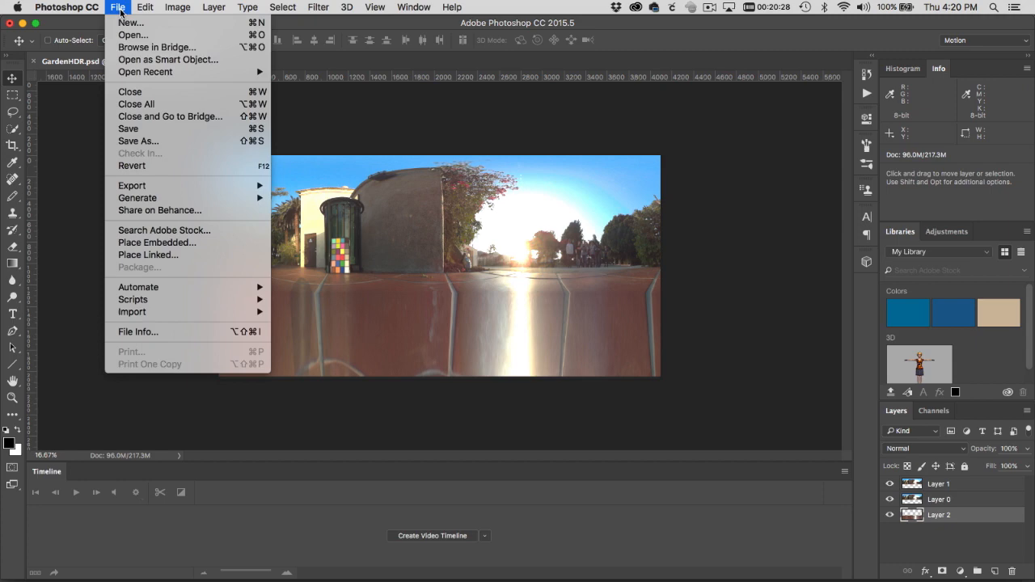
pyautogui.click(137, 140)
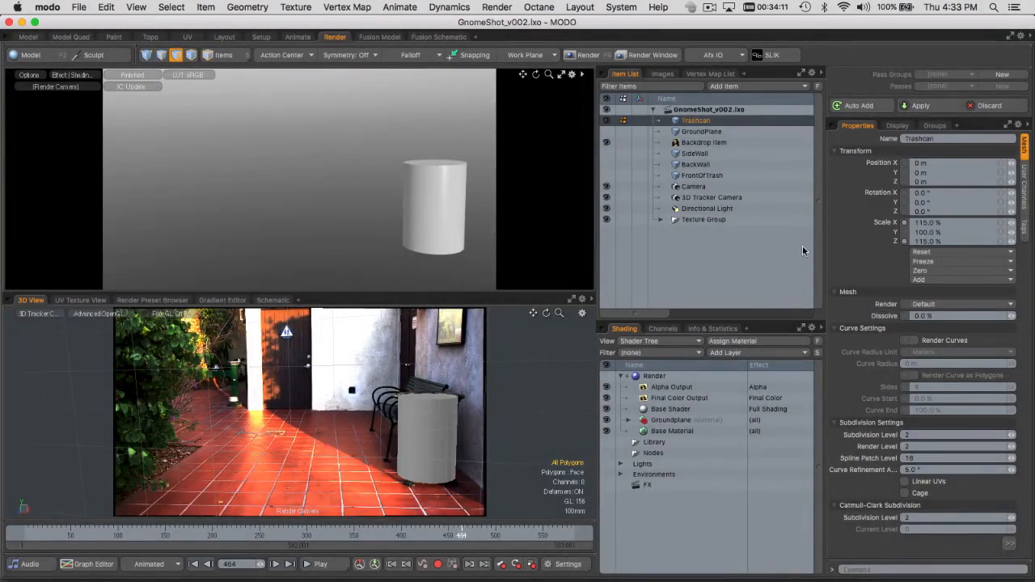
# - Load GardenHDR_Main and GardenHDR_Reference EXRs as image clips
pyautogui.click(663, 73)
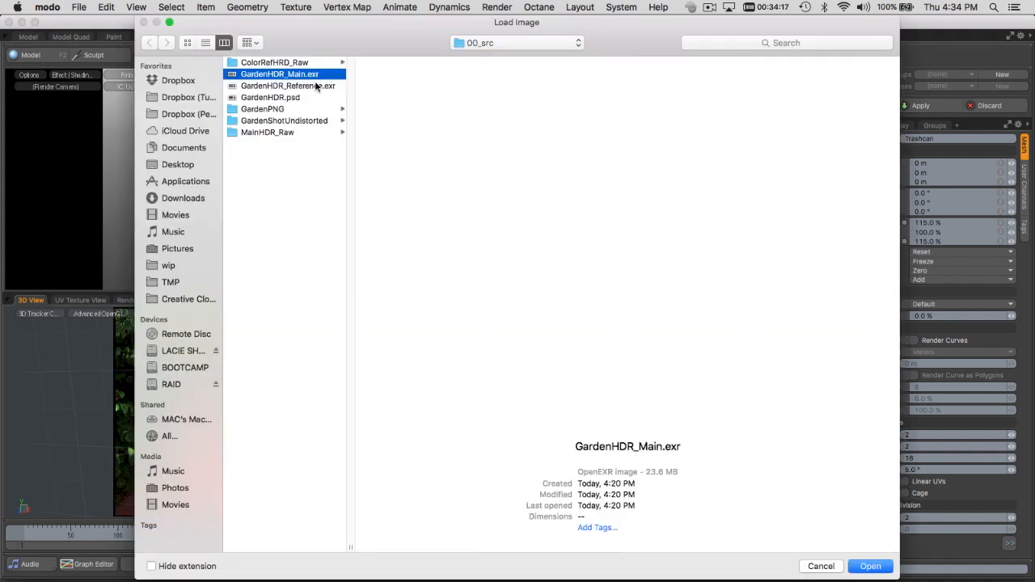
pyautogui.click(288, 86)
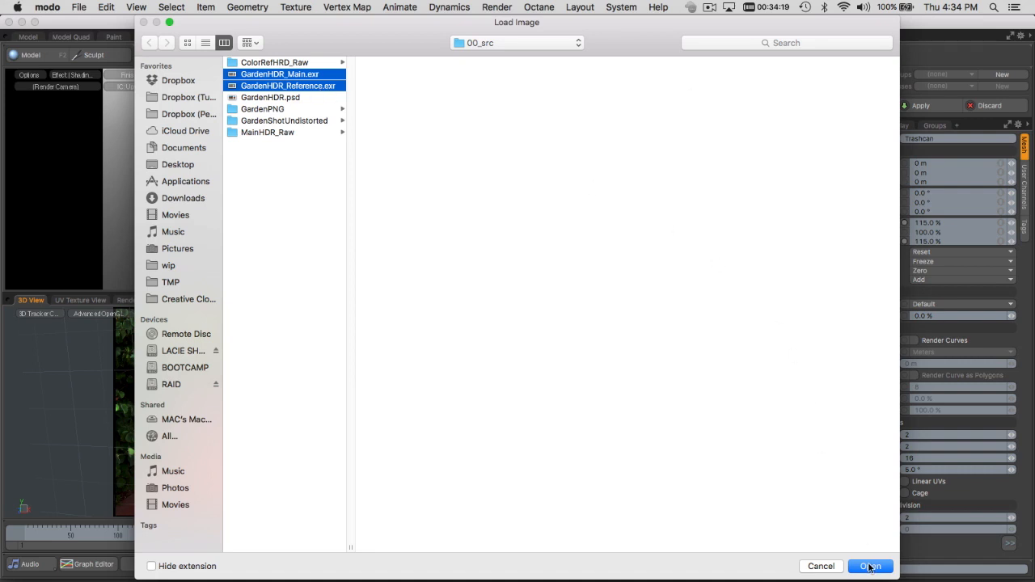
pyautogui.click(870, 566)
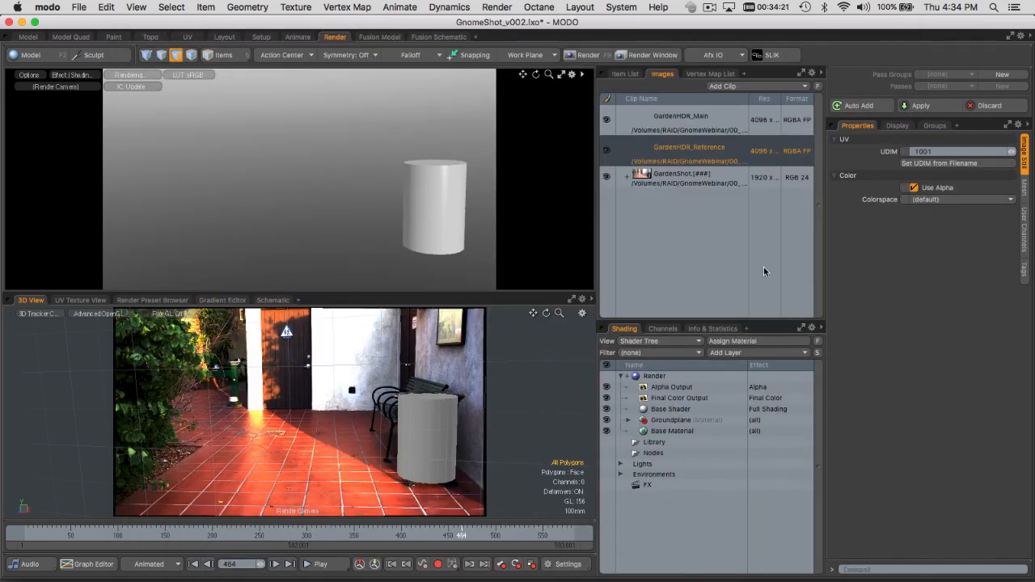
# - Add a GardenHDR_Main image map layer to the scene's environment
pyautogui.click(622, 474)
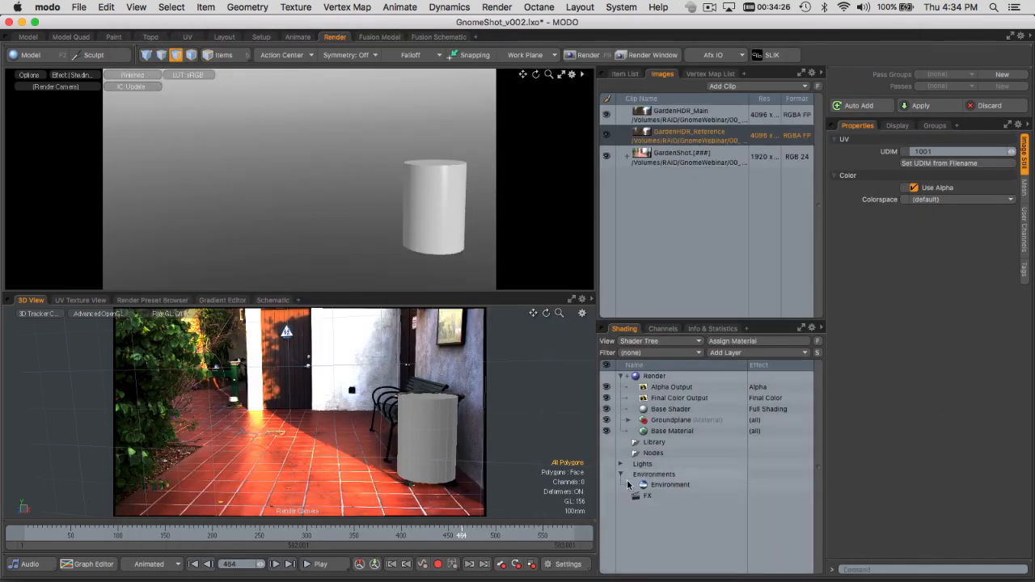
pyautogui.click(726, 352)
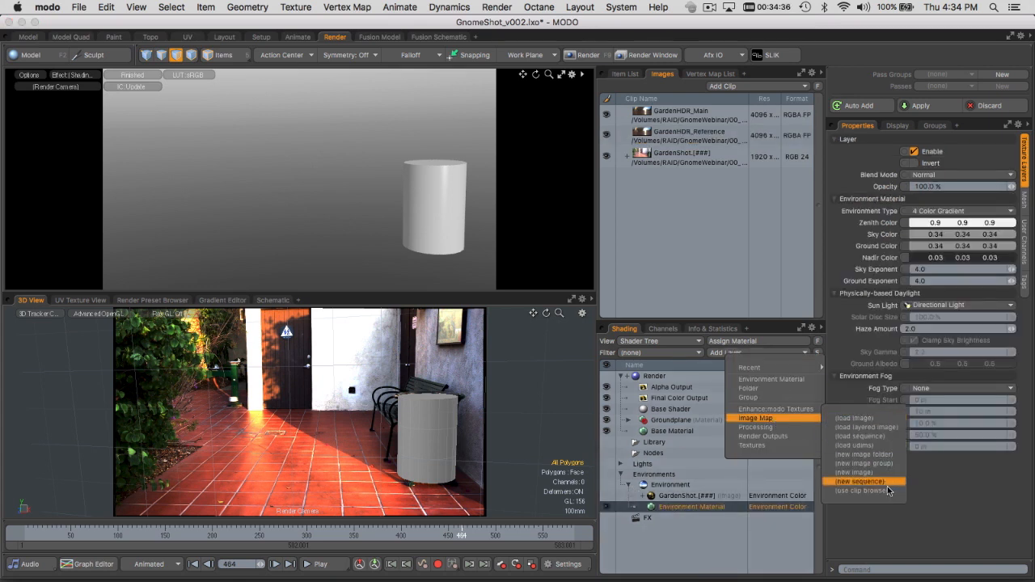
pyautogui.click(862, 491)
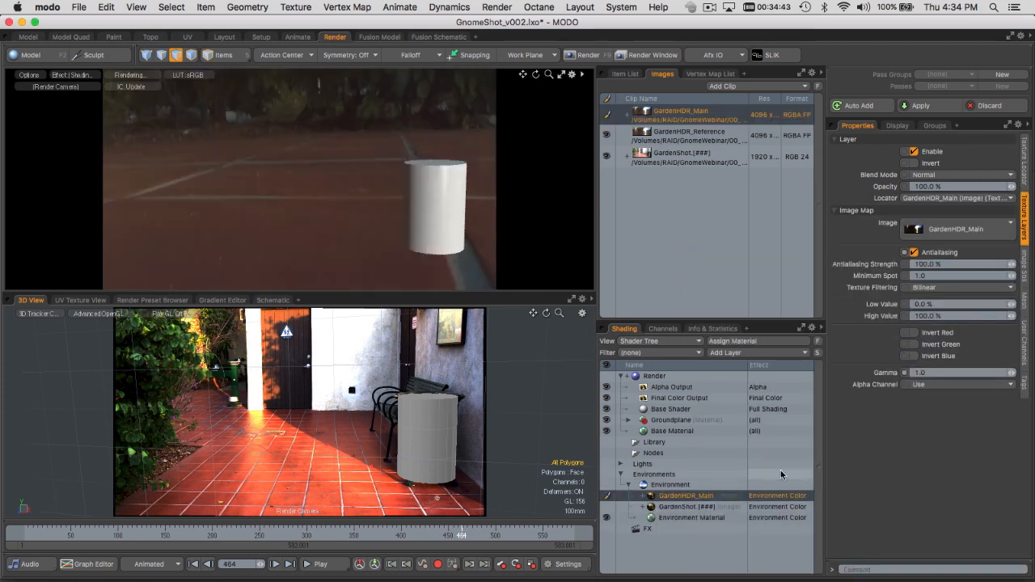
pyautogui.click(70, 37)
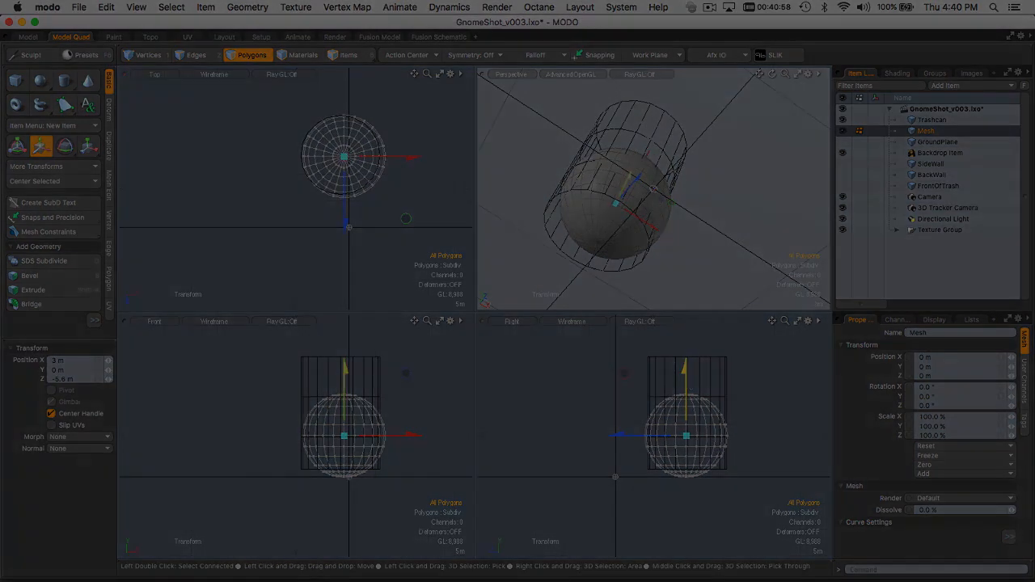
# - Select the GardenHDR_Main environment image map and set Horizontal Wrap to -1.0
pyautogui.click(334, 36)
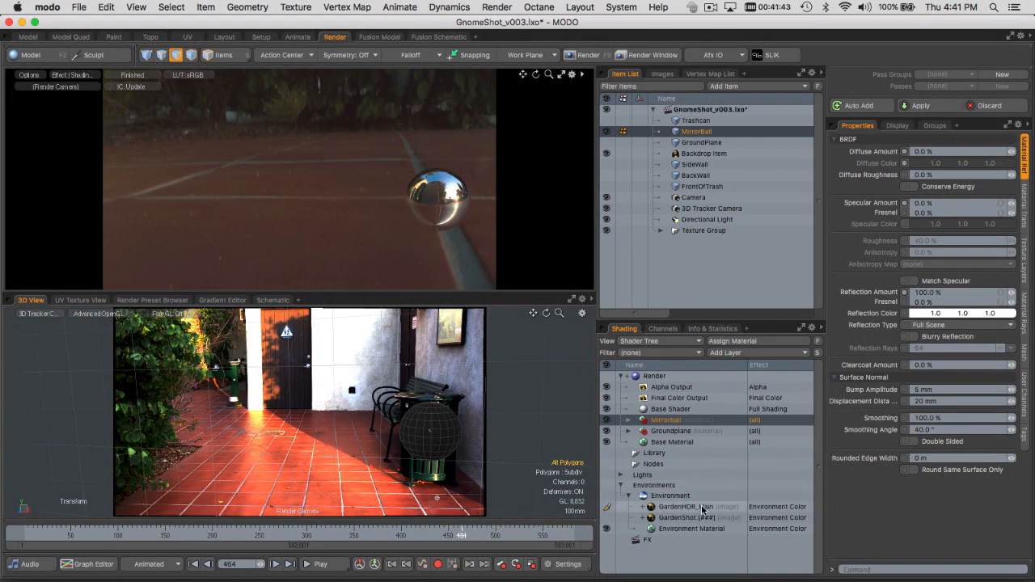
pyautogui.click(685, 507)
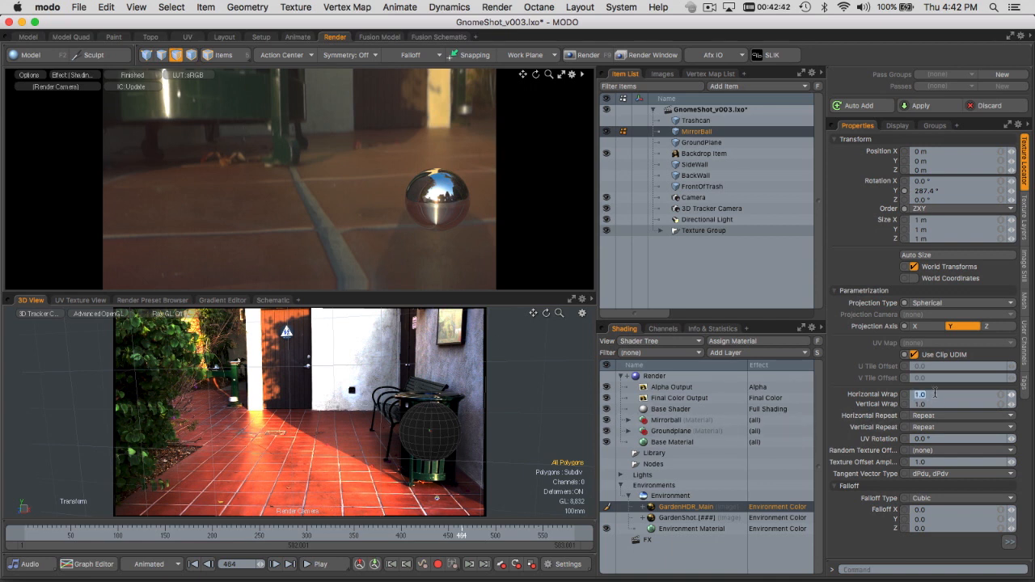
pyautogui.write('-1.0')
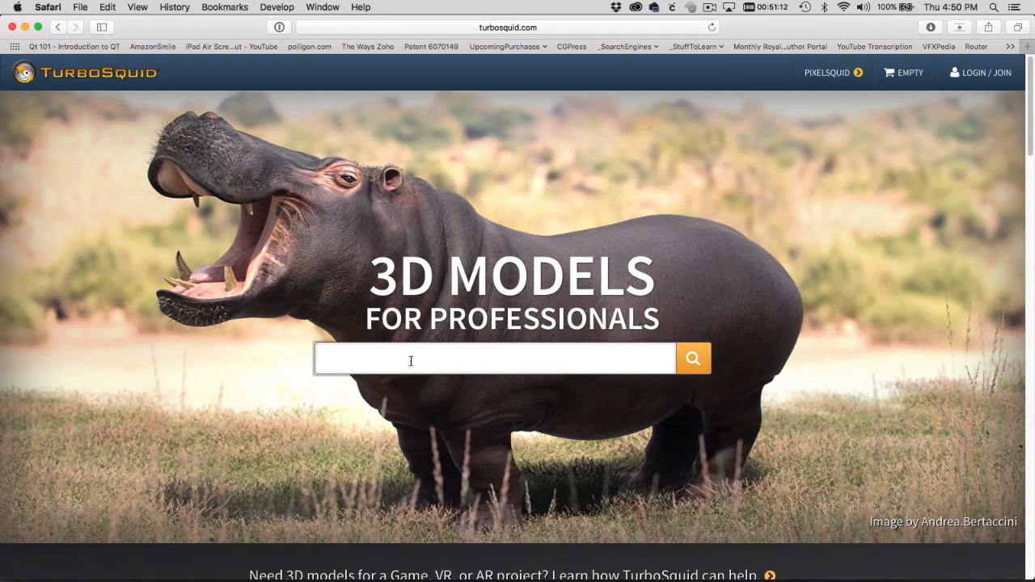
# - Search TurboSquid for 'gnome' and browse the Dwarf 2 model's preview and wireframe images
pyautogui.write('gnome')
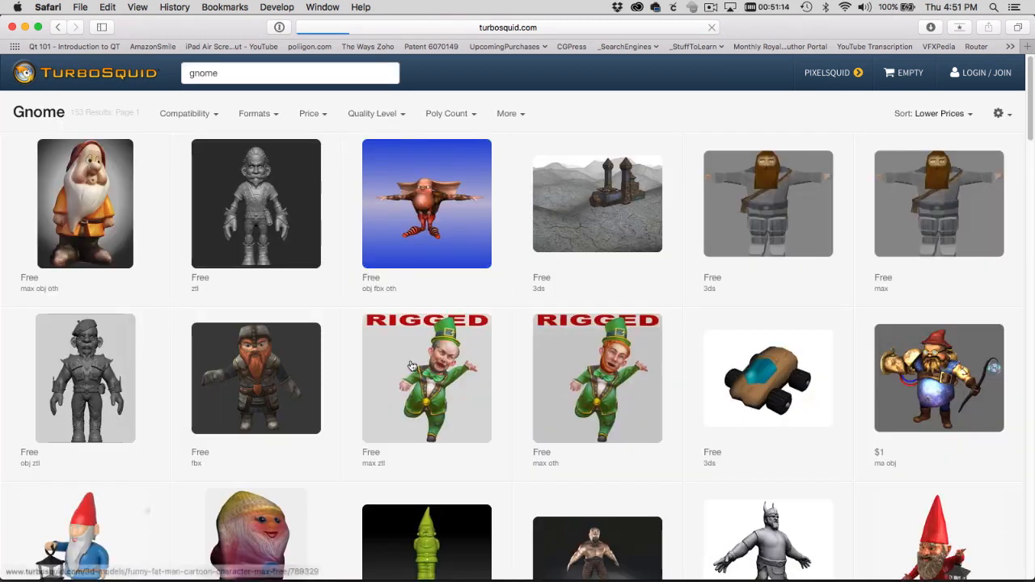
pyautogui.moveTo(85, 203)
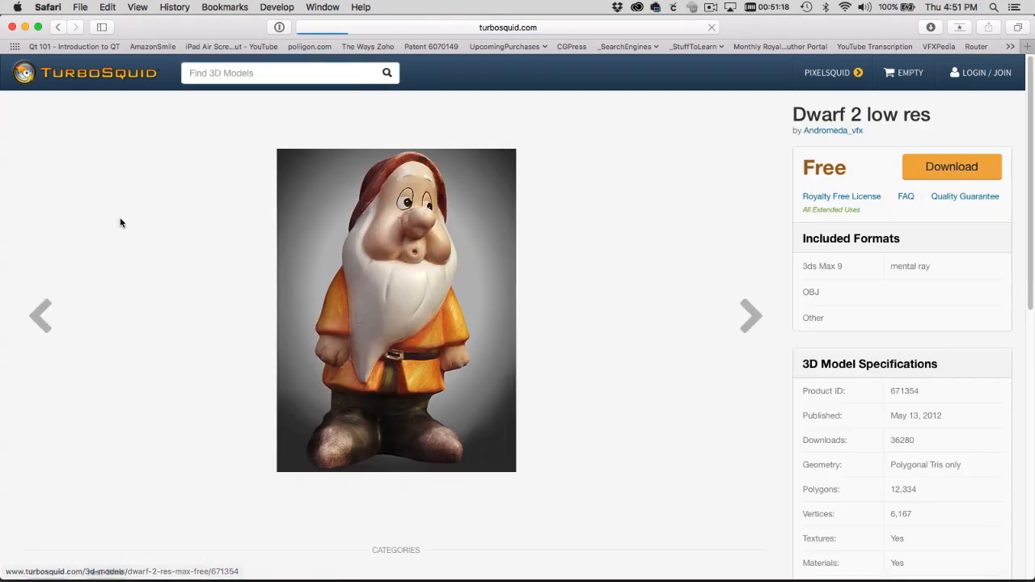
pyautogui.click(322, 549)
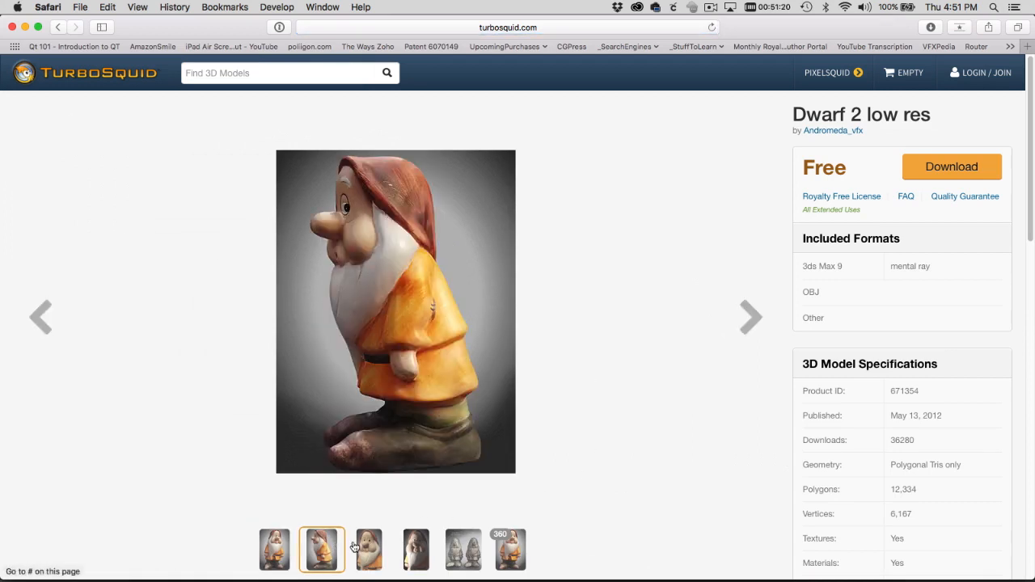
pyautogui.click(416, 549)
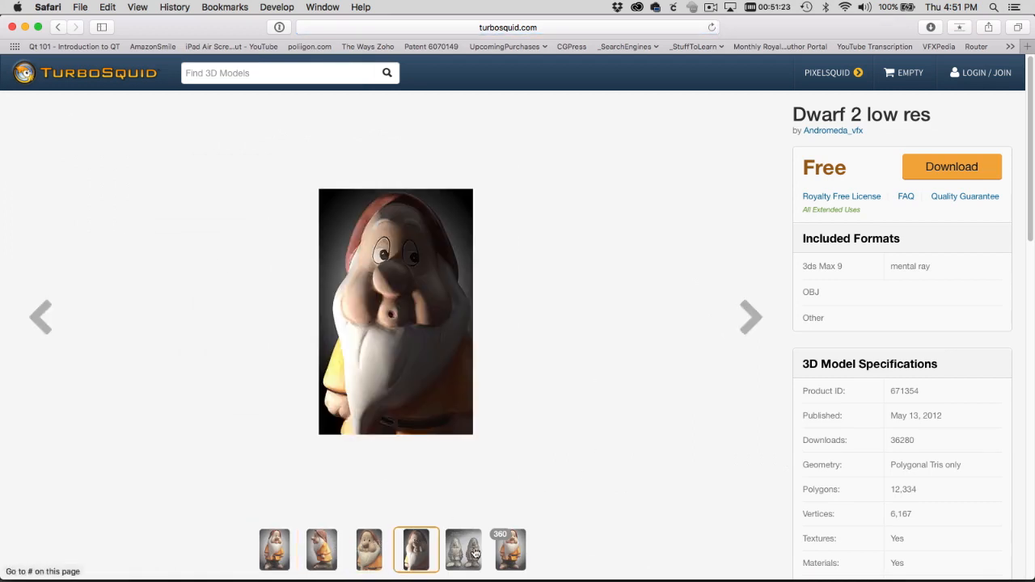
pyautogui.click(463, 549)
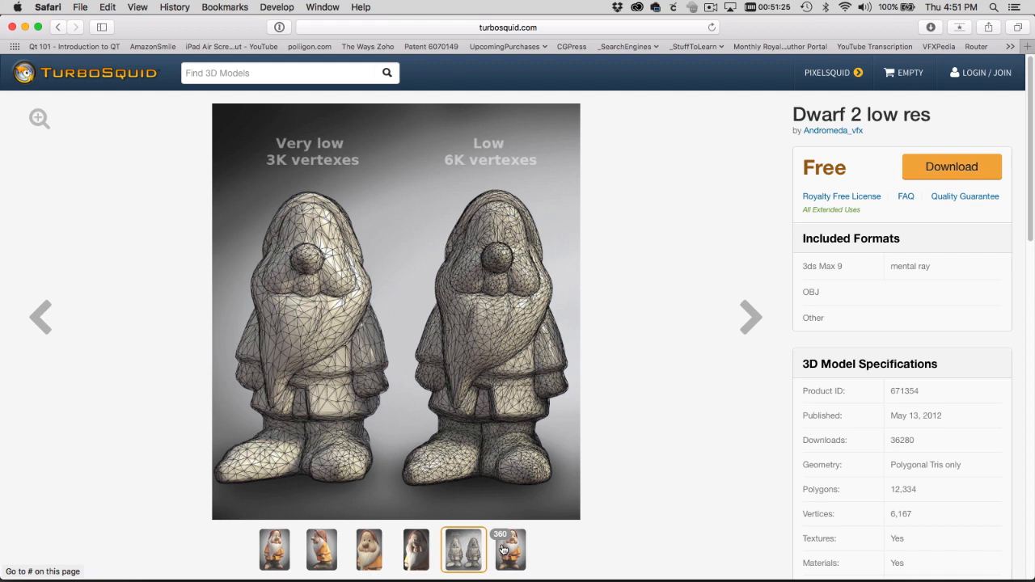
# - Spin the Dwarf 2 model in the 360 turntable preview and download it
pyautogui.click(508, 550)
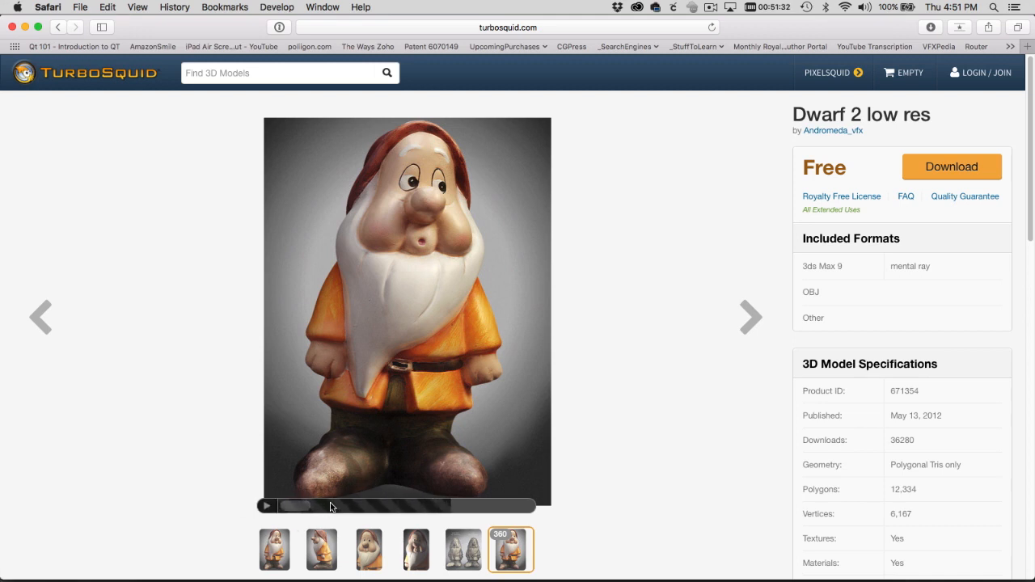
pyautogui.click(267, 505)
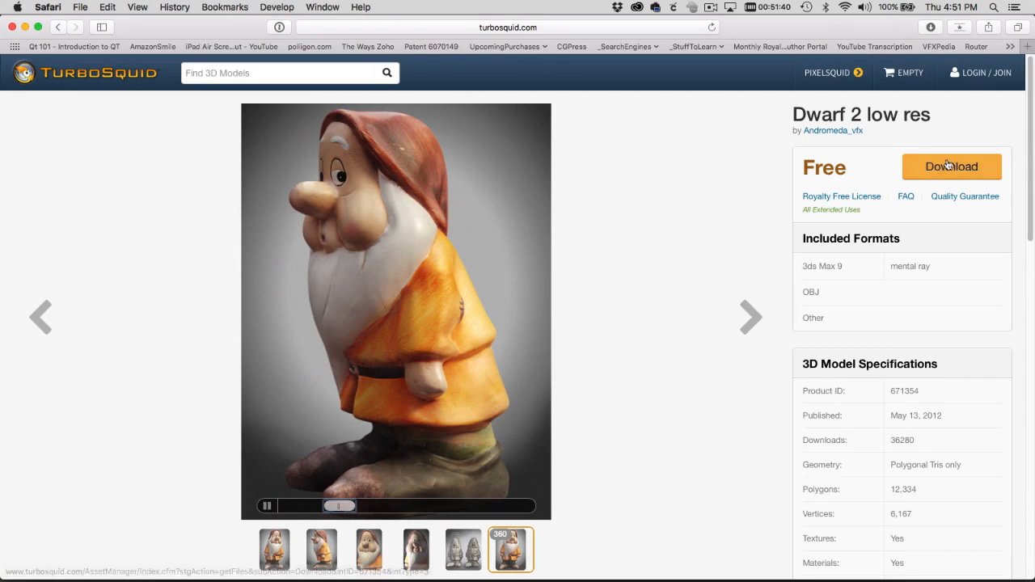
pyautogui.click(951, 166)
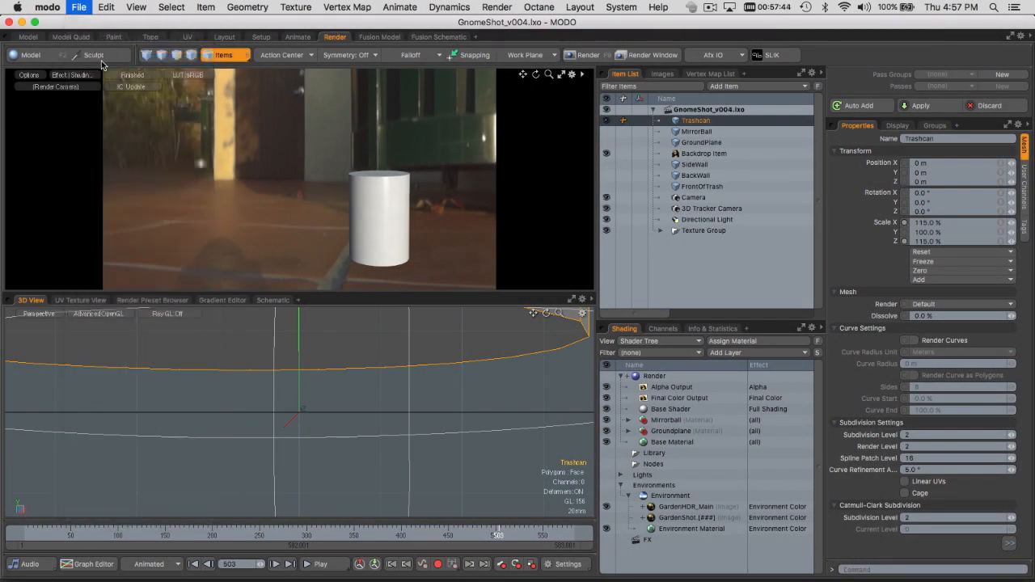
# - Import Dwarf.lxo and place the enlarged gnome in front of the trash can
pyautogui.click(79, 7)
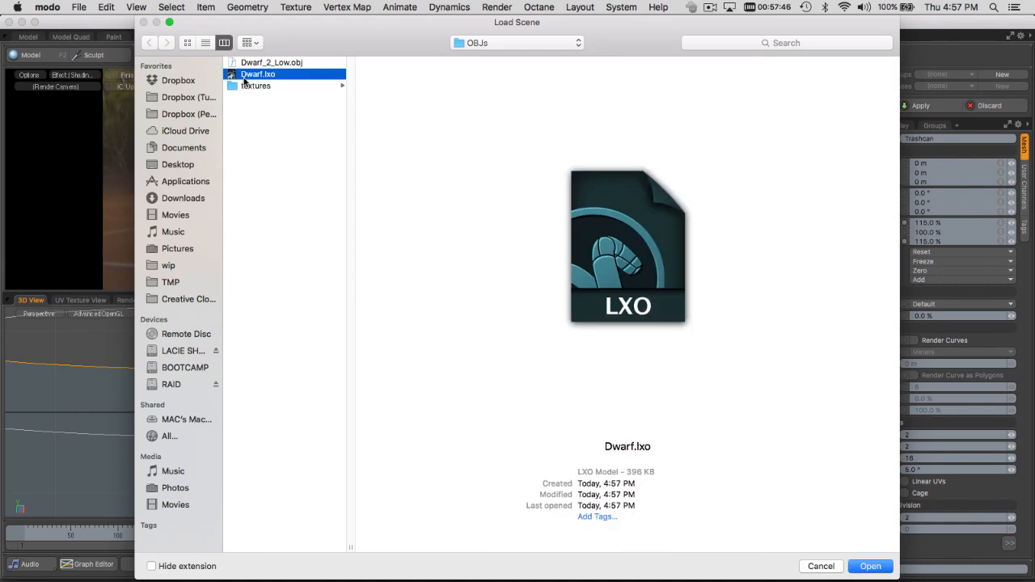
pyautogui.click(870, 566)
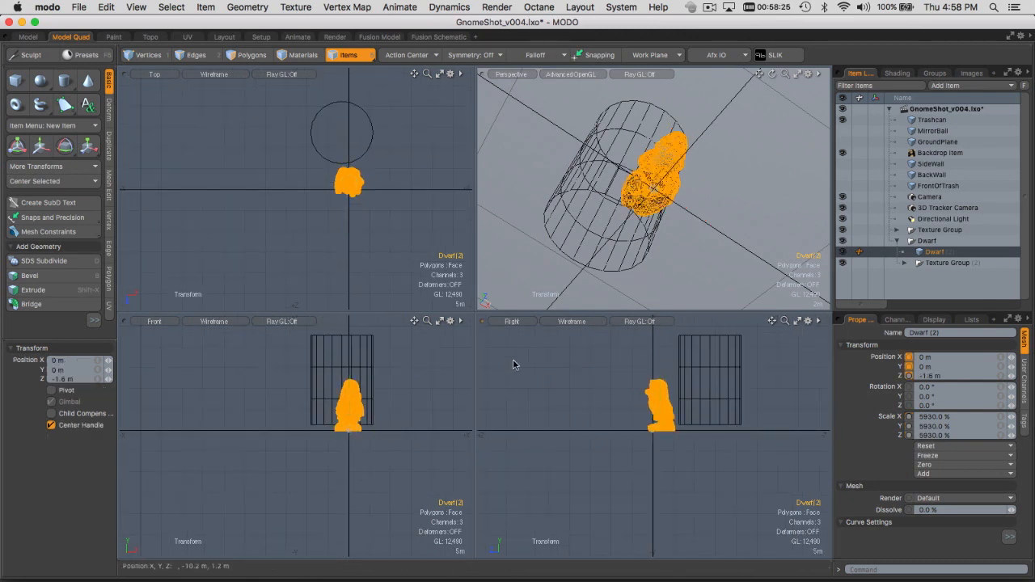
pyautogui.click(334, 36)
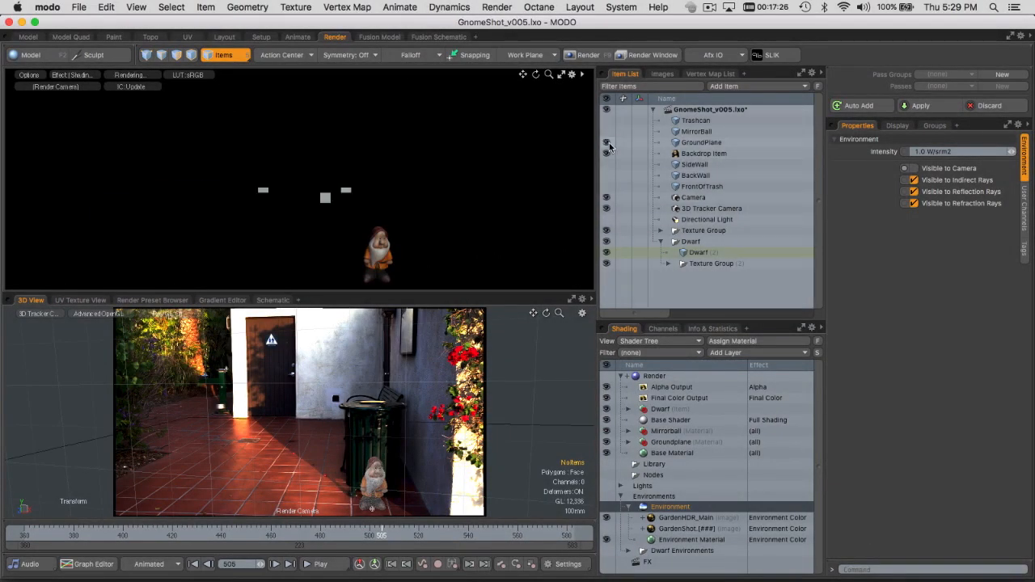
# - Unhide GroundPlane, select the trash can and add a shader layer for shadow catching
pyautogui.click(701, 142)
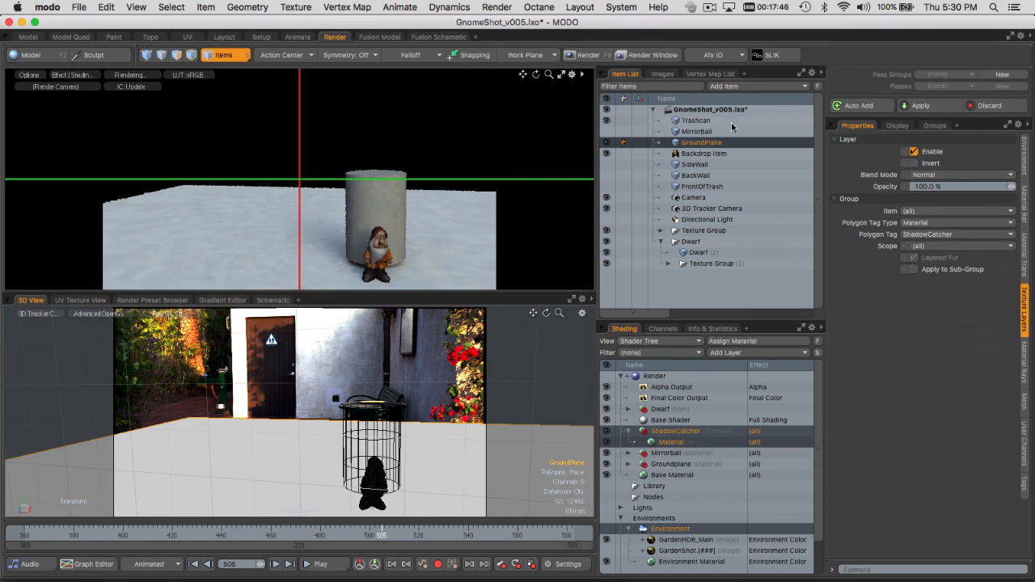
pyautogui.click(695, 120)
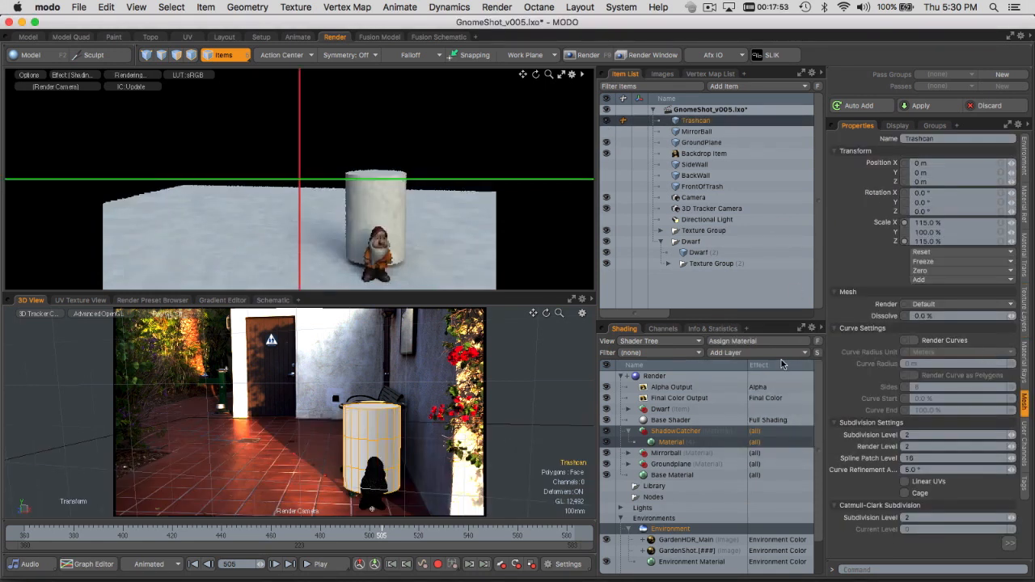
pyautogui.rightClick(675, 430)
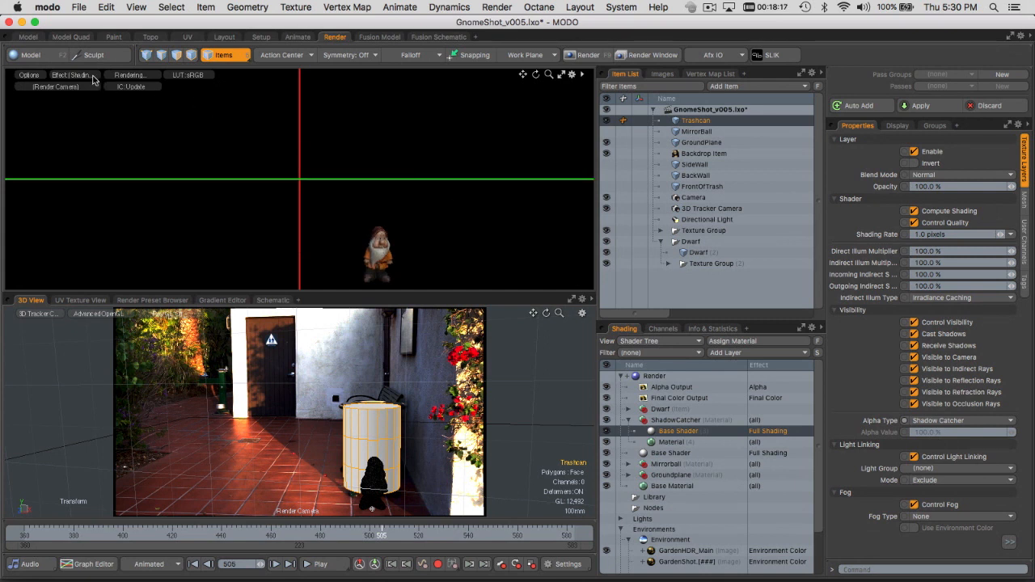
# - Preview the alpha output and set the new shader's Alpha Type to Shadow Catcher
pyautogui.click(70, 74)
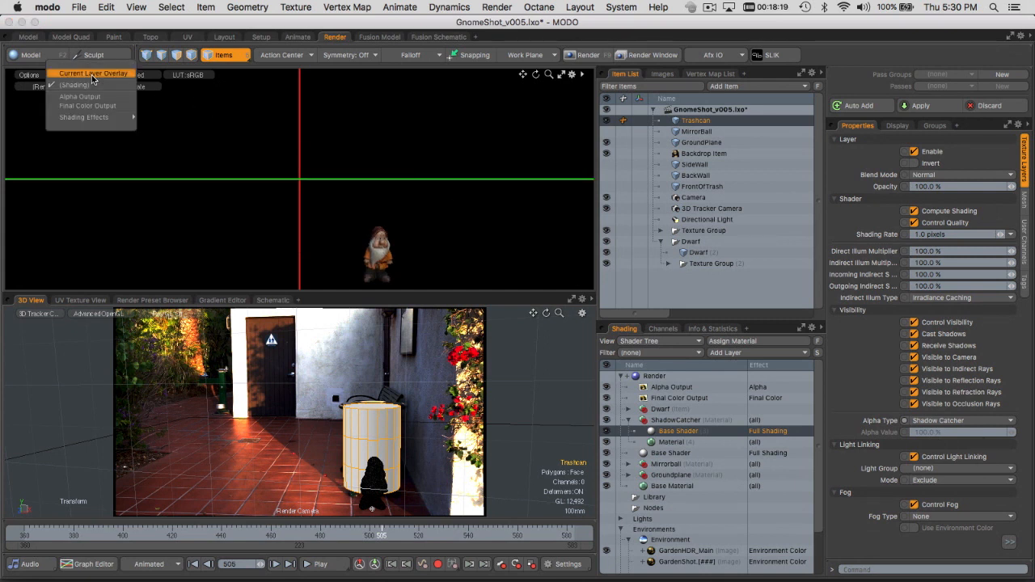
pyautogui.click(93, 72)
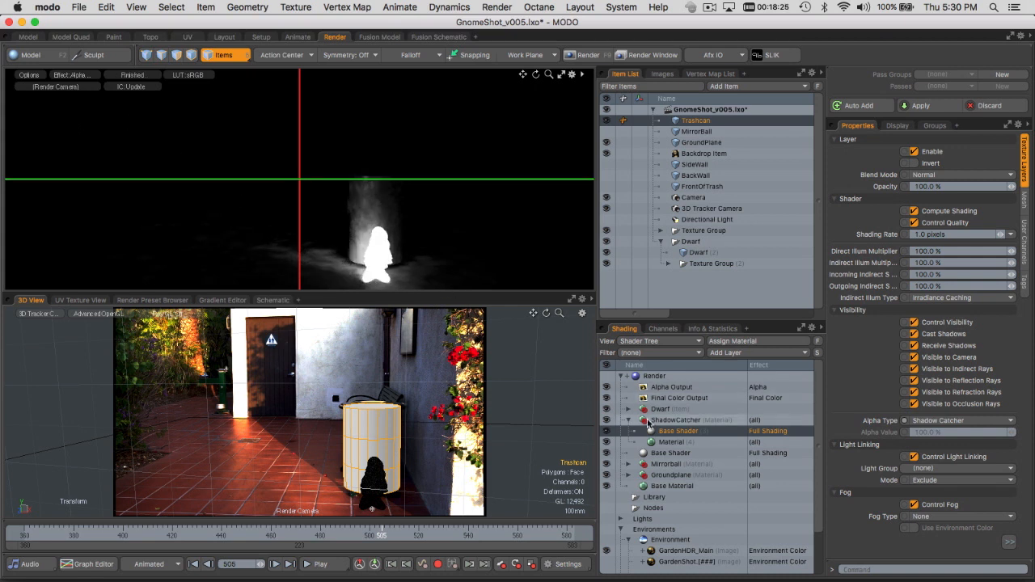
pyautogui.click(628, 408)
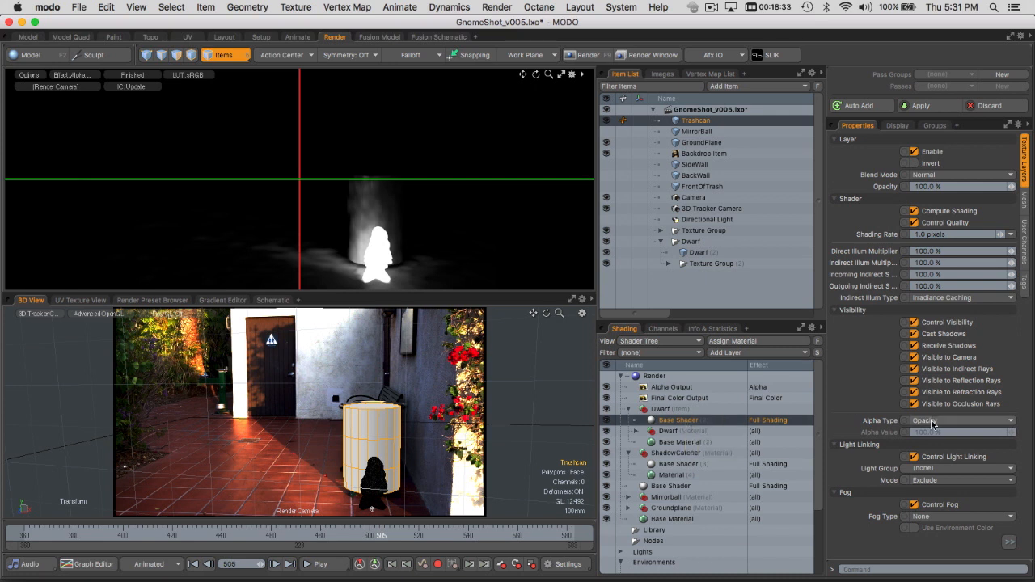
pyautogui.click(958, 420)
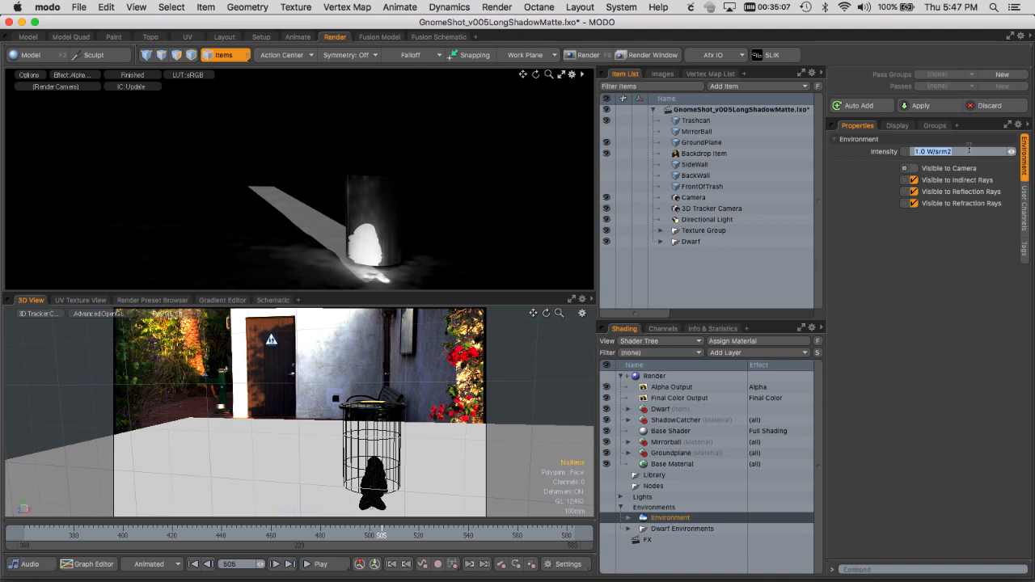
# - Set the Environment Intensity to 0
pyautogui.write('0')
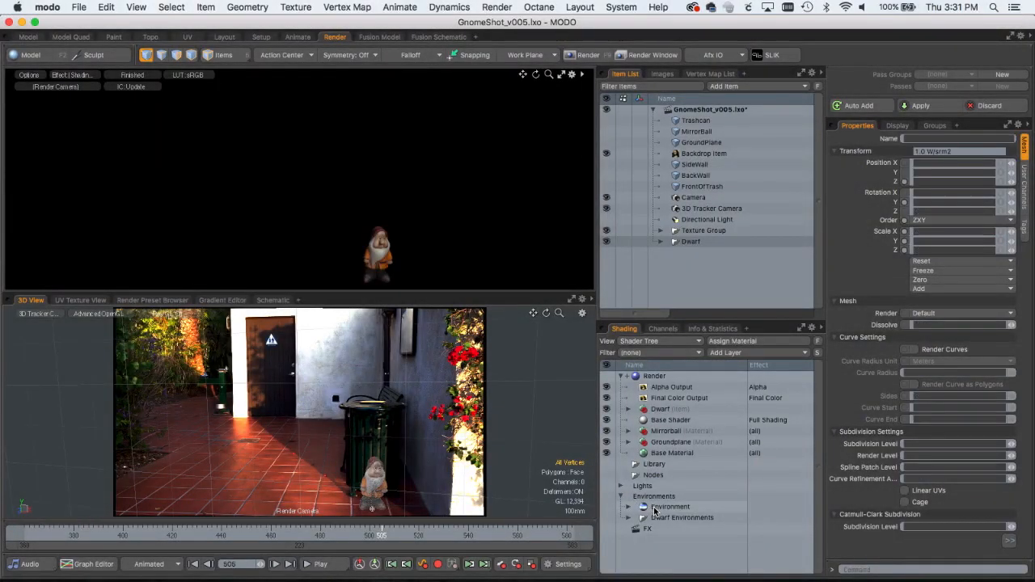
# - Tick Visible to Camera on Environment and expand it to inspect GardenHDR_Main
pyautogui.click(670, 507)
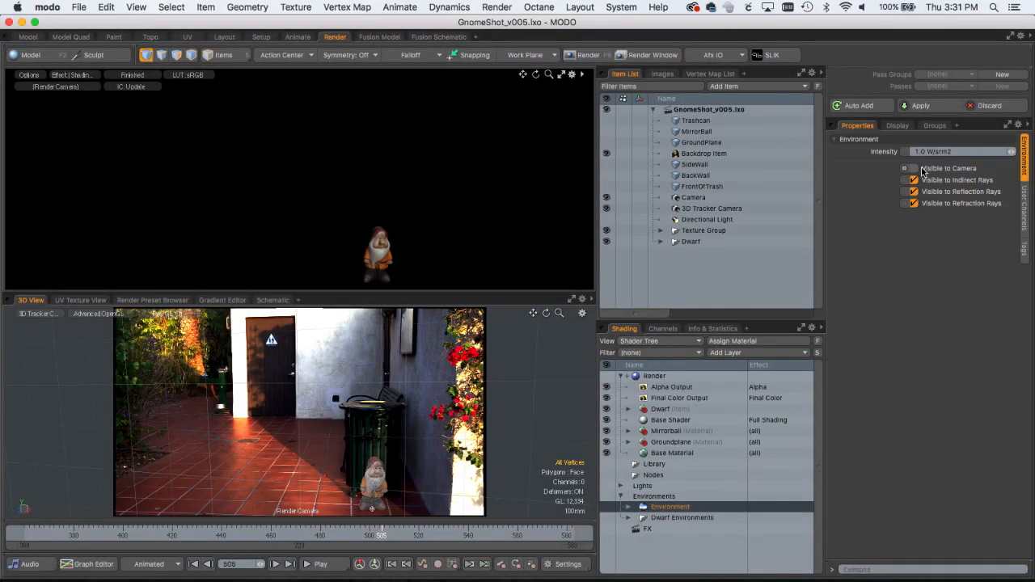
pyautogui.click(915, 168)
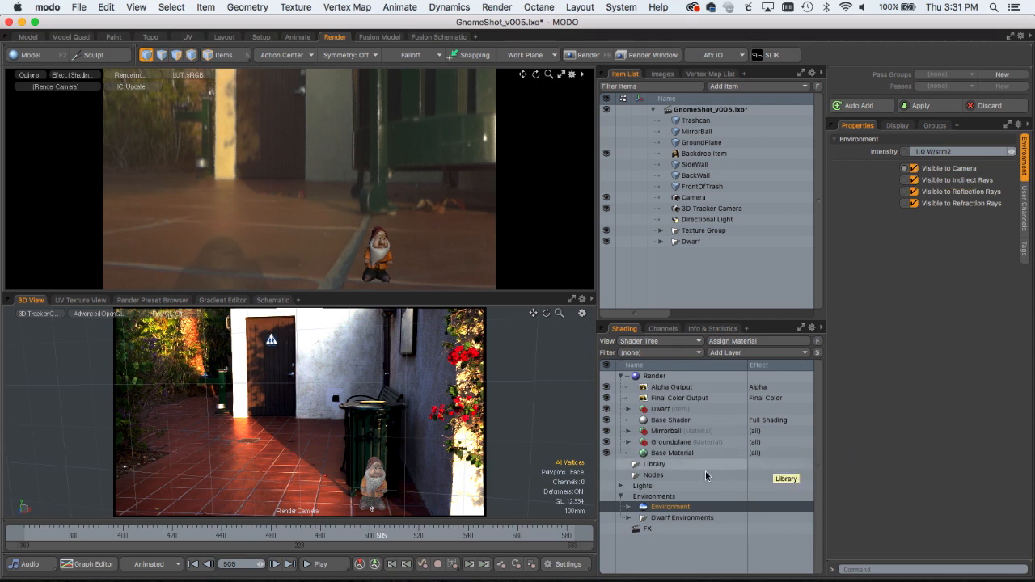
pyautogui.click(628, 506)
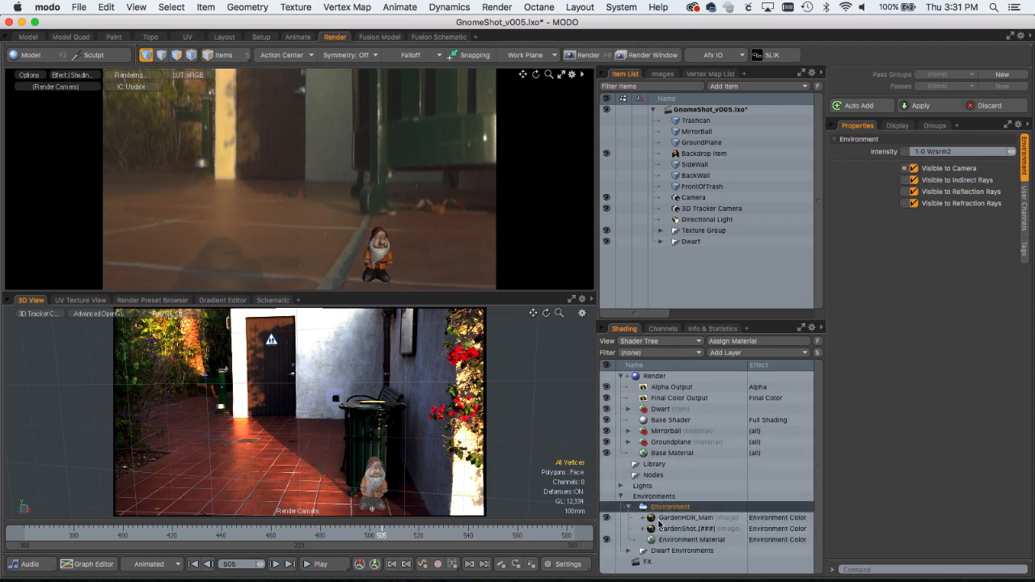
pyautogui.click(685, 517)
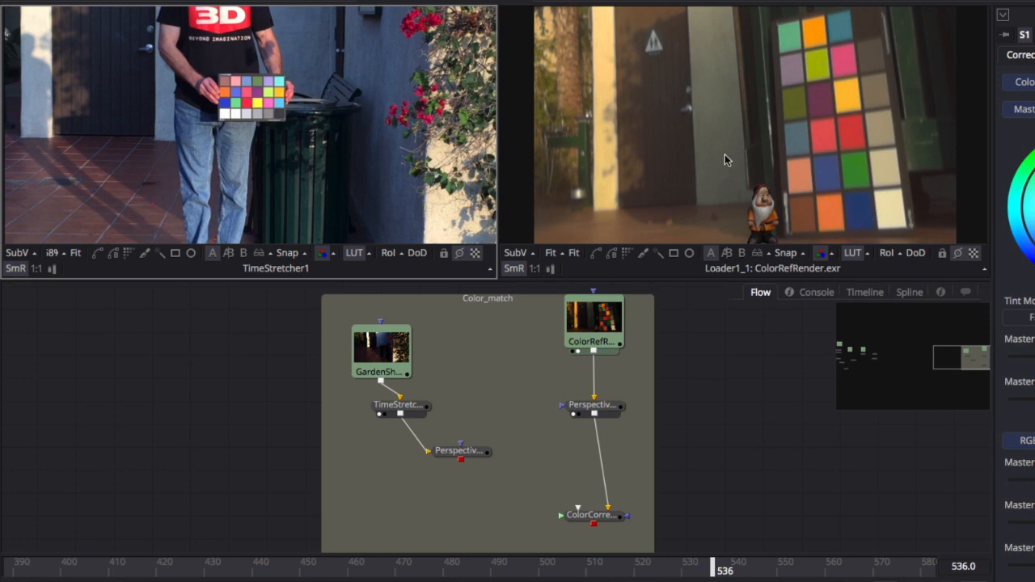
pyautogui.moveTo(734, 159)
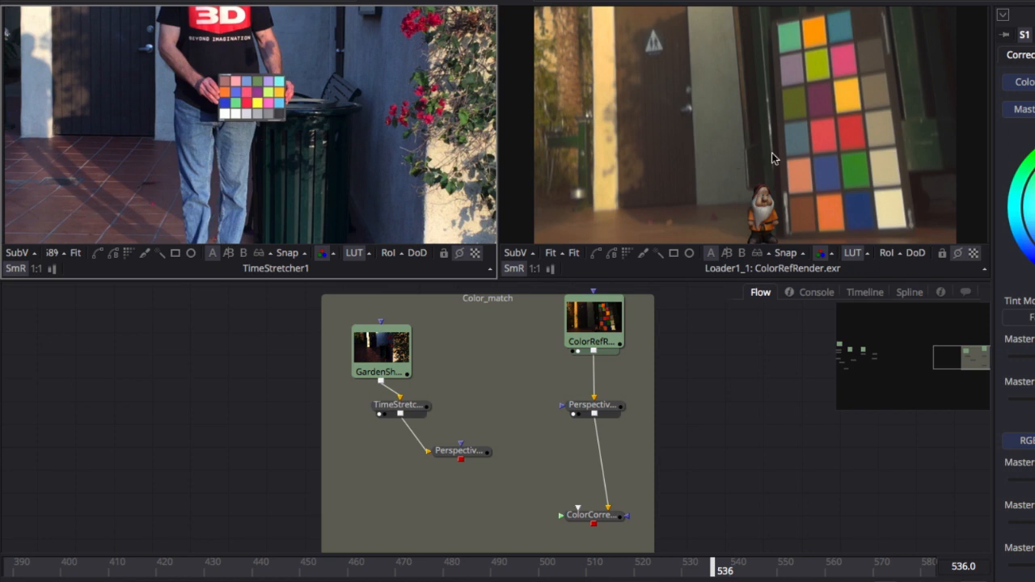
# - View the filmed colour chart flattened by the Perspective Positioner
pyautogui.click(458, 450)
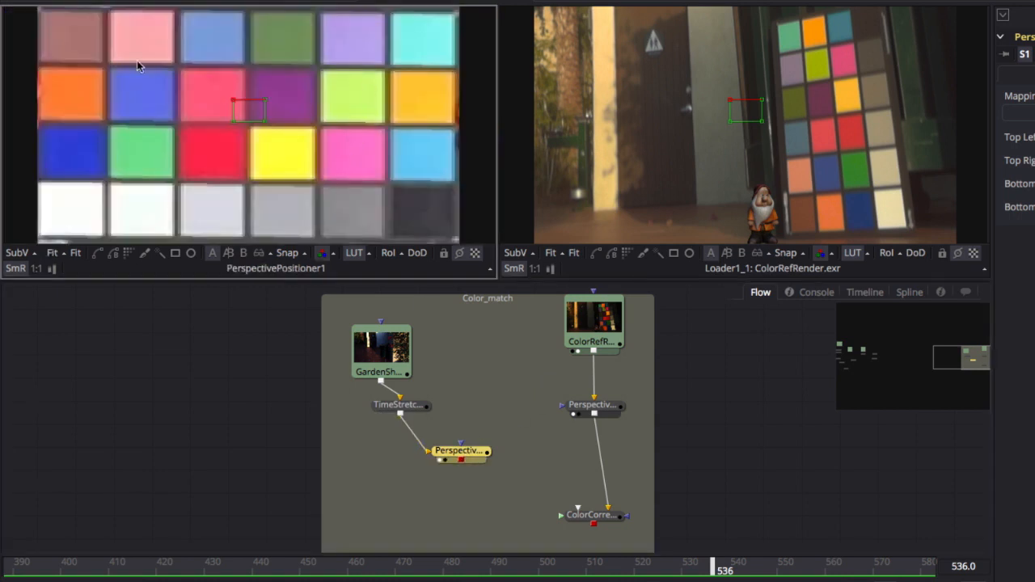
# - Compare PerspectivePositioner1 and PerspectivePositioner2 charts in the two viewers
pyautogui.click(592, 404)
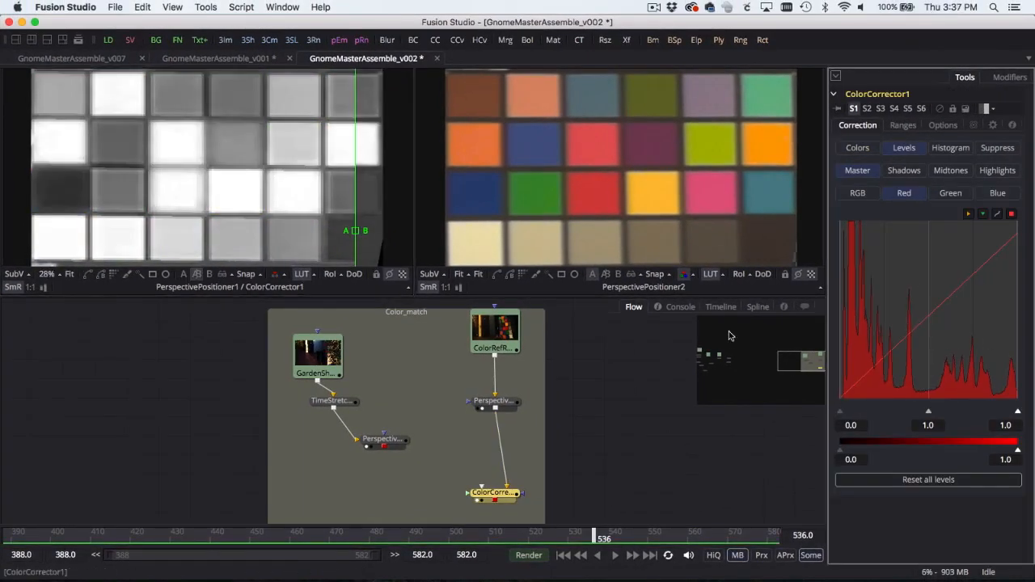
# - Adjust ColorCorrector1 Levels on the green, red and blue channels to match the chart
pyautogui.click(950, 192)
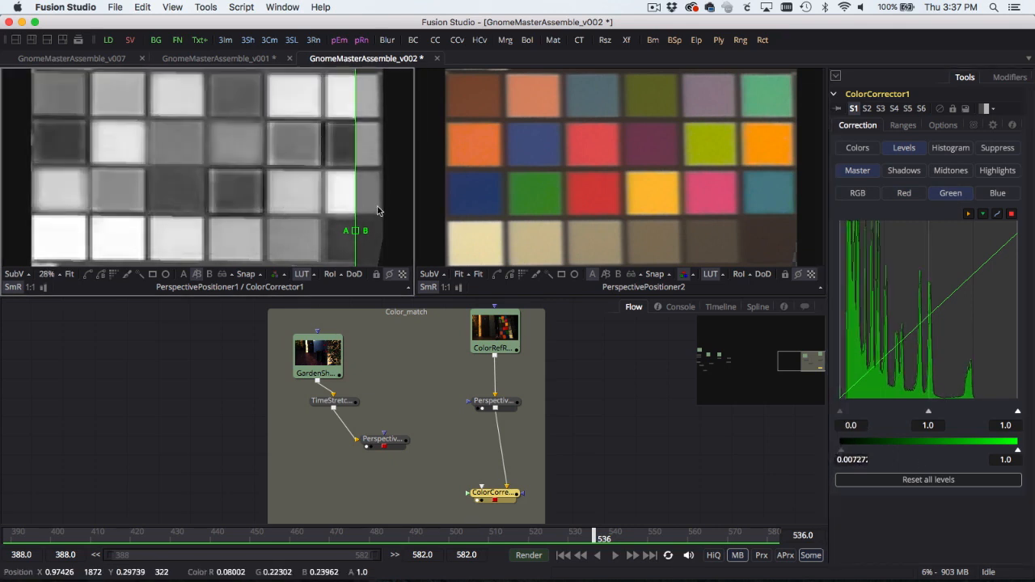
pyautogui.click(997, 193)
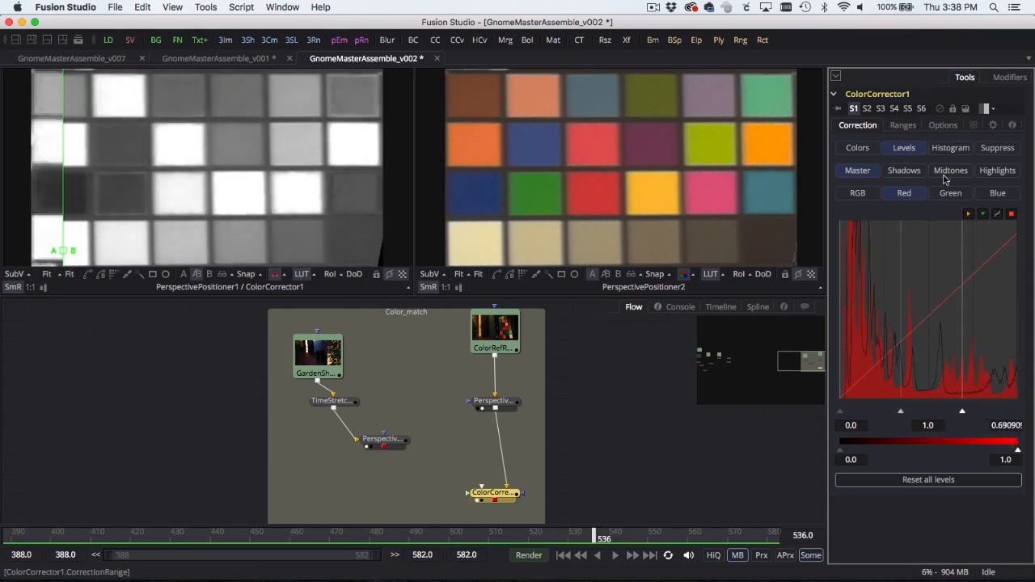
pyautogui.click(950, 193)
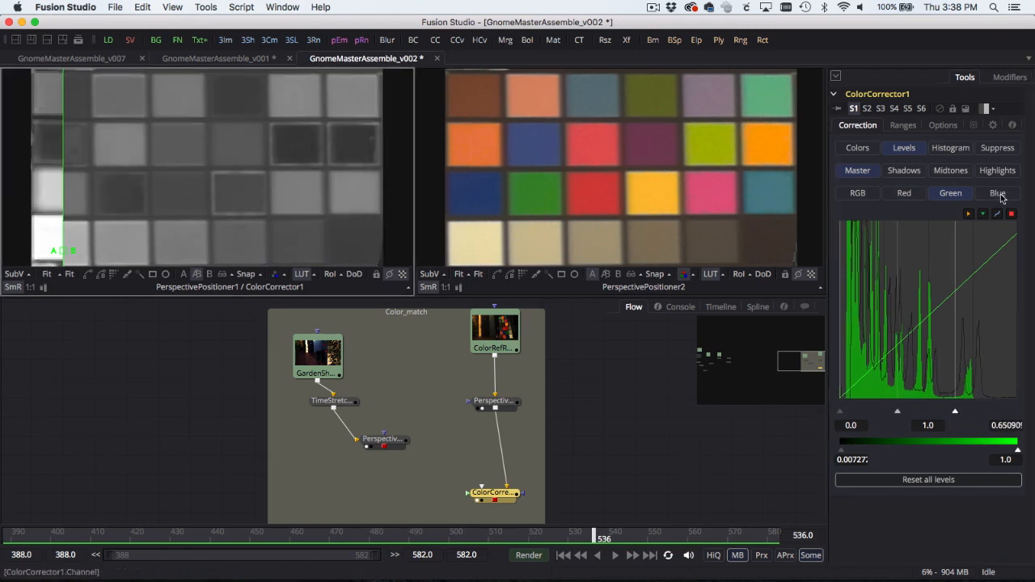
pyautogui.click(997, 192)
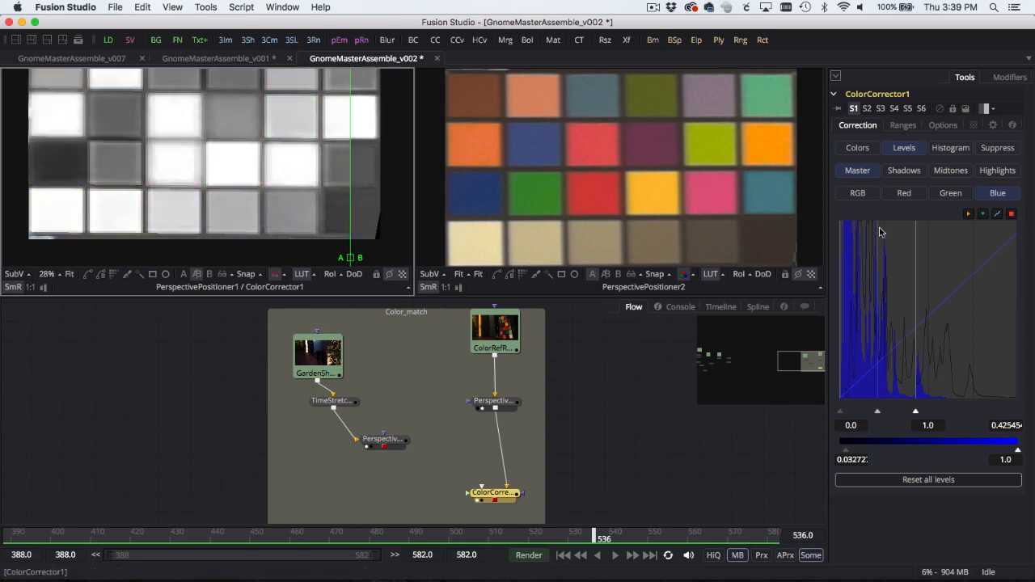
pyautogui.click(903, 193)
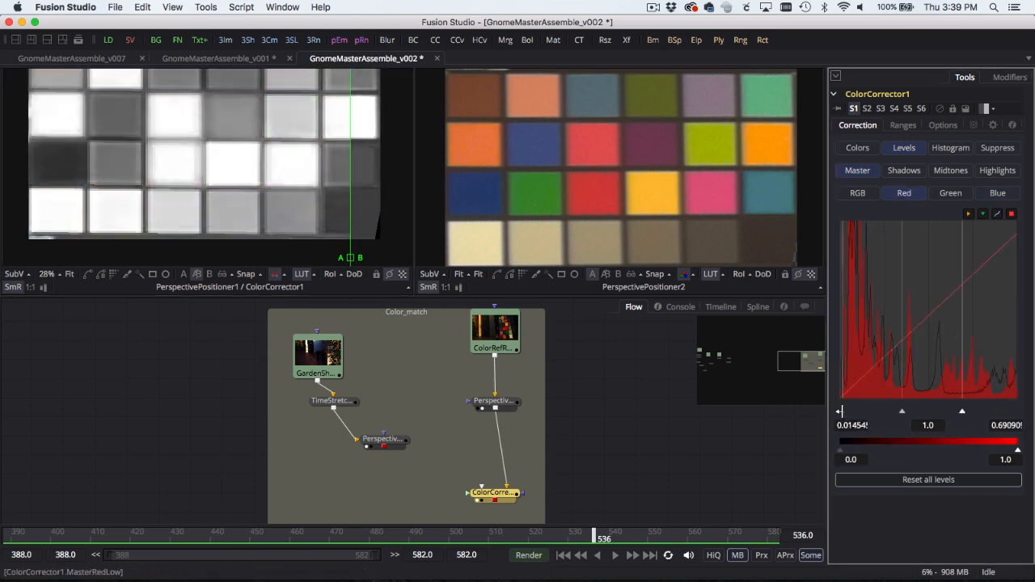
pyautogui.click(950, 193)
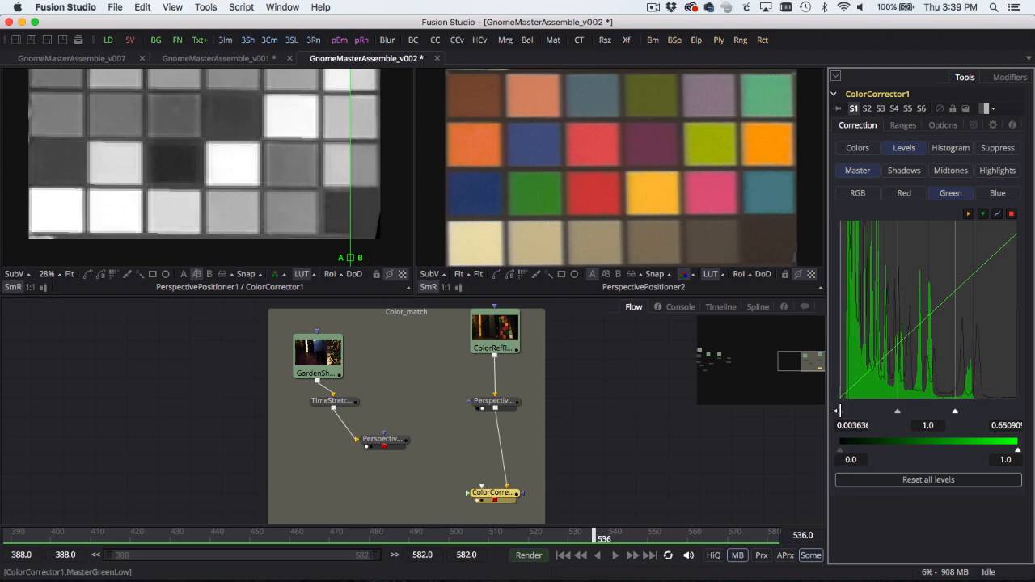
pyautogui.click(997, 192)
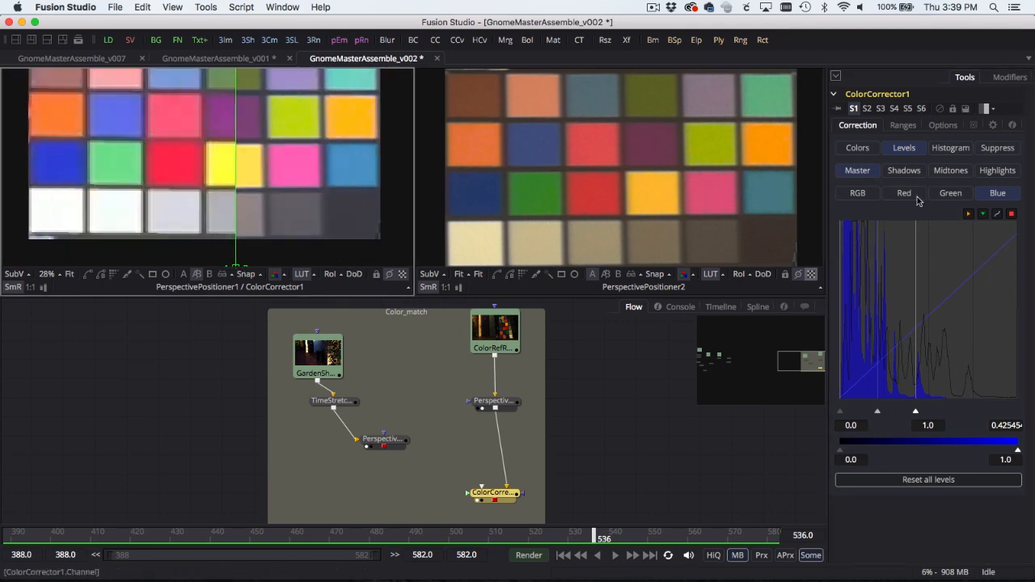
# - Refine the channel levels, check PerspectivePositioner2, and switch to GnomeMasterAssemble_v007
pyautogui.click(904, 193)
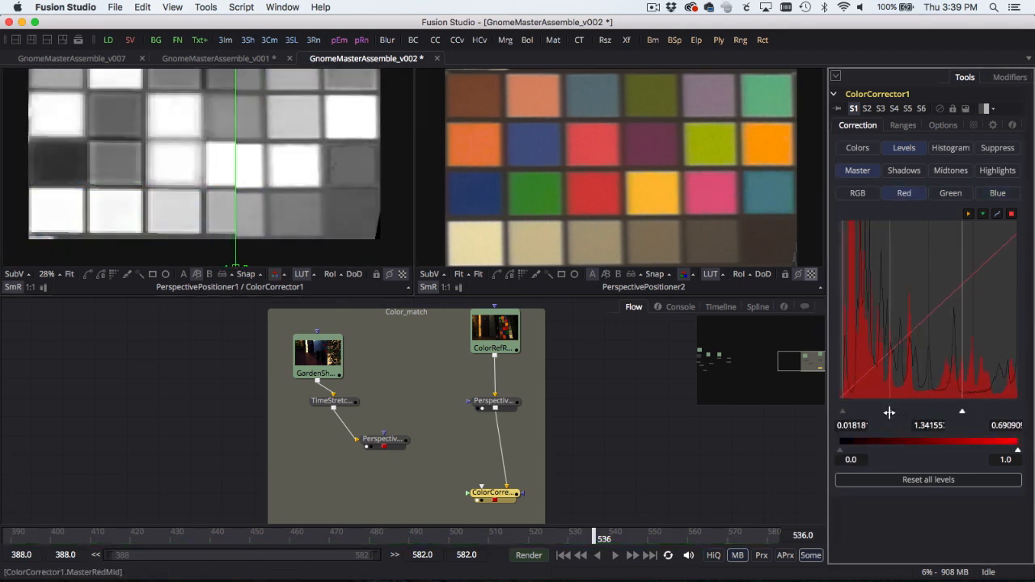
pyautogui.click(950, 192)
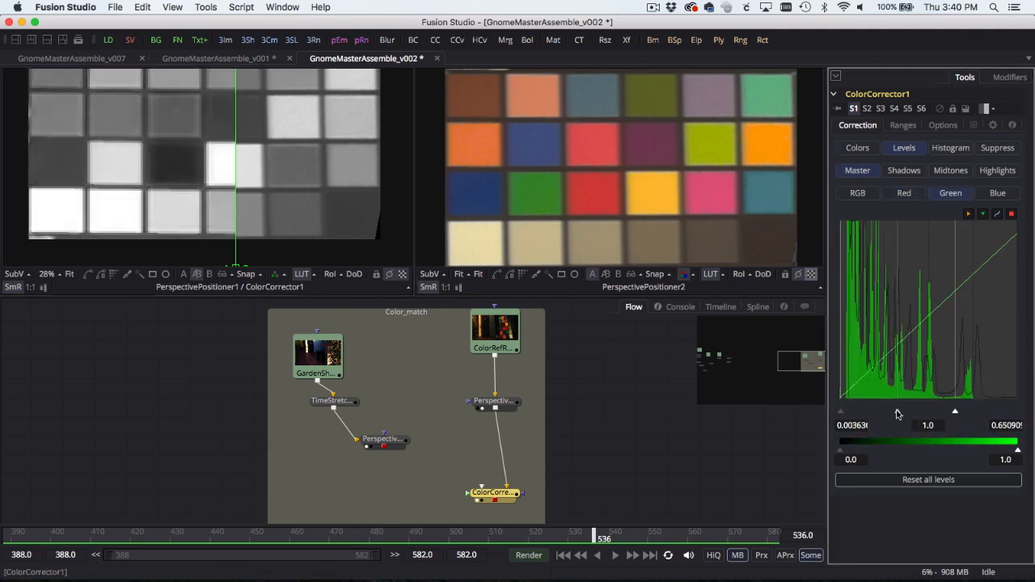
pyautogui.click(997, 192)
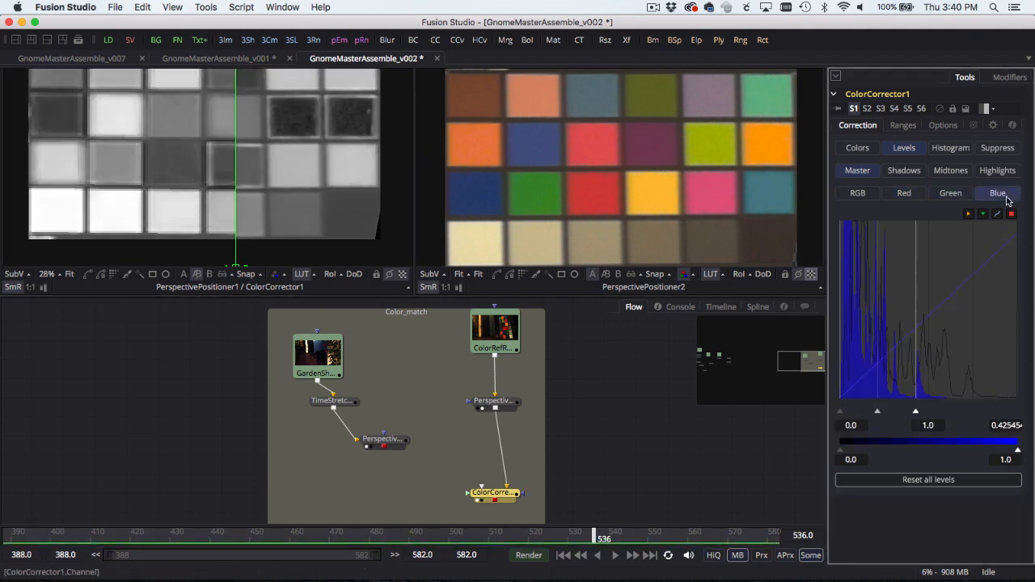
pyautogui.click(950, 193)
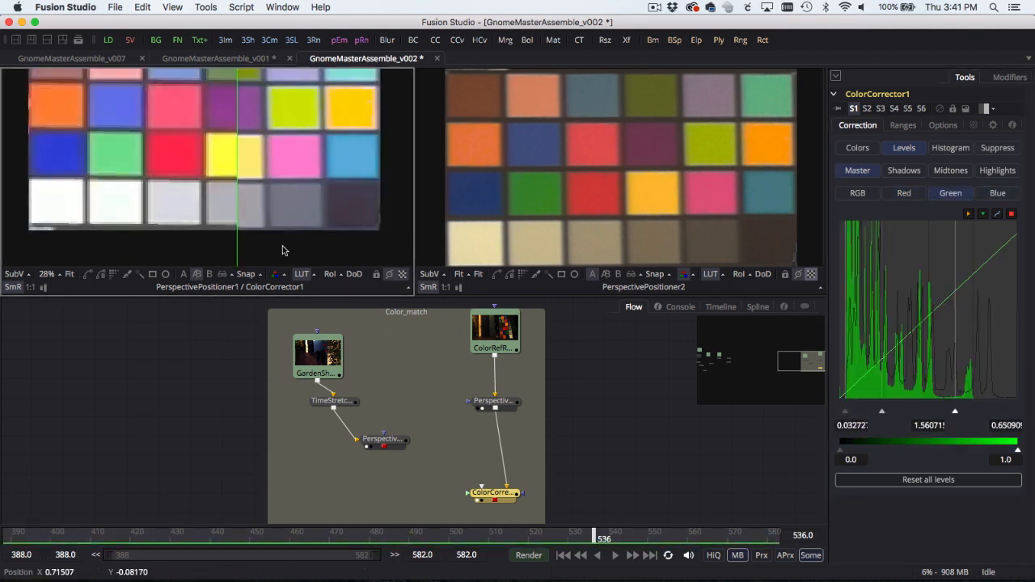
pyautogui.click(495, 332)
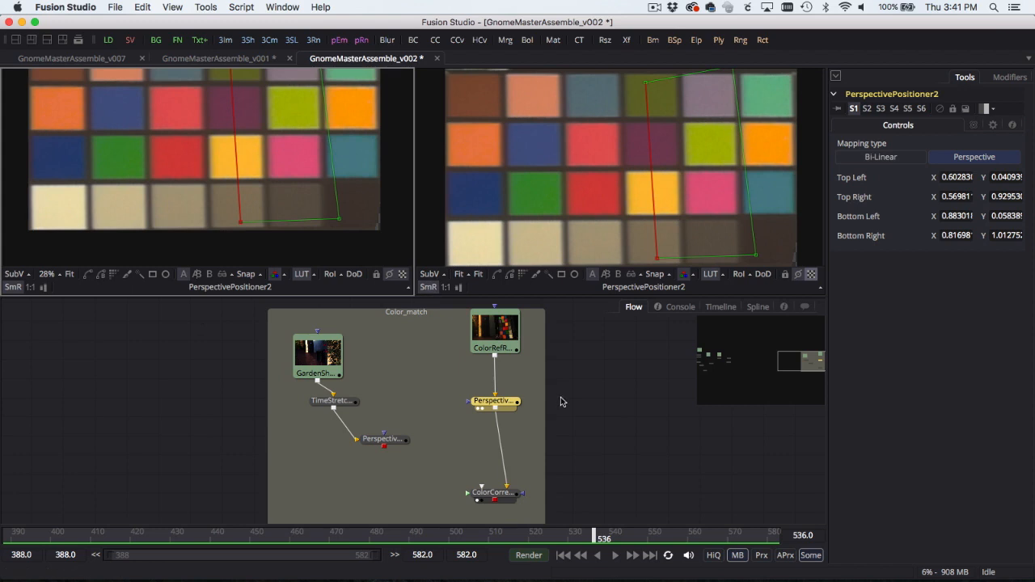
pyautogui.click(493, 493)
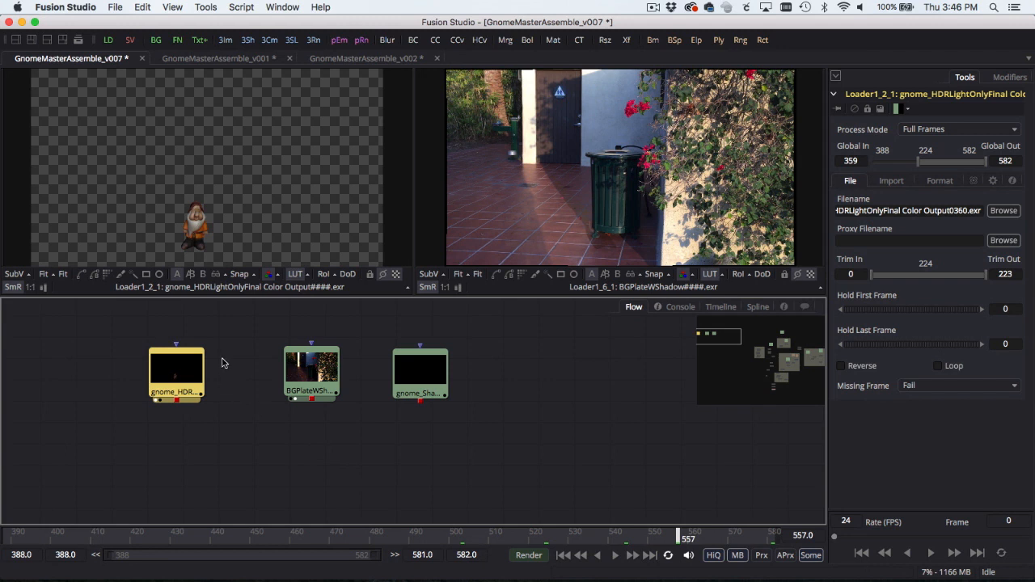
# - Inspect the plate, shadow matte and gnome loaders to merge the gnome over the plate
pyautogui.click(311, 372)
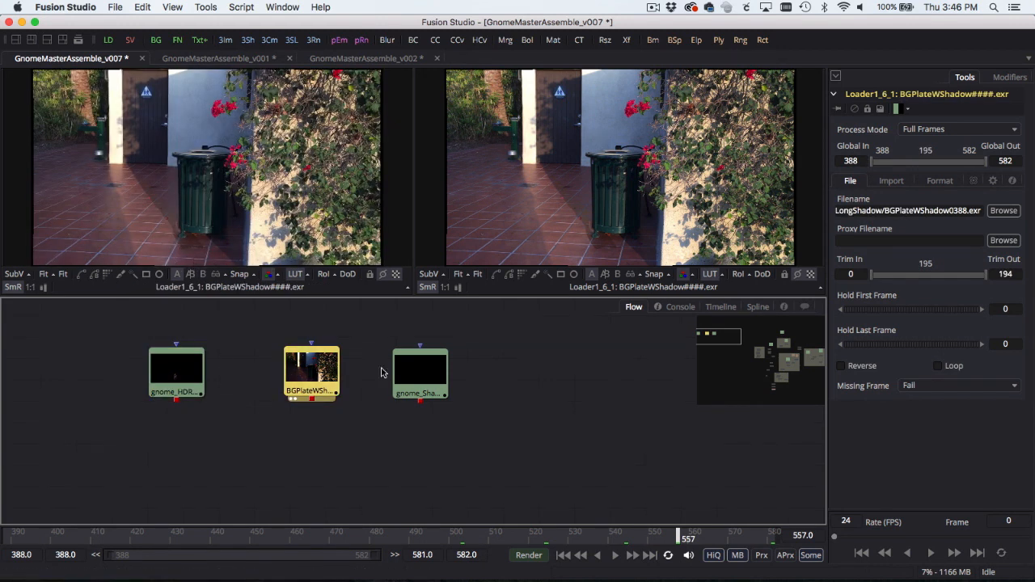
pyautogui.click(419, 372)
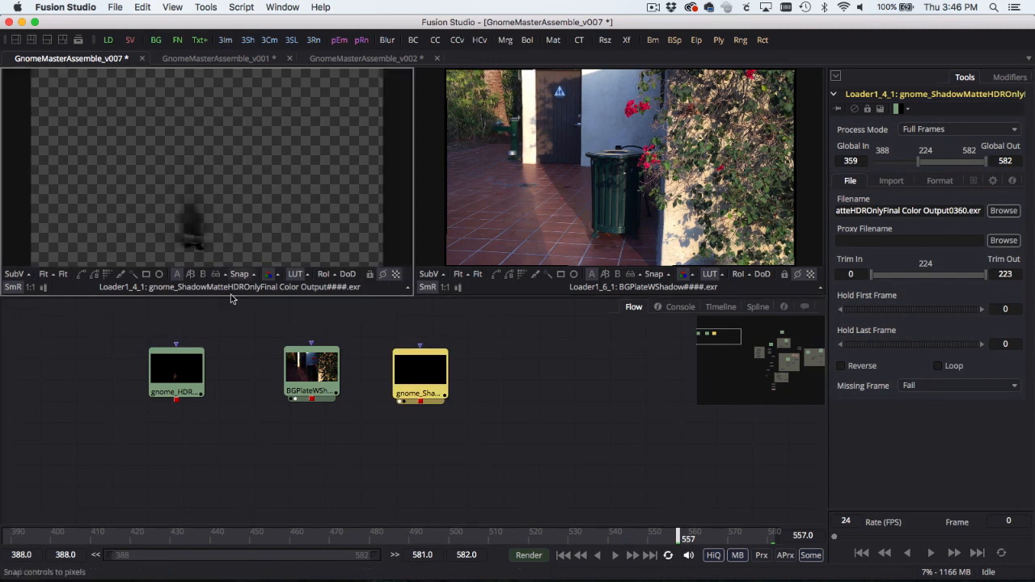
pyautogui.click(176, 373)
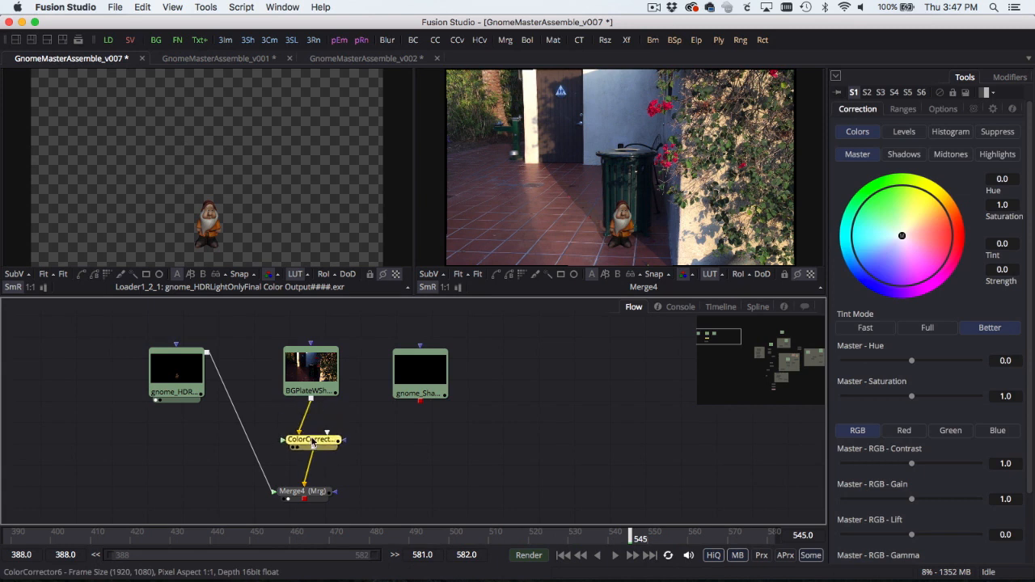
# - Test the plate's gain and reset it to 1.0, then wire gnome_Shadow into ColorCorrector6
pyautogui.moveTo(911, 499); pyautogui.dragTo(908, 499)
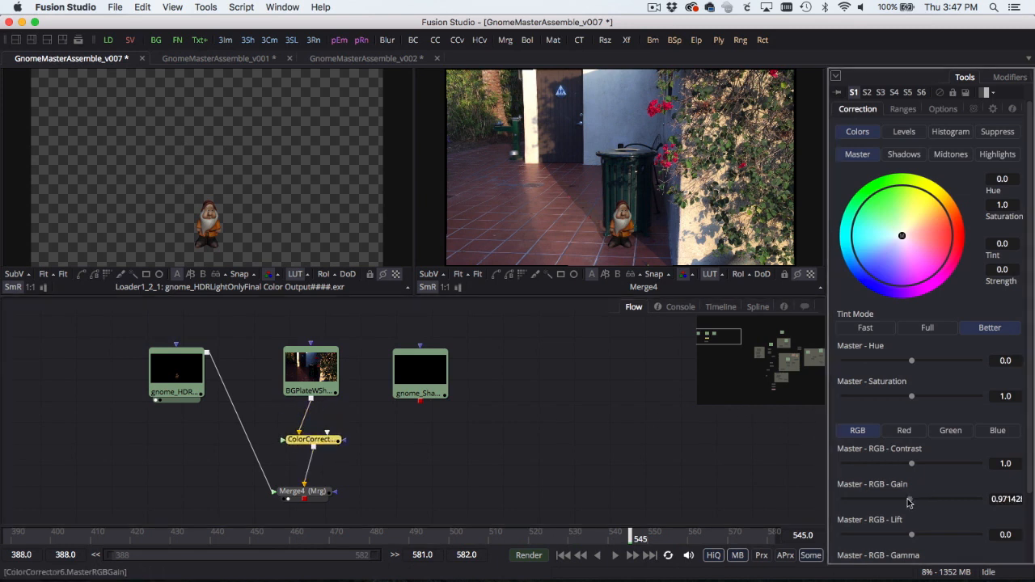
pyautogui.moveTo(910, 500); pyautogui.dragTo(845, 500)
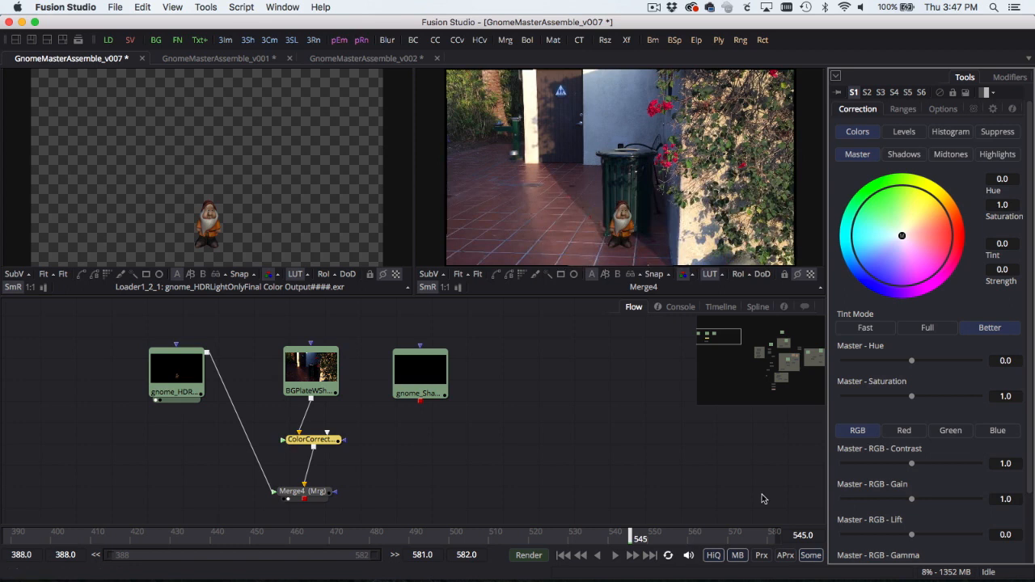
pyautogui.click(419, 376)
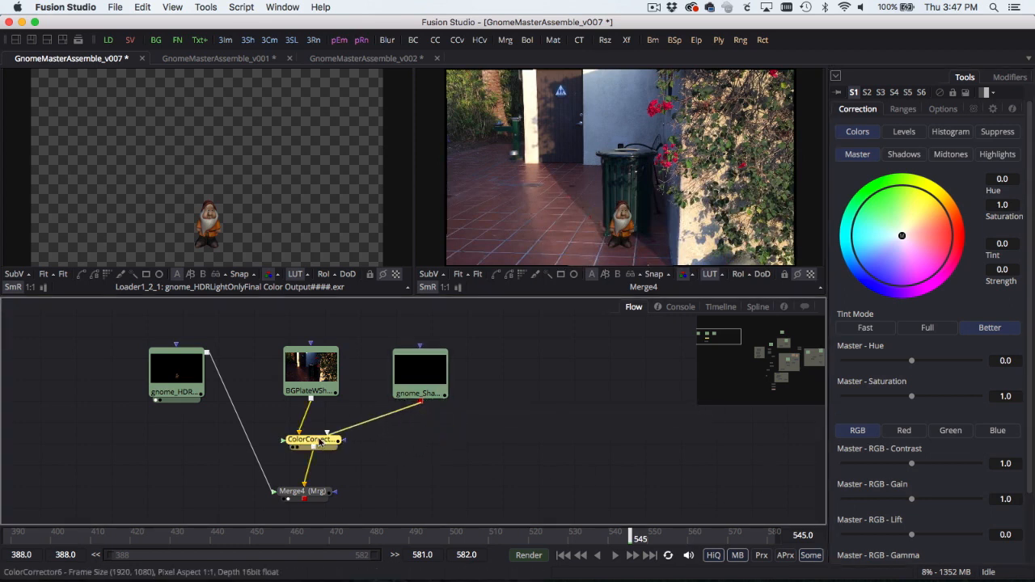
pyautogui.click(310, 438)
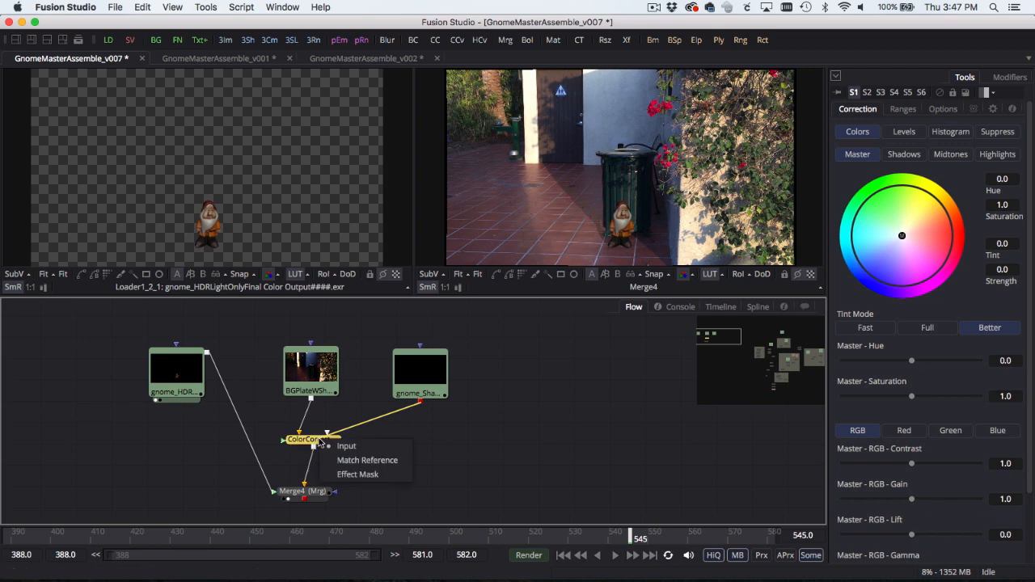
pyautogui.moveTo(366, 473)
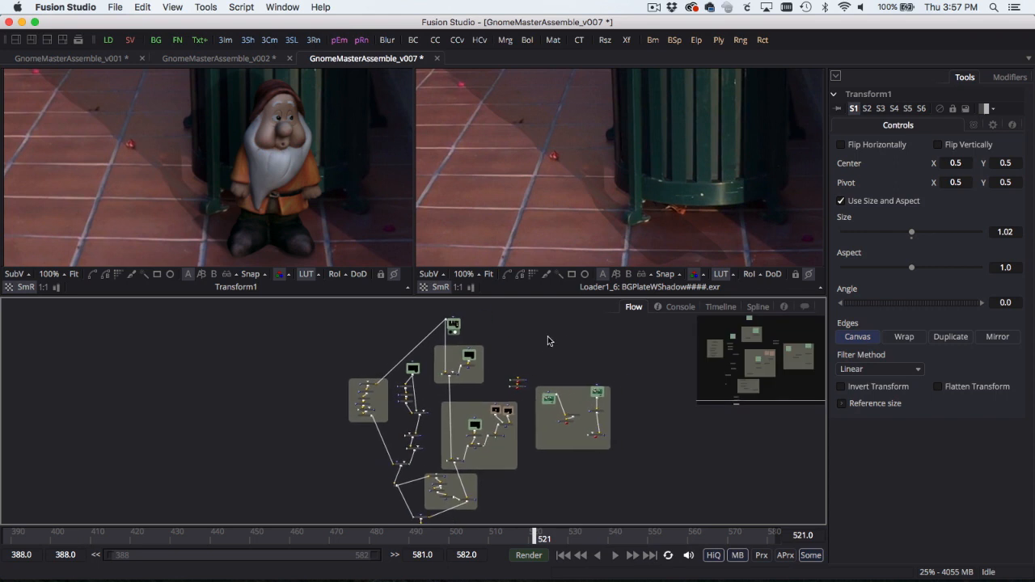
pyautogui.moveTo(500, 332)
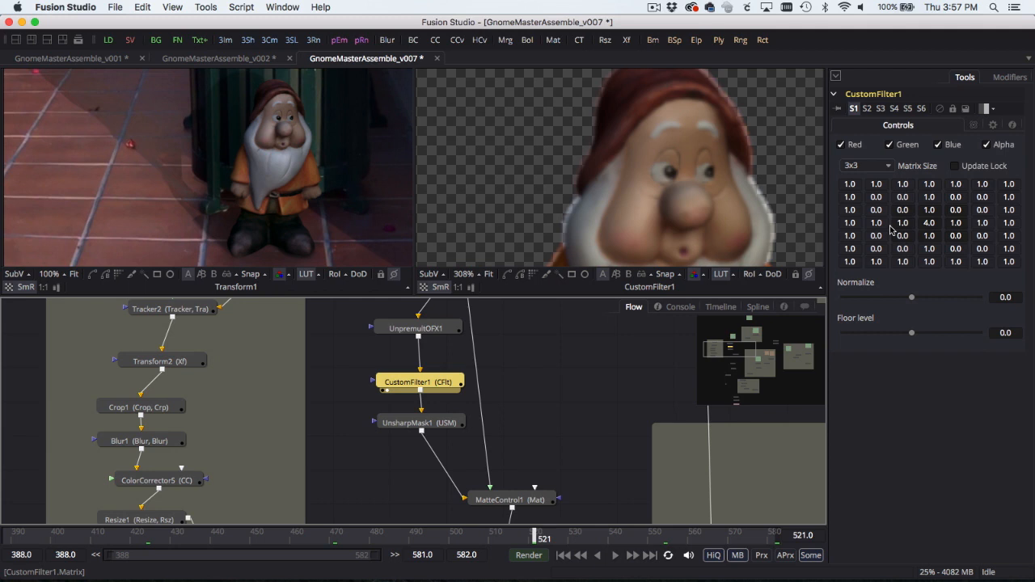
pyautogui.moveTo(764, 196)
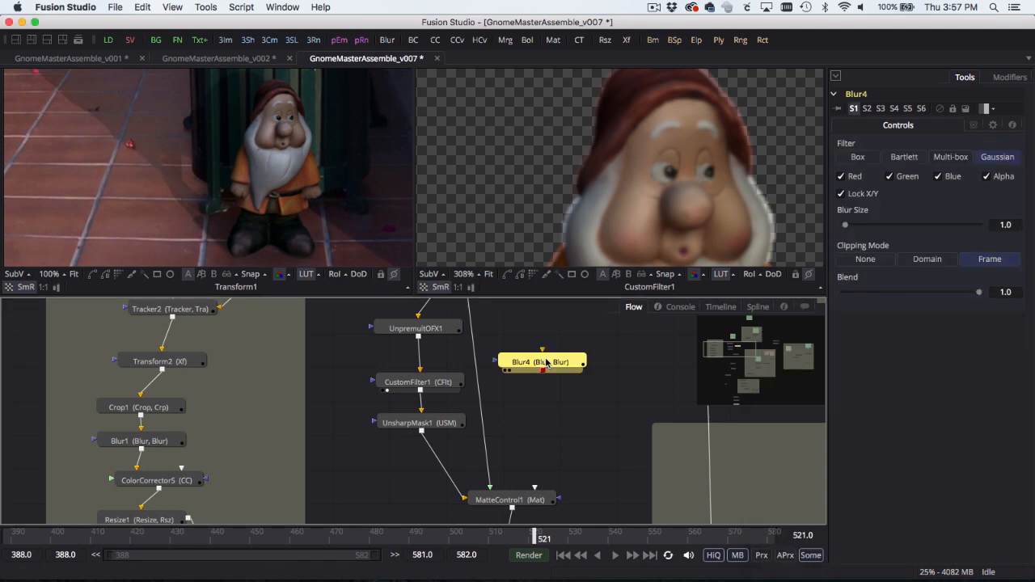
# - Feed UnpremultOFX1 into Blur4, set Blur Size to 0.5, then select UnpremultOFX1
pyautogui.click(542, 350)
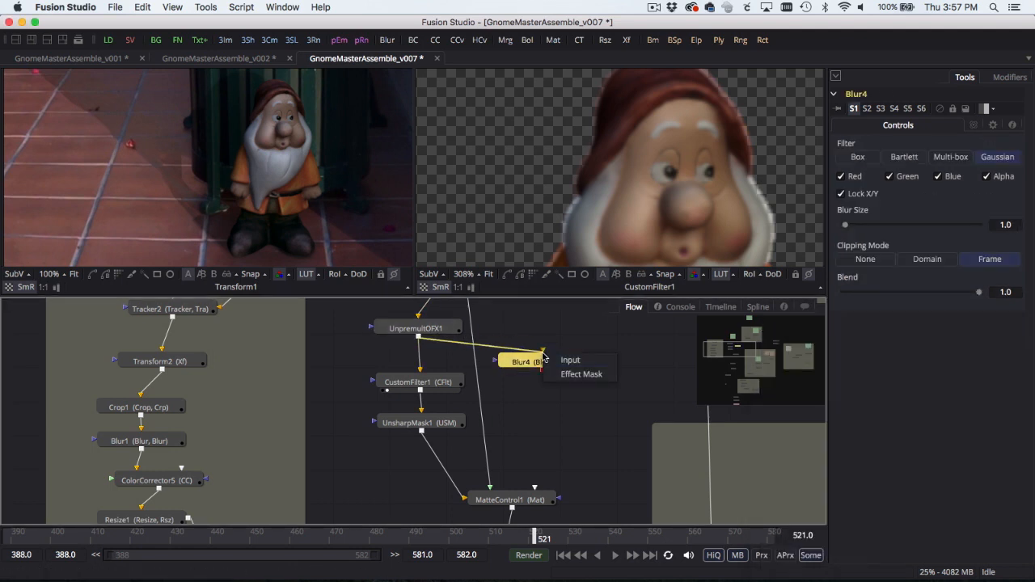
pyautogui.moveTo(522, 361); pyautogui.dragTo(562, 375)
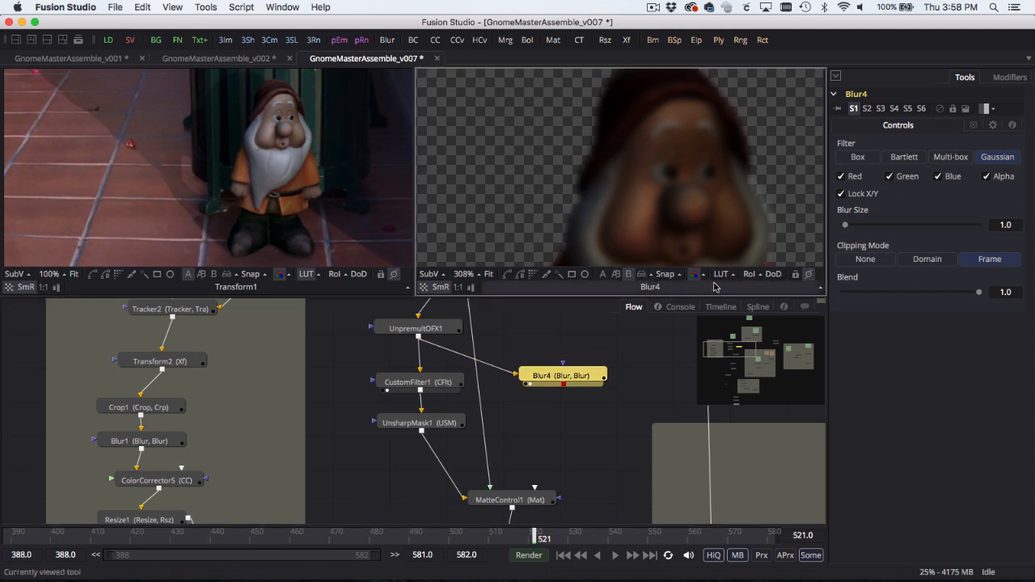
pyautogui.click(719, 274)
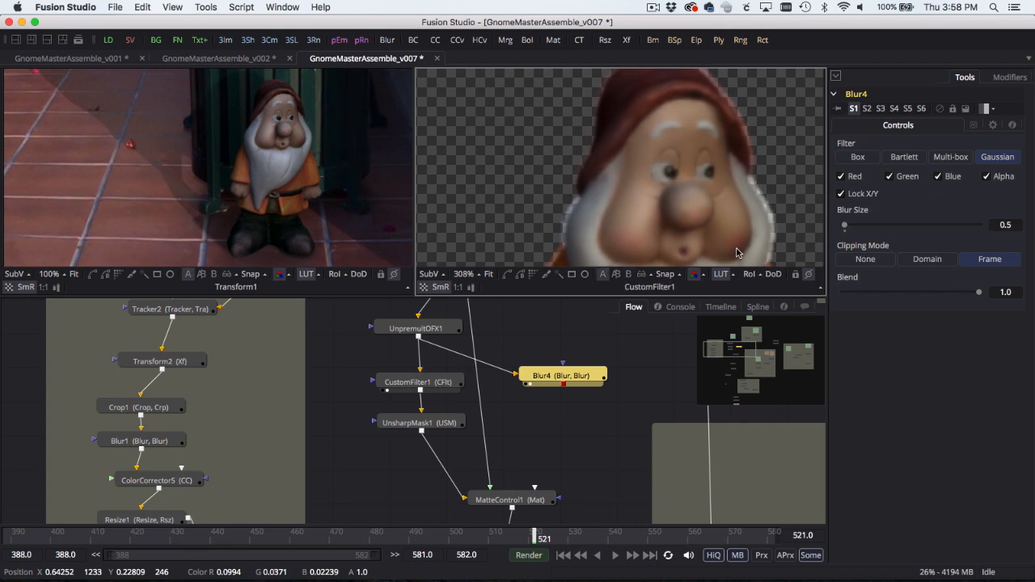
pyautogui.click(416, 328)
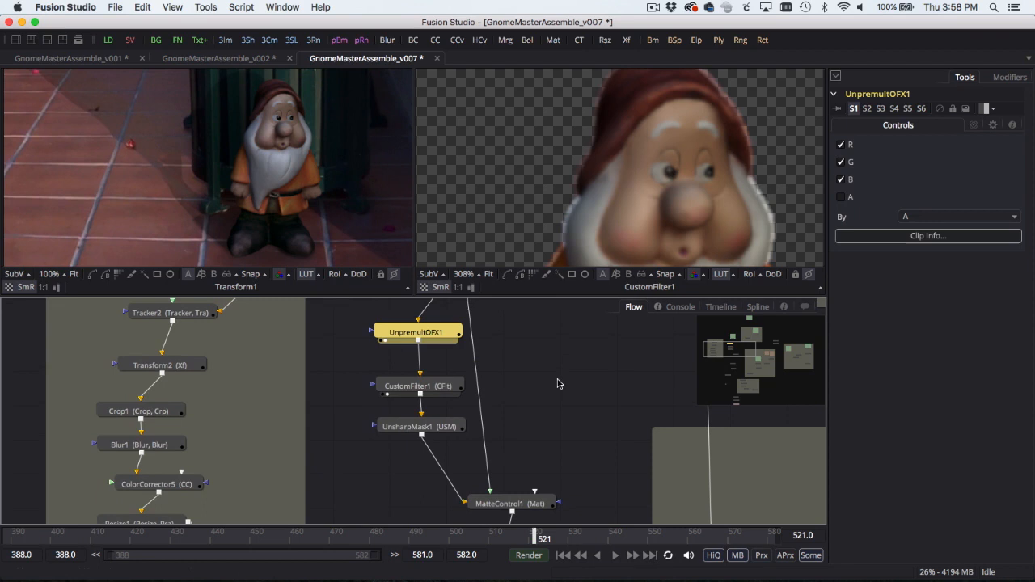
# - Inspect CustomFilter1's matrix, UnsharpMask1 and MatteControl1, then view the exposure-match Tracker2
pyautogui.click(419, 385)
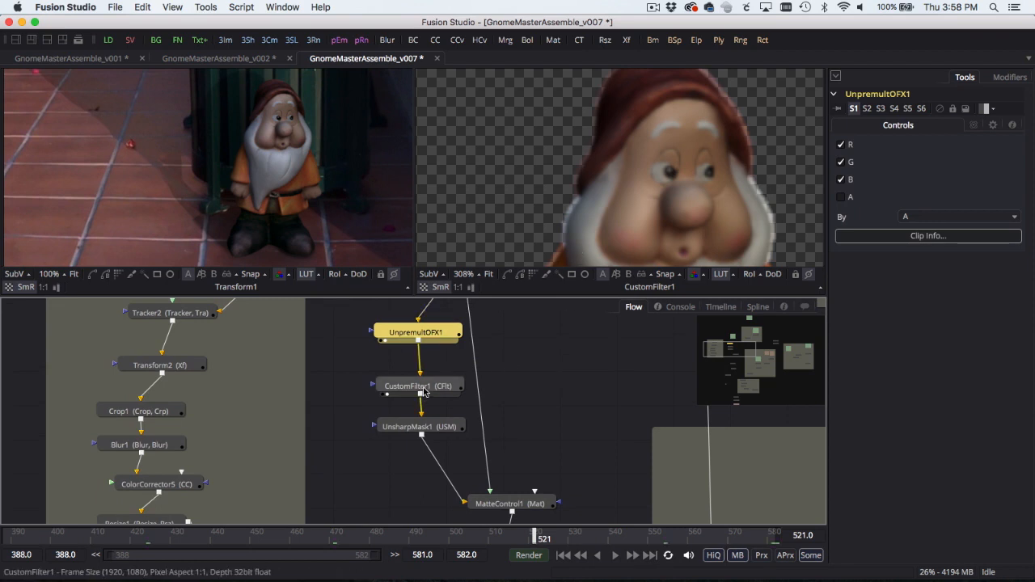
pyautogui.click(418, 386)
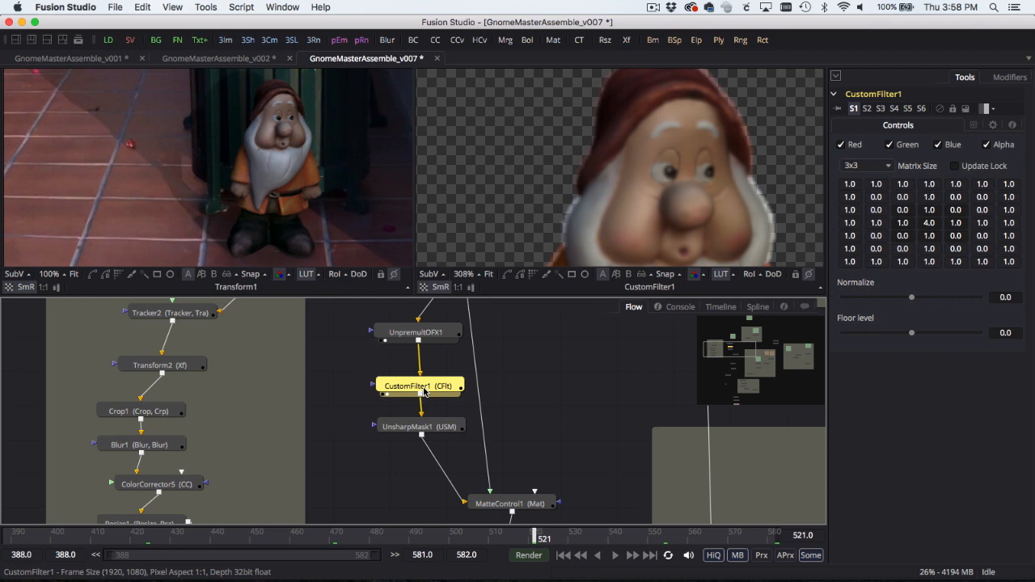
pyautogui.click(419, 427)
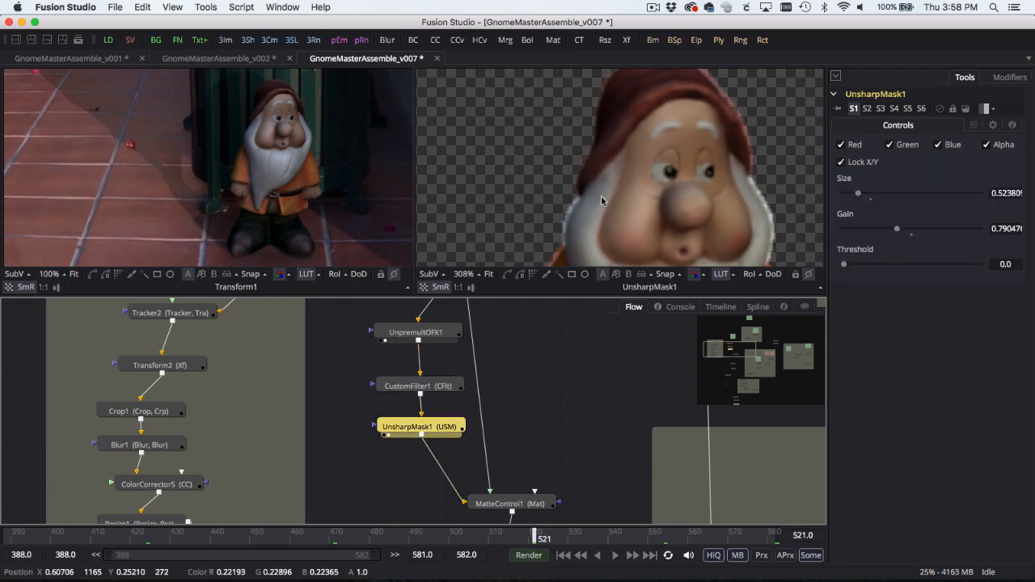
pyautogui.moveTo(643, 203)
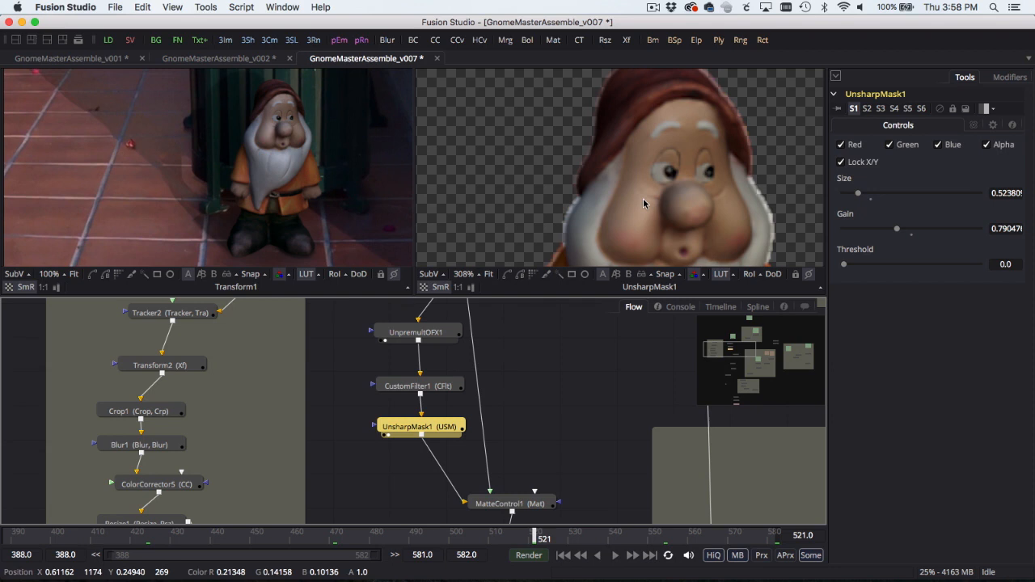
pyautogui.moveTo(611, 417)
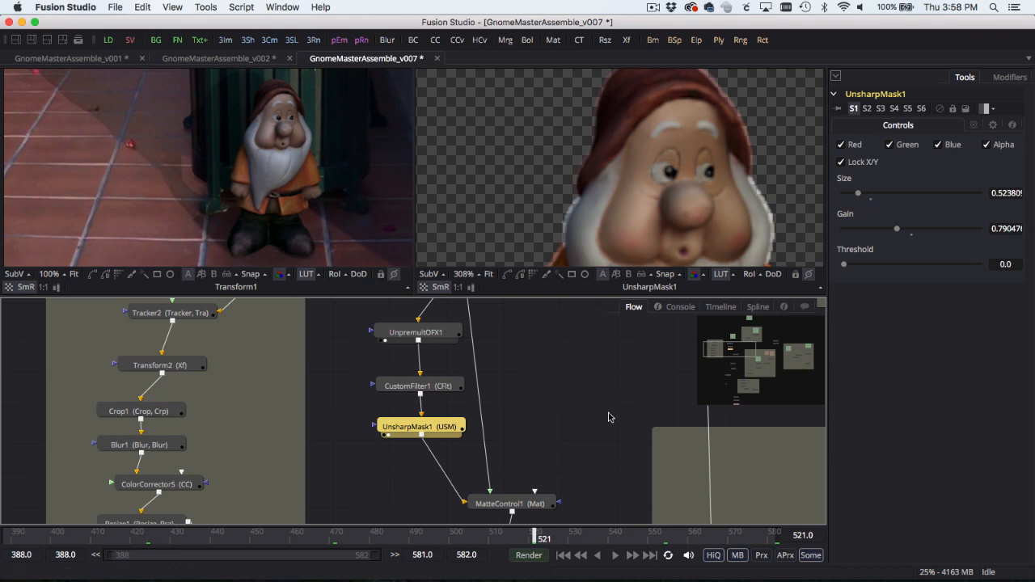
pyautogui.click(509, 503)
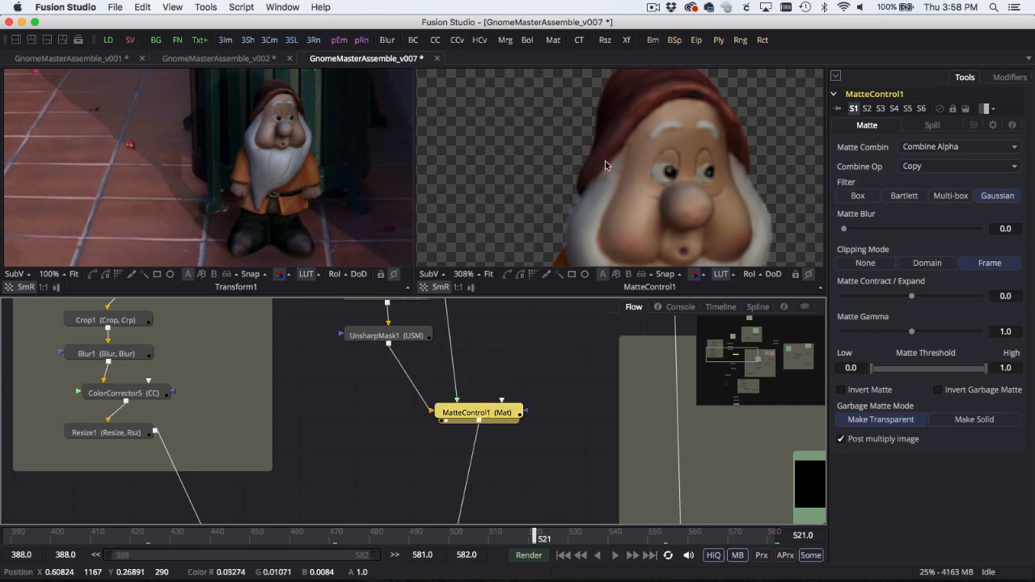
pyautogui.moveTo(639, 180)
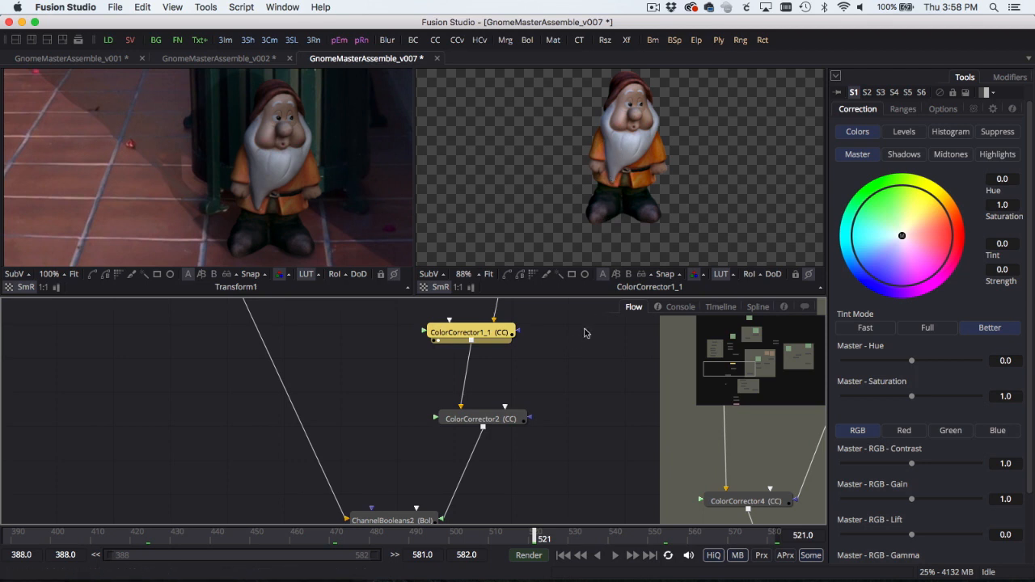
pyautogui.click(481, 418)
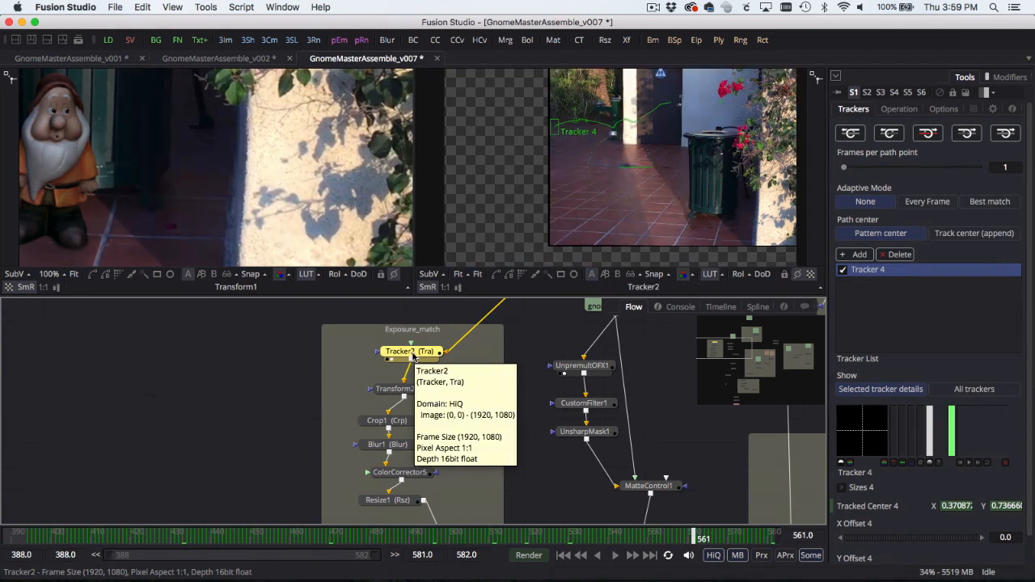
# - Select Transform2 to inspect its offset centre position beneath Tracker2
pyautogui.click(396, 389)
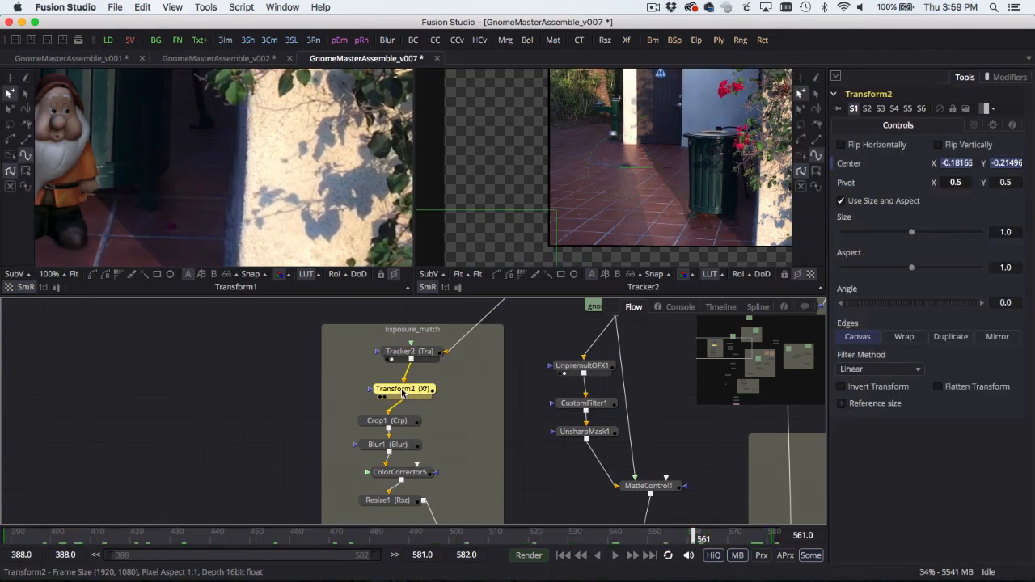
# - View the blurred exposure sample, move to a later frame, and inspect ChannelBooleans2
pyautogui.click(388, 419)
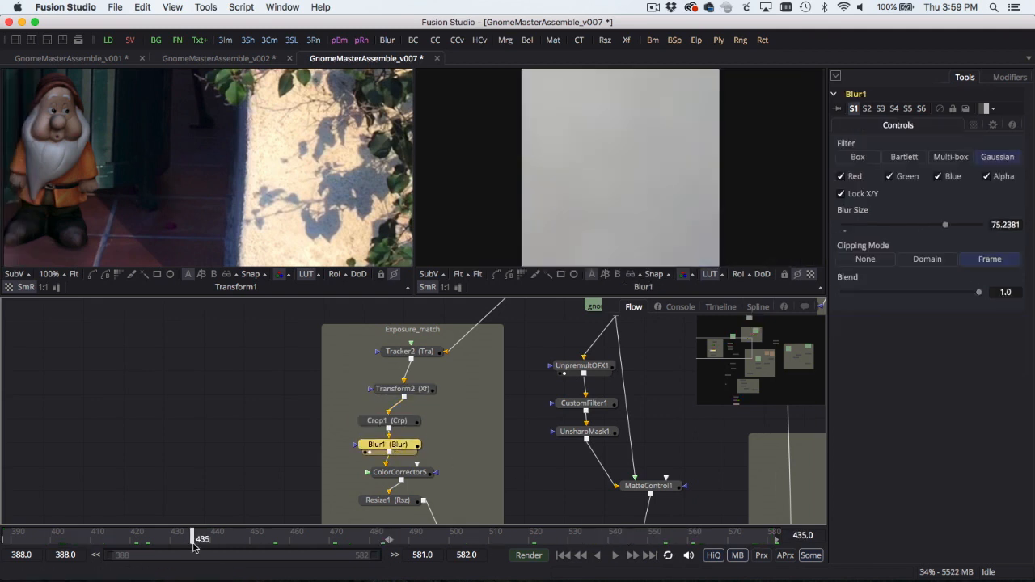
pyautogui.moveTo(202, 540); pyautogui.dragTo(299, 539)
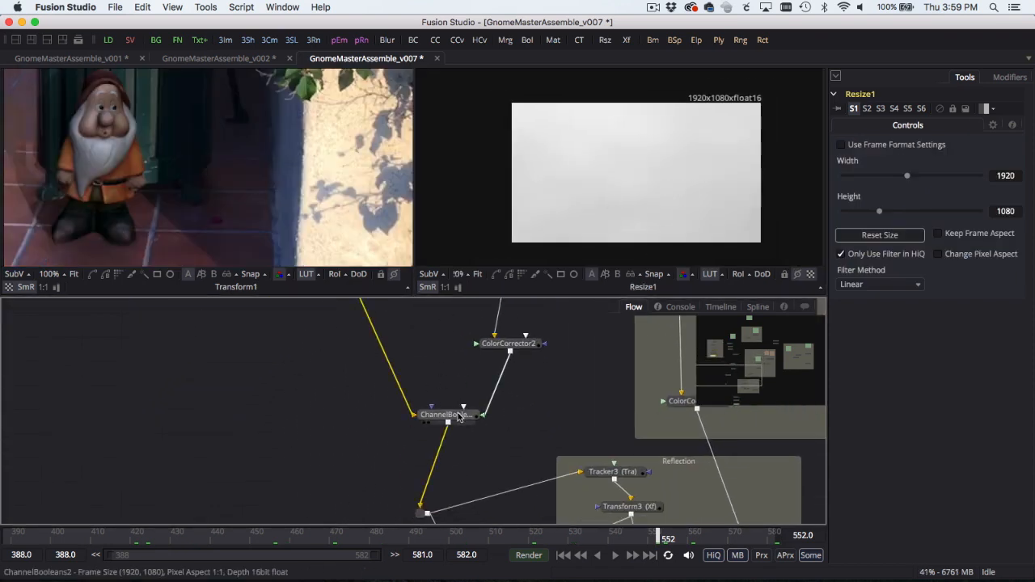
pyautogui.click(447, 414)
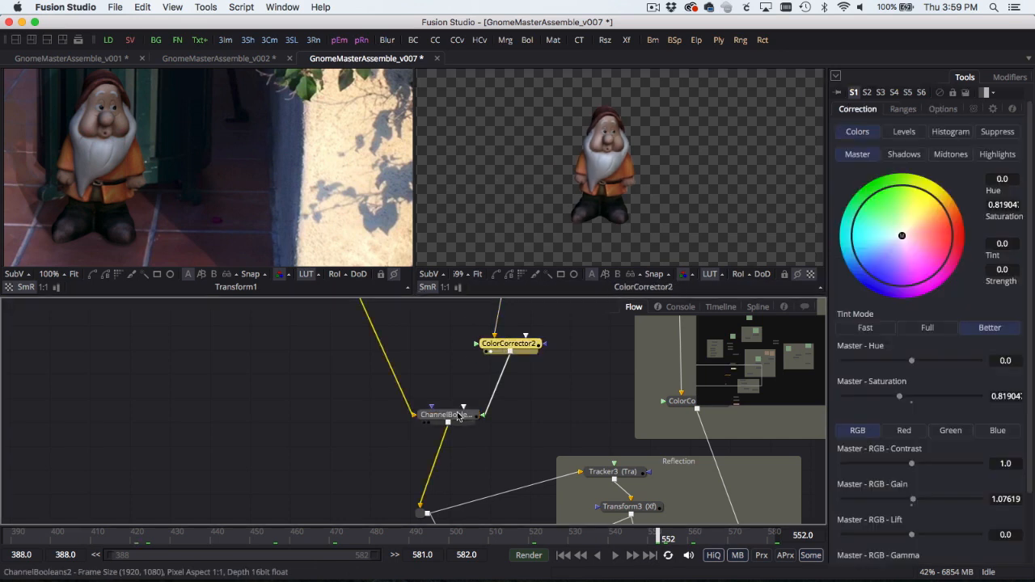
pyautogui.click(446, 414)
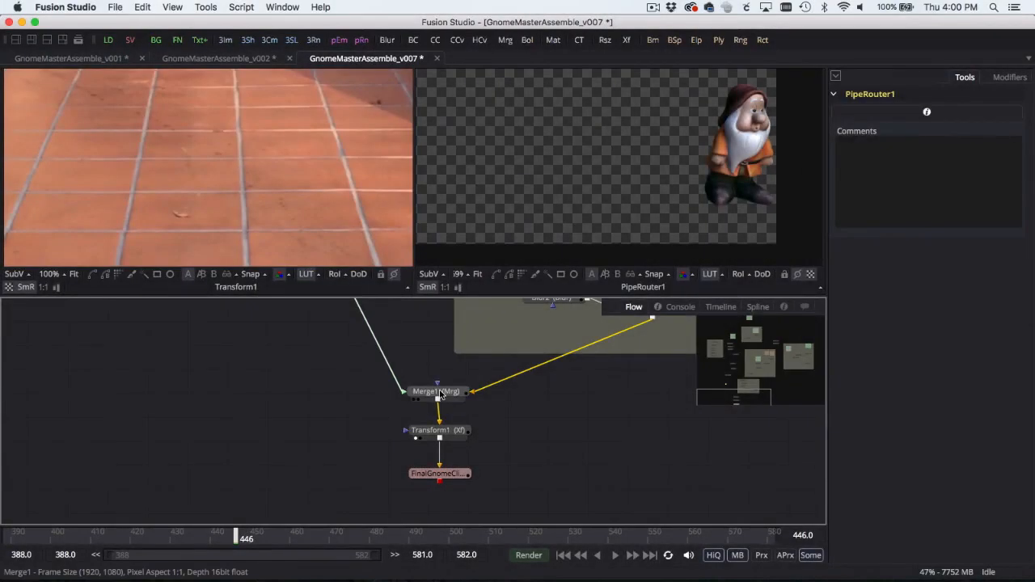
# - View Merge1's gnome over the tile floor, then inspect reflection trackers Tracker3 and Tracker3_1
pyautogui.click(436, 391)
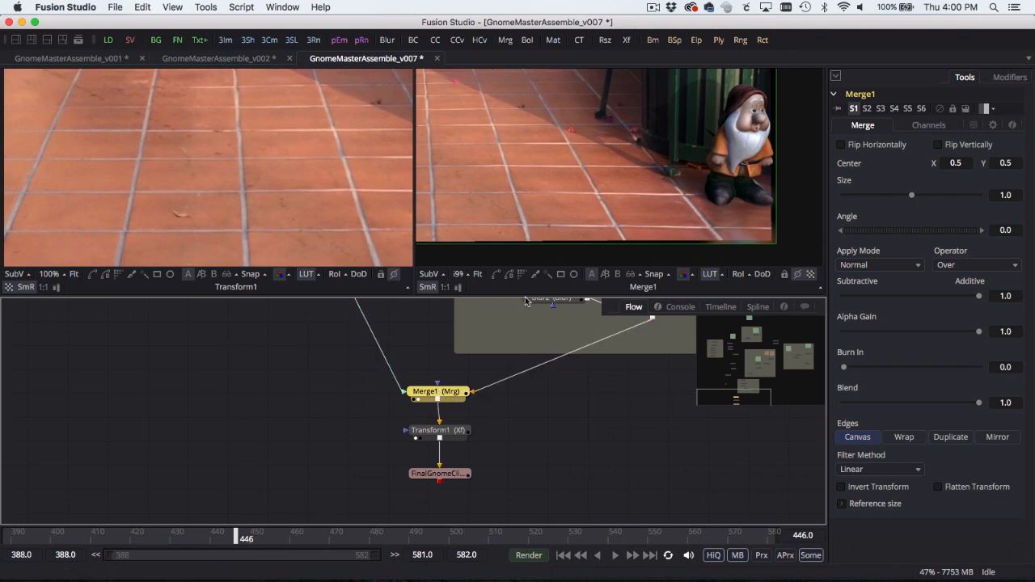
pyautogui.moveTo(702, 222)
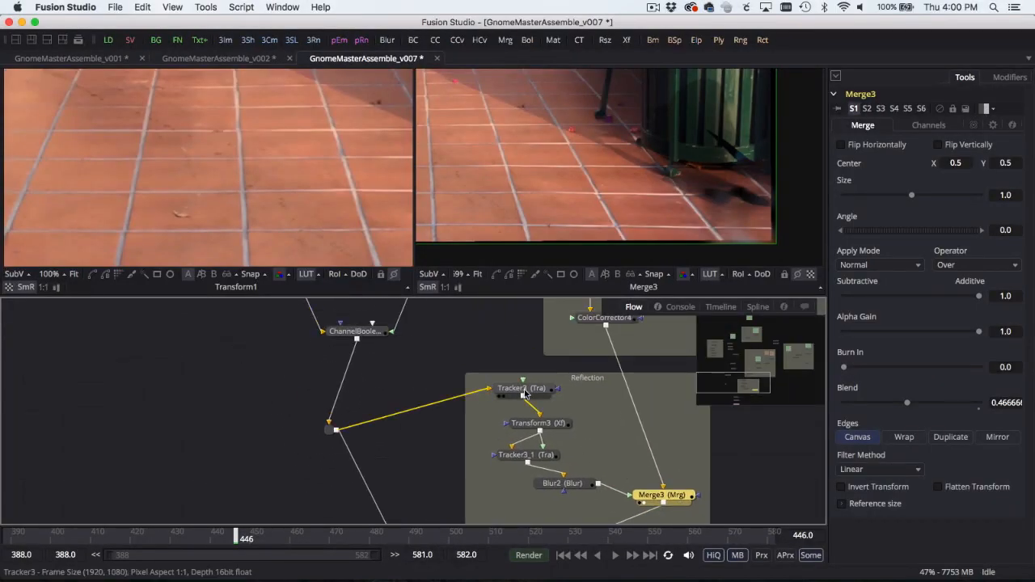
pyautogui.click(521, 455)
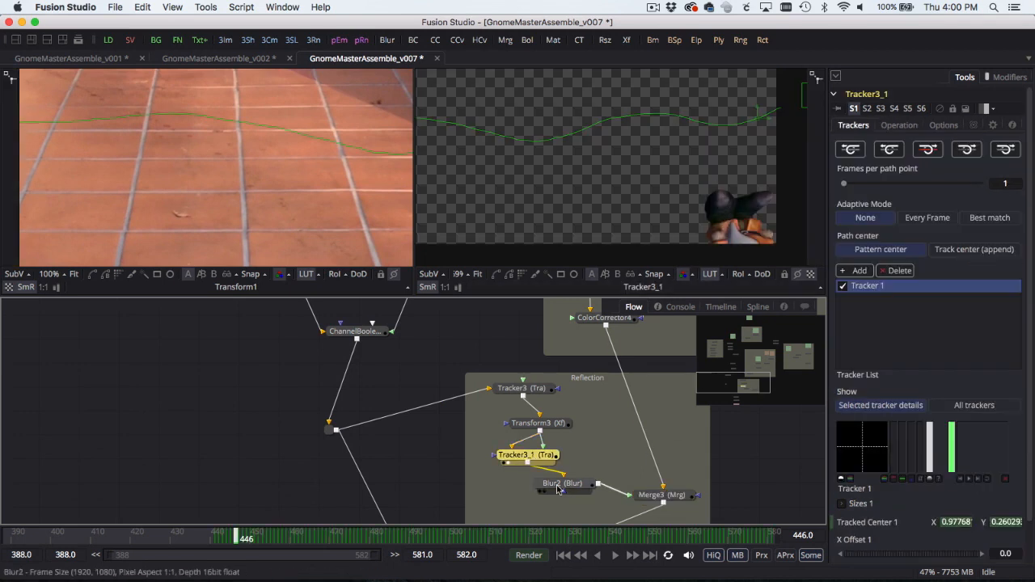
pyautogui.click(562, 484)
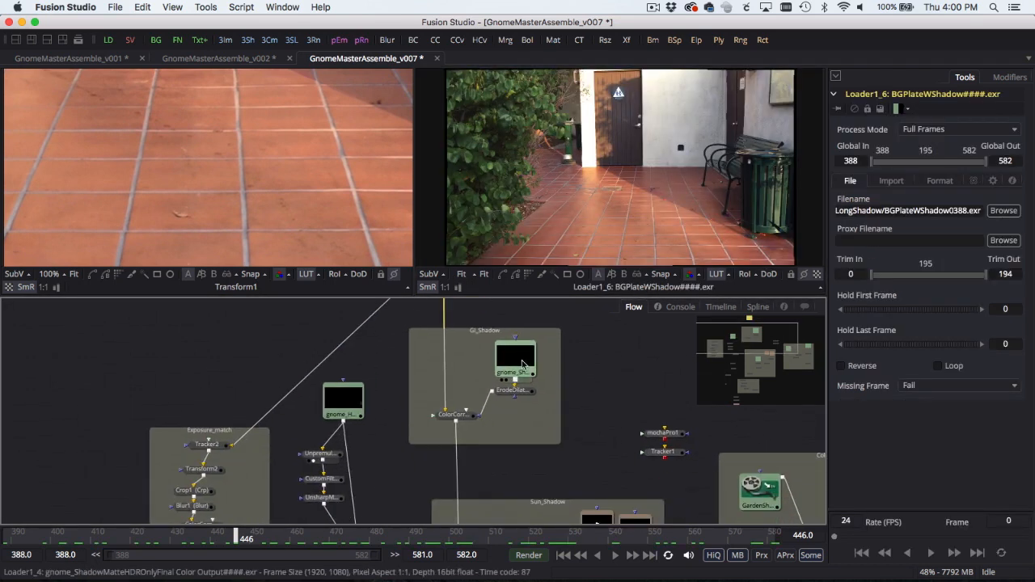
# - View the combined shadow matte, the long shadow gnome_Shadow source, and the multiplied matte result
pyautogui.click(455, 414)
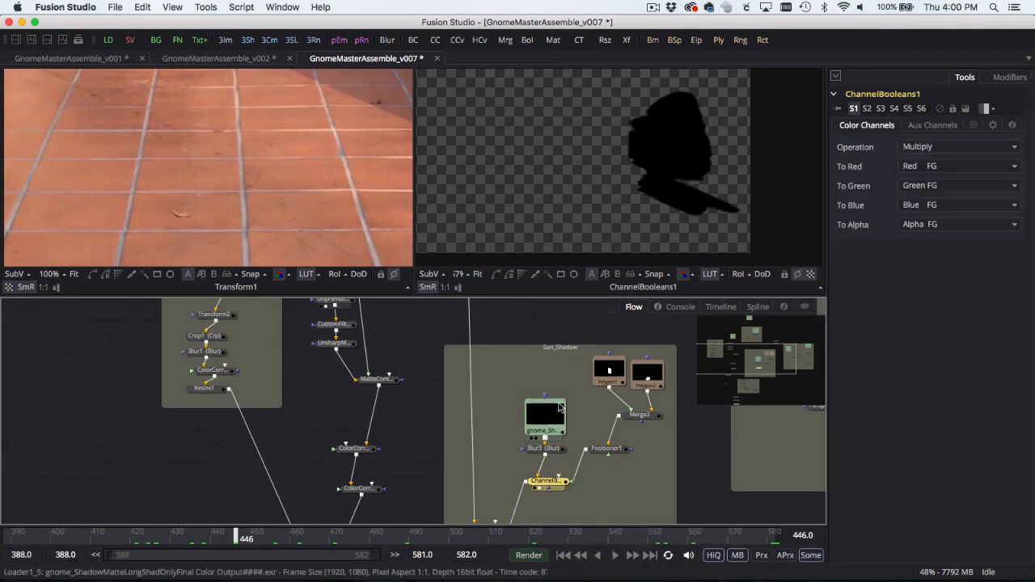
pyautogui.click(545, 417)
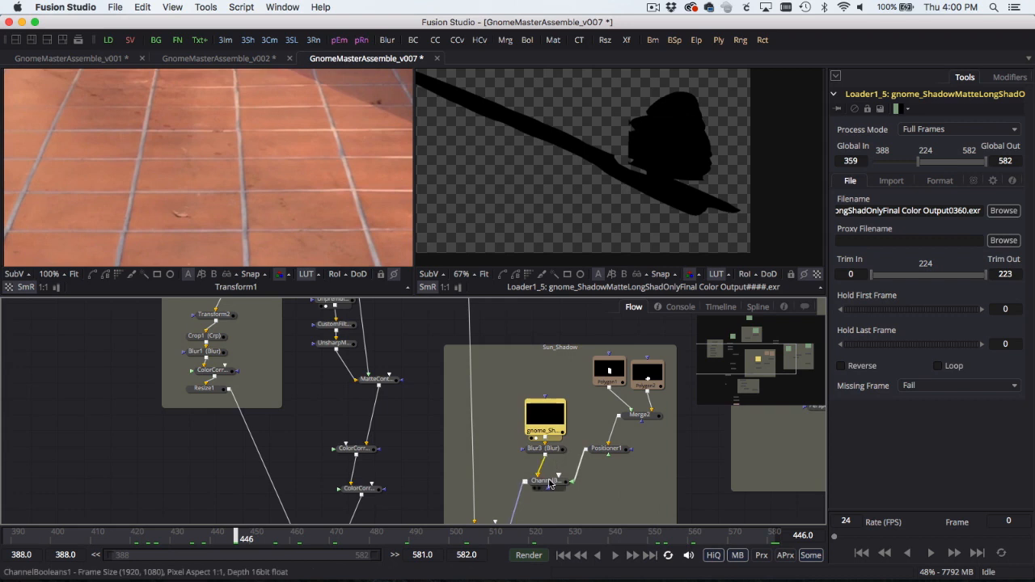
pyautogui.click(546, 481)
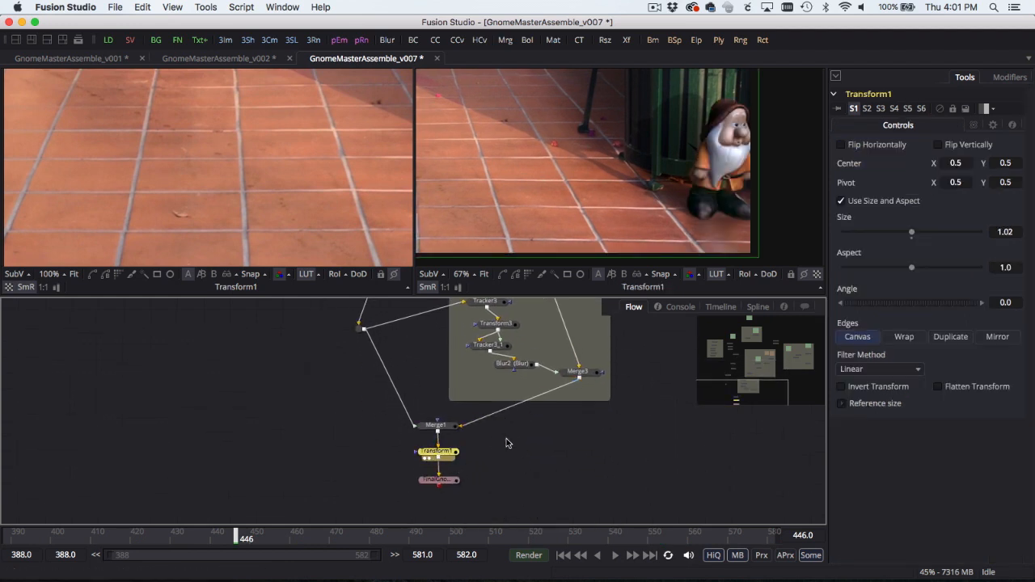
pyautogui.moveTo(646, 196)
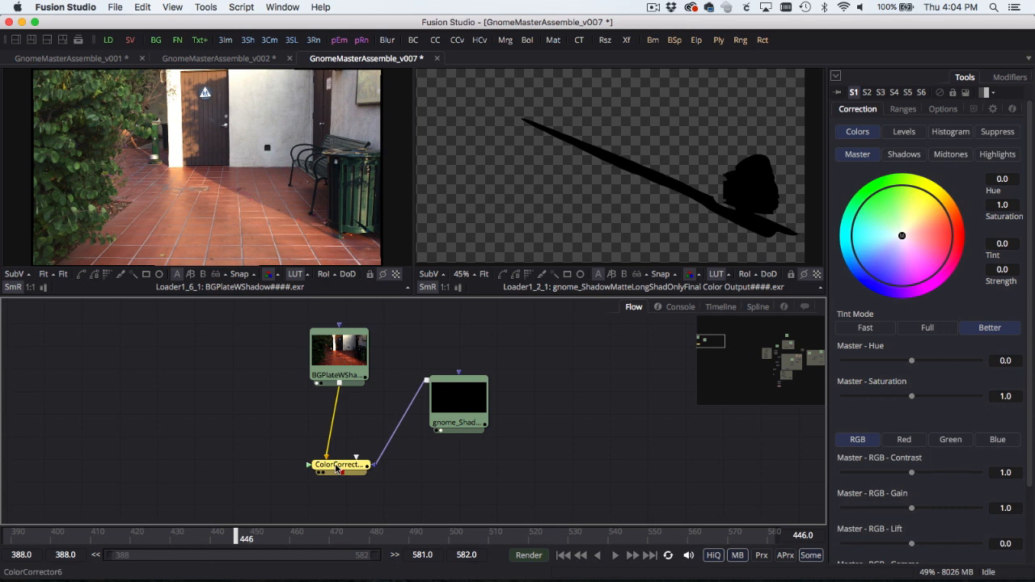
# - Select ColorCorrector6 and lower its Master RGB gain to about 0.69
pyautogui.click(339, 465)
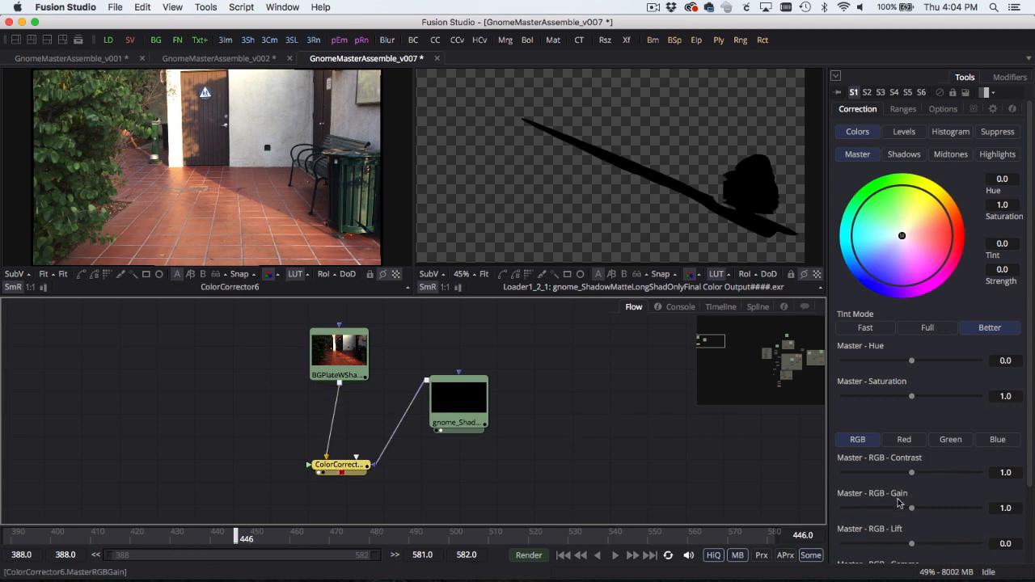
pyautogui.moveTo(938, 508); pyautogui.dragTo(911, 508)
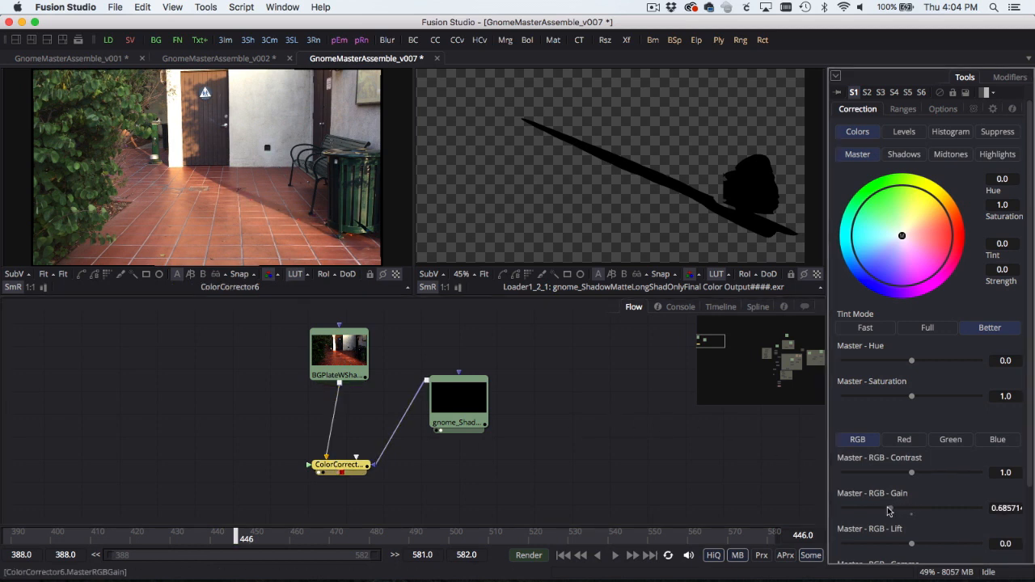
pyautogui.moveTo(912, 508); pyautogui.dragTo(879, 508)
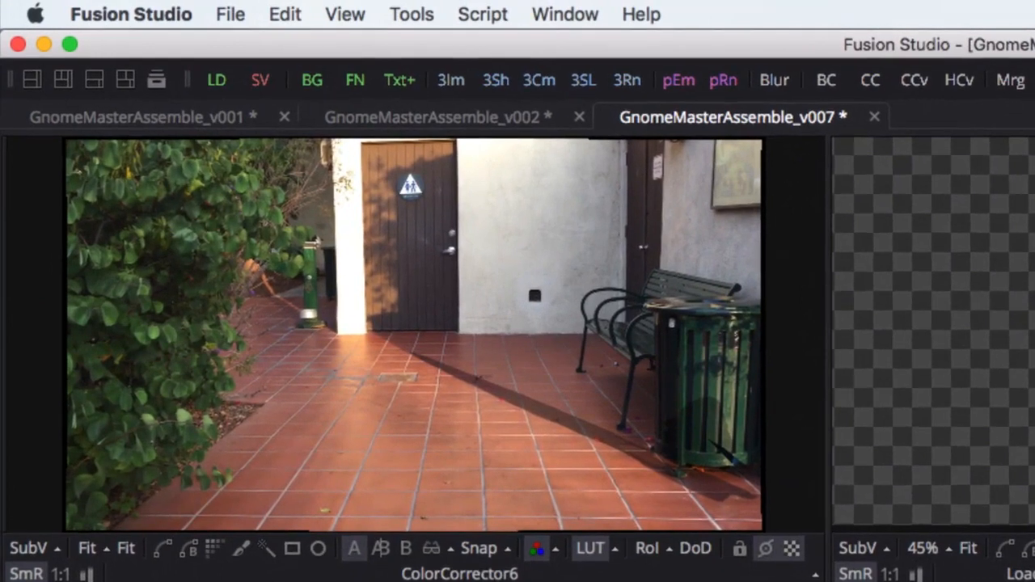
pyautogui.moveTo(576, 429)
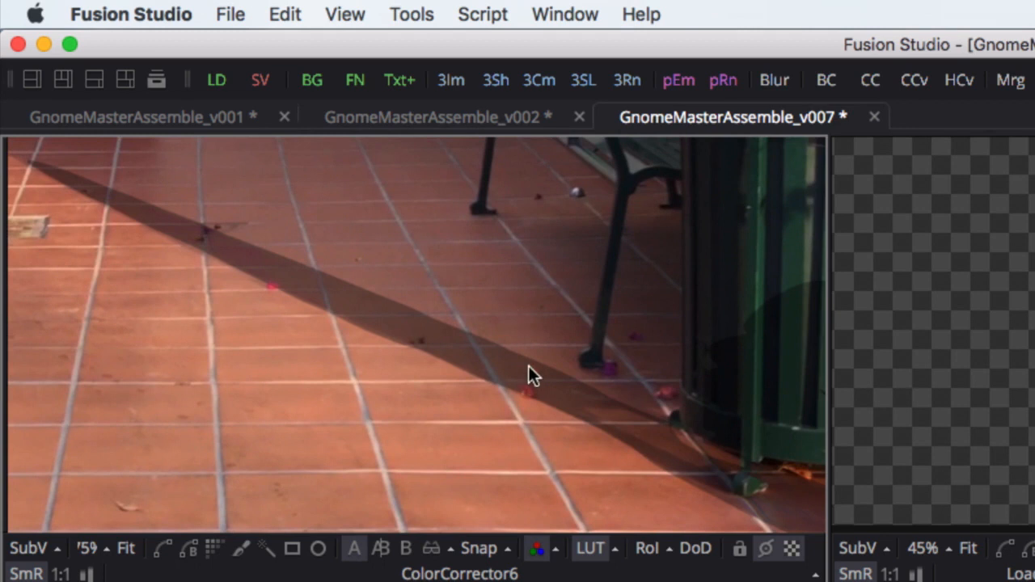
pyautogui.moveTo(568, 358)
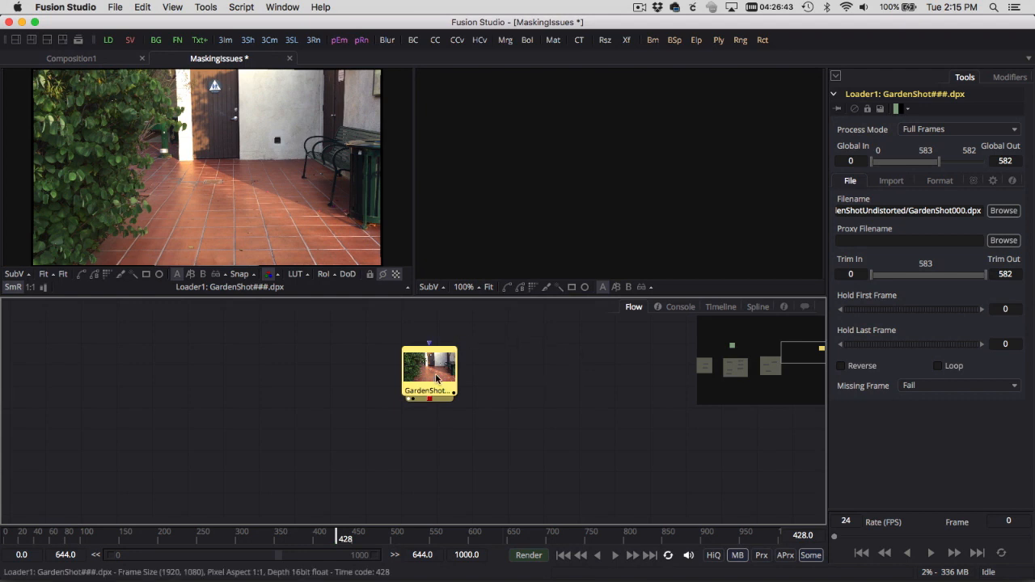
# - Add a mochaPro node to the GardenShot loader and launch the mocha UI
pyautogui.write('mocha')
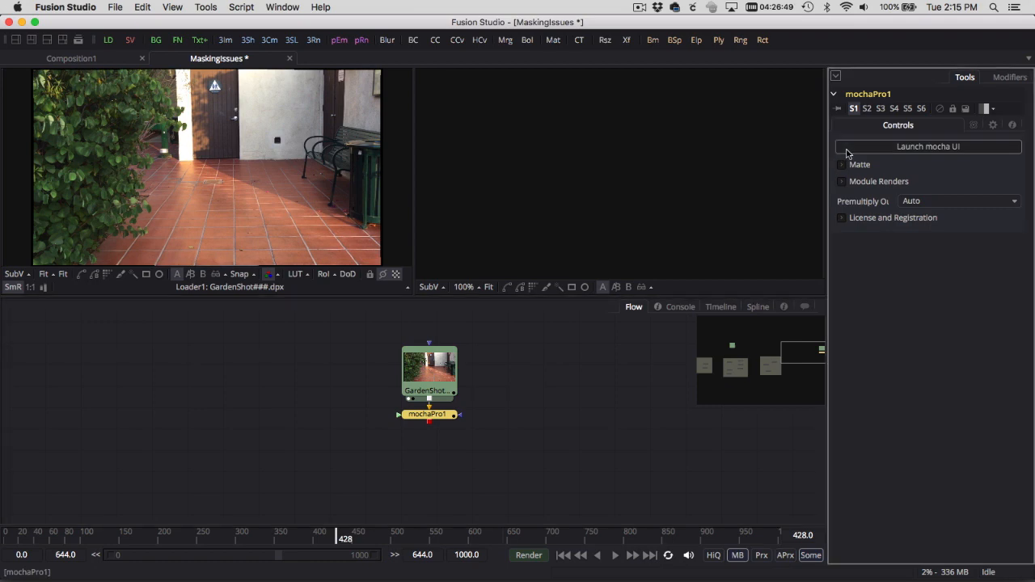
pyautogui.click(927, 147)
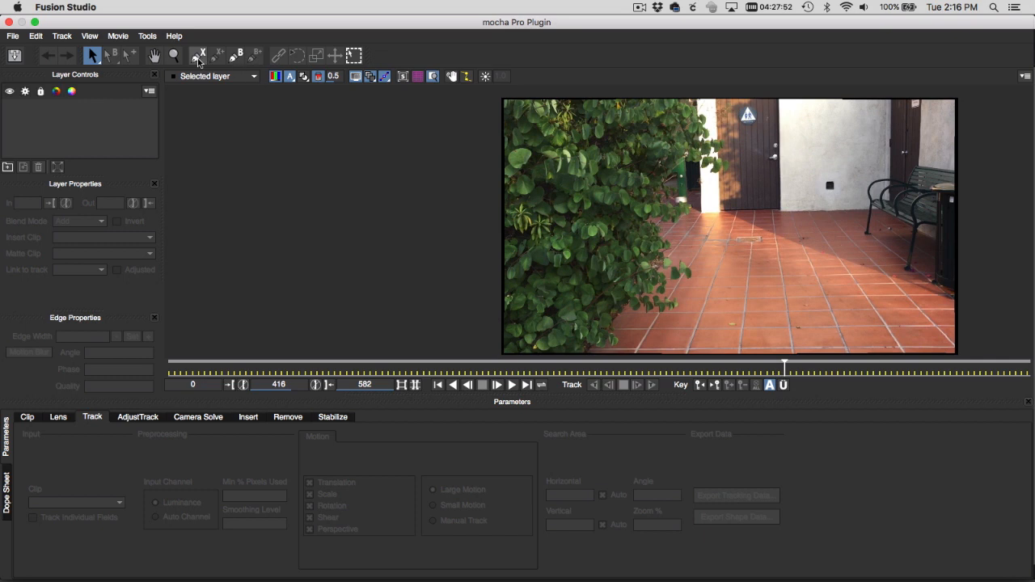
# - Select the X-Spline drawing tool in mocha Pro's toolbar
pyautogui.click(198, 55)
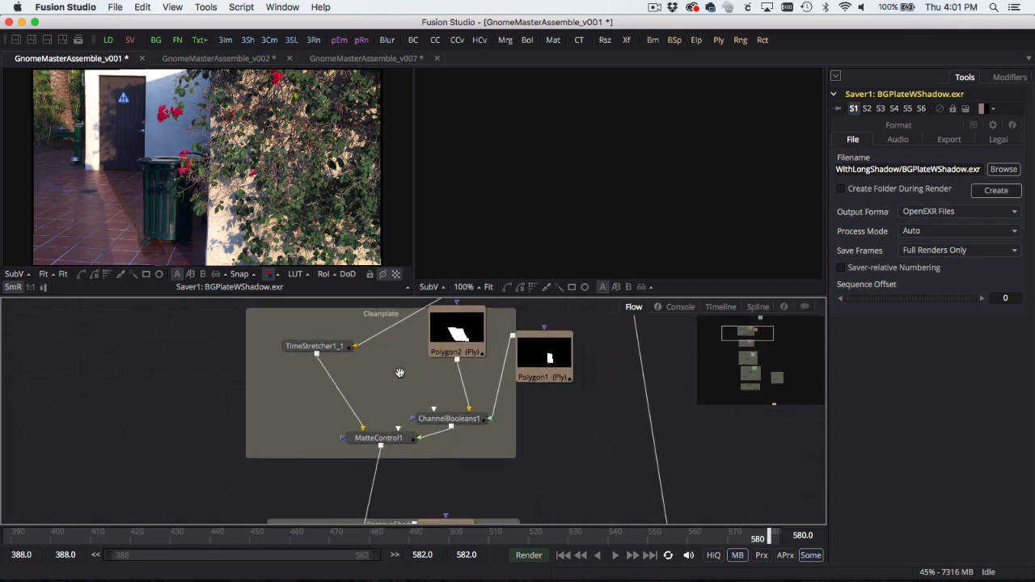
# - View the clean-plate tile patch and shadow-removal correction, scrubbing frames to check the matchmove
pyautogui.click(378, 437)
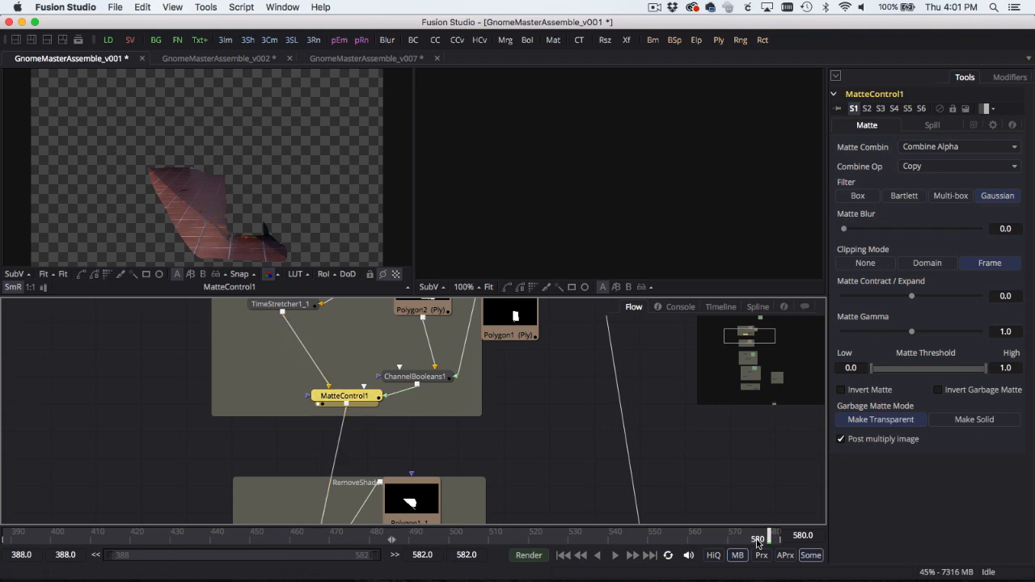
pyautogui.moveTo(768, 538); pyautogui.dragTo(595, 537)
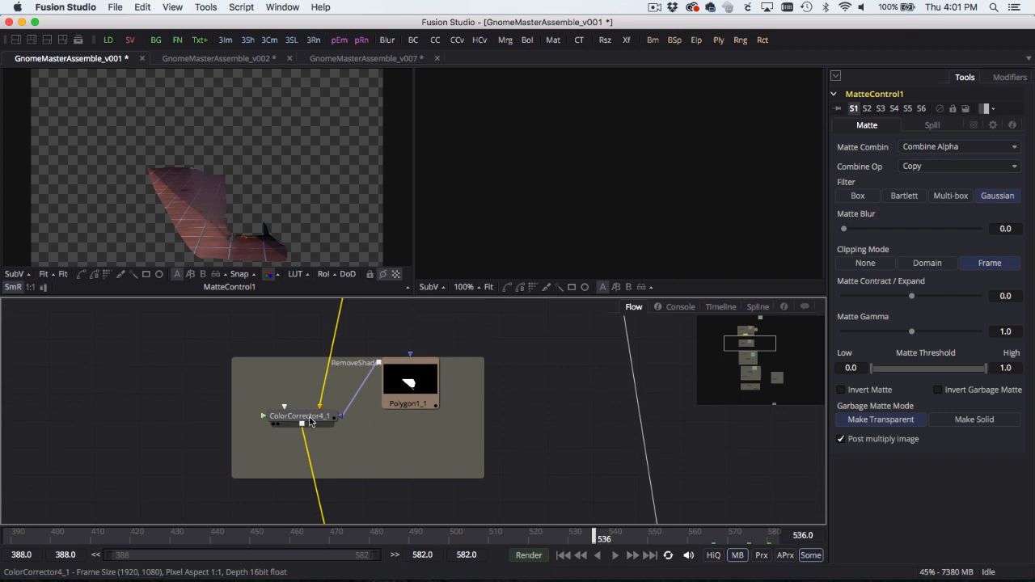
pyautogui.click(301, 416)
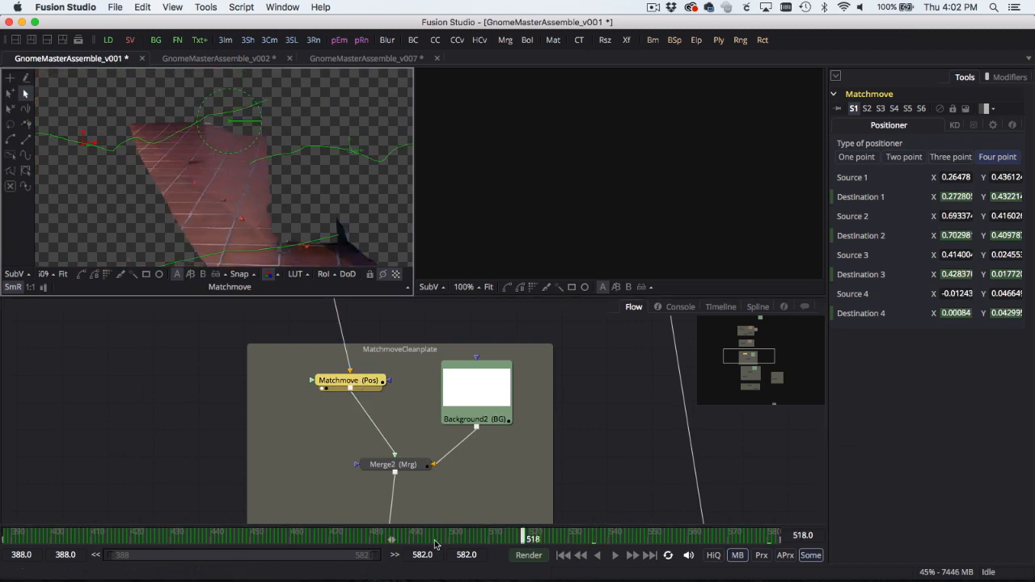
pyautogui.moveTo(521, 538); pyautogui.dragTo(227, 538)
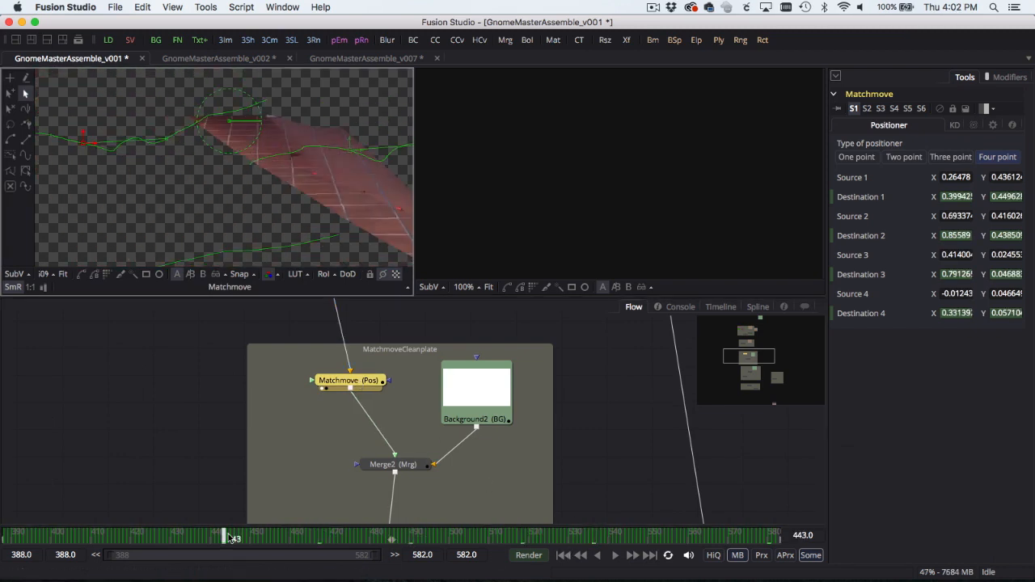
pyautogui.moveTo(232, 535); pyautogui.dragTo(619, 535)
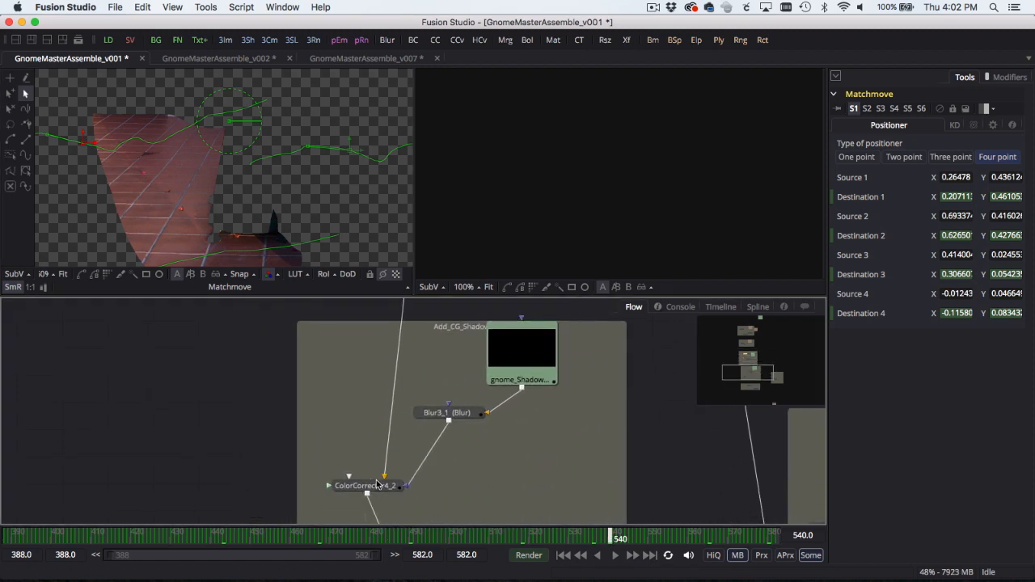
# - Inspect ColorCorrector4_2, the overbrightened ColorCorrector6 matte and Merge1, then select GardenShot
pyautogui.click(365, 485)
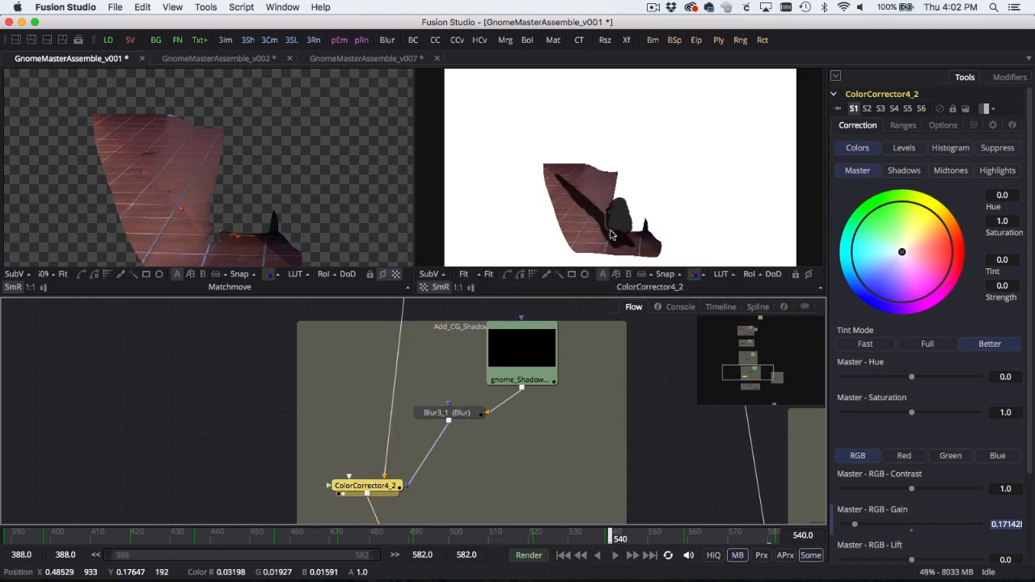
pyautogui.moveTo(613, 243)
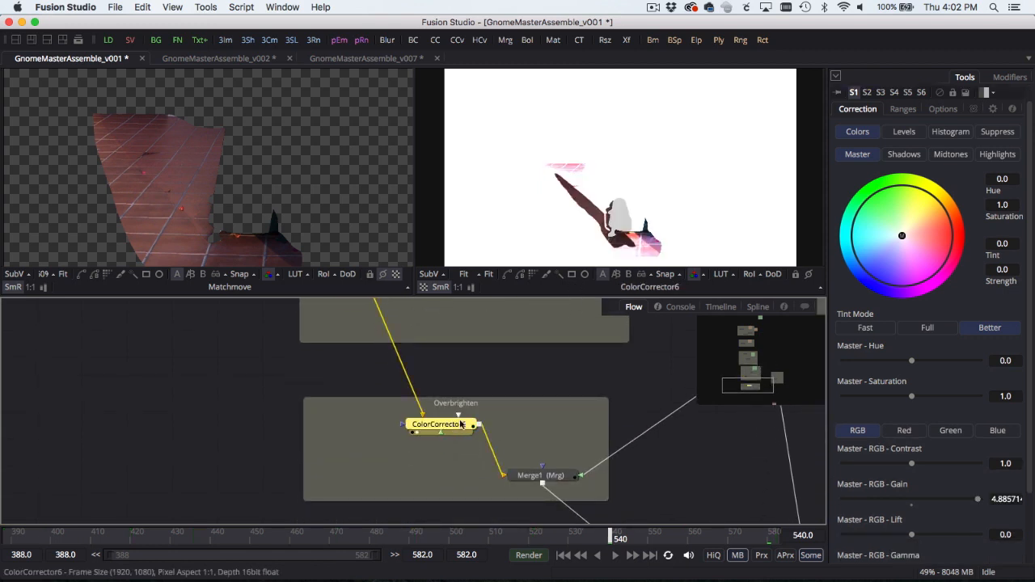
pyautogui.click(540, 475)
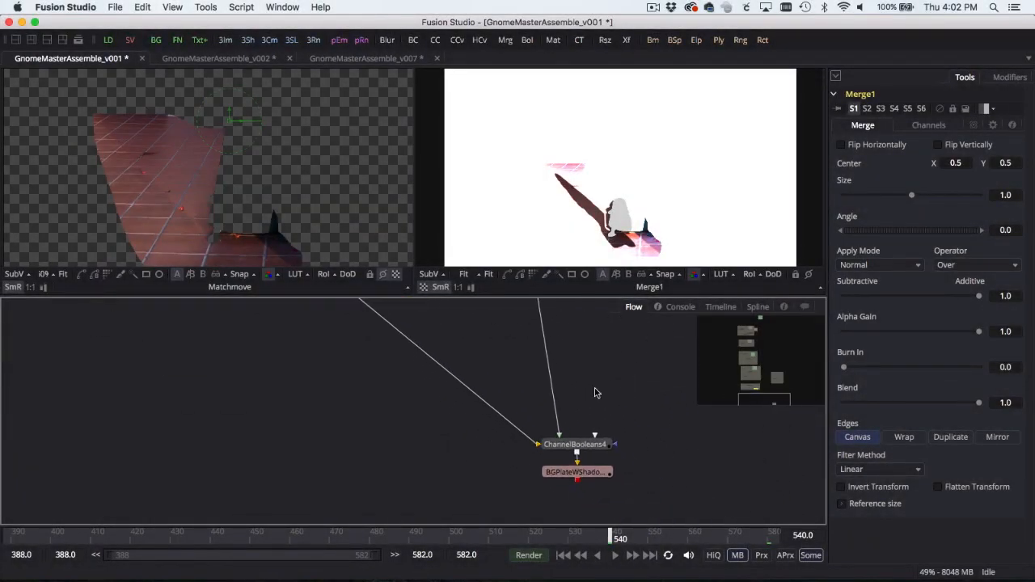
pyautogui.click(575, 444)
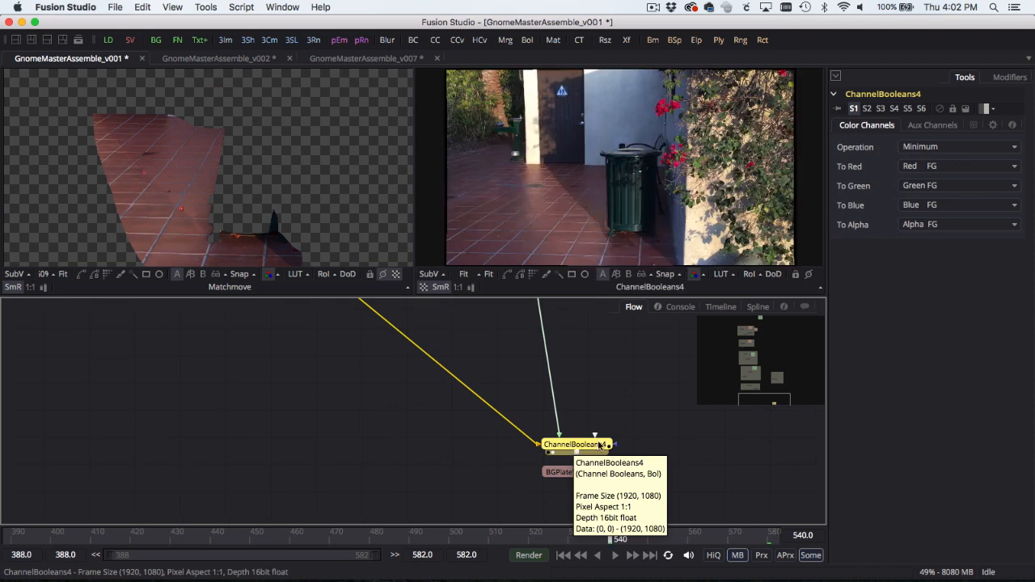
pyautogui.moveTo(624, 359)
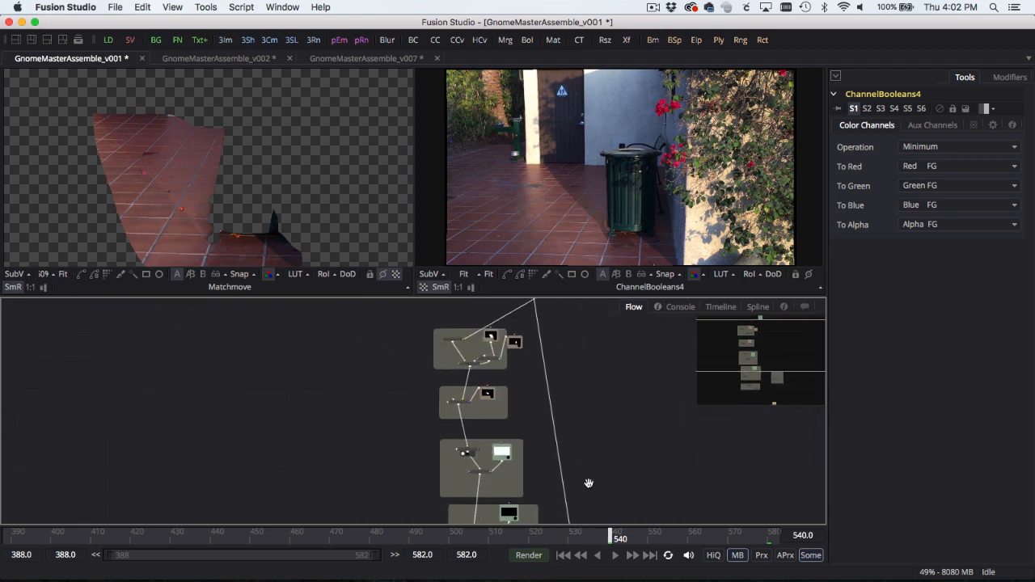
pyautogui.click(532, 334)
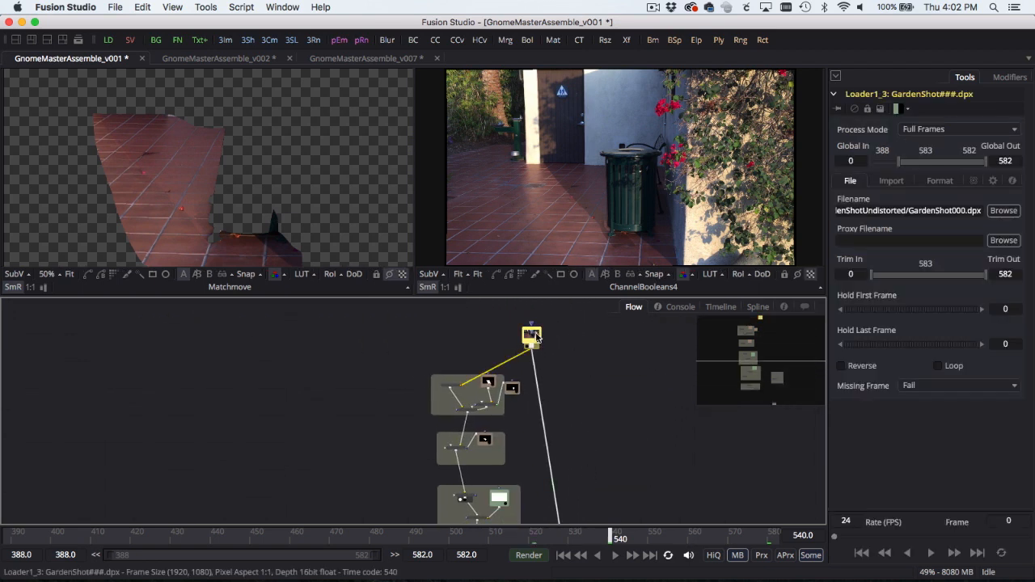